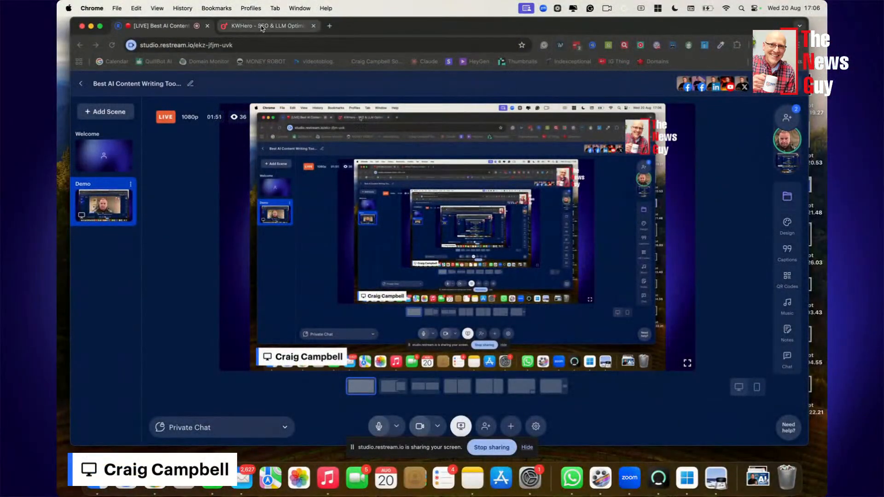
Step: Switch Chrome to the 'KWHero - SEO & LLM Optimization' tab to share its homepage
click(265, 25)
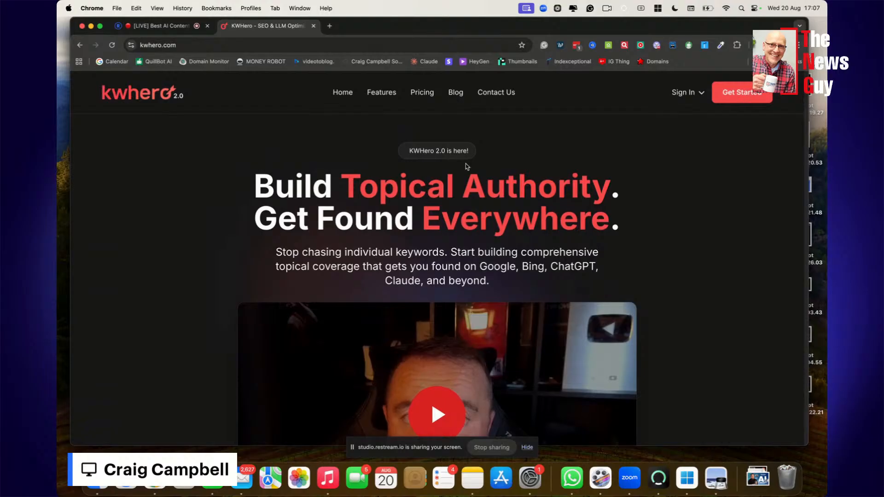
mouse_move(534, 165)
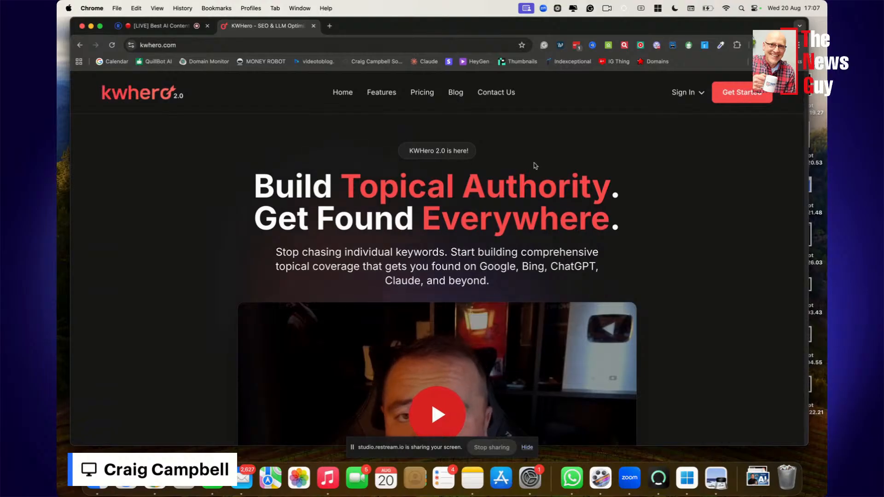
mouse_move(431, 197)
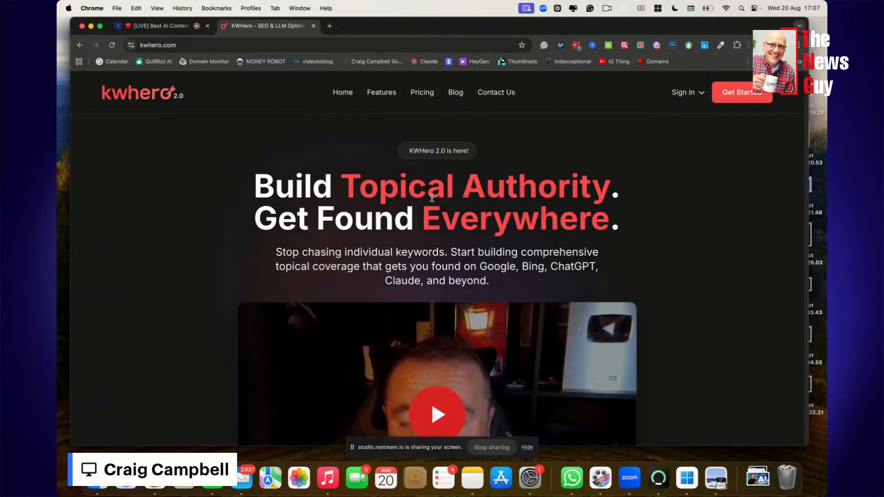
Step: Scroll the kwhero.com homepage down to the 'One Workflow' content-analysis editor preview
scroll(down, 3)
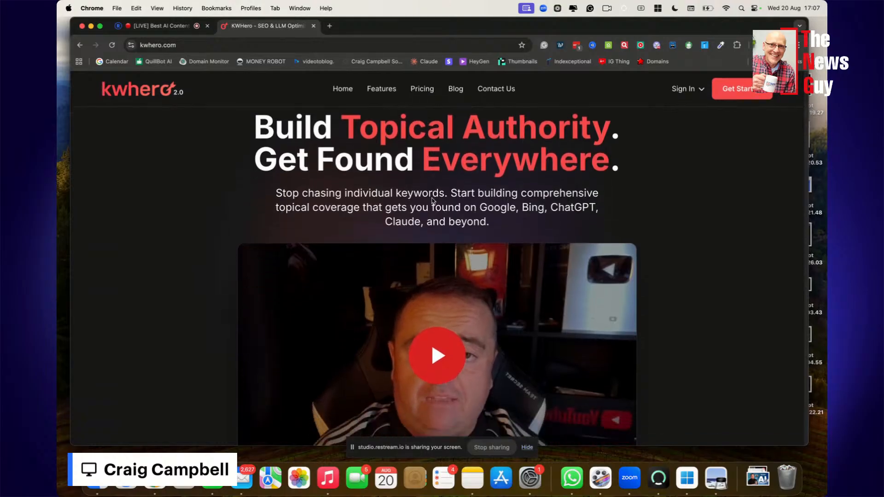
scroll(down, 3)
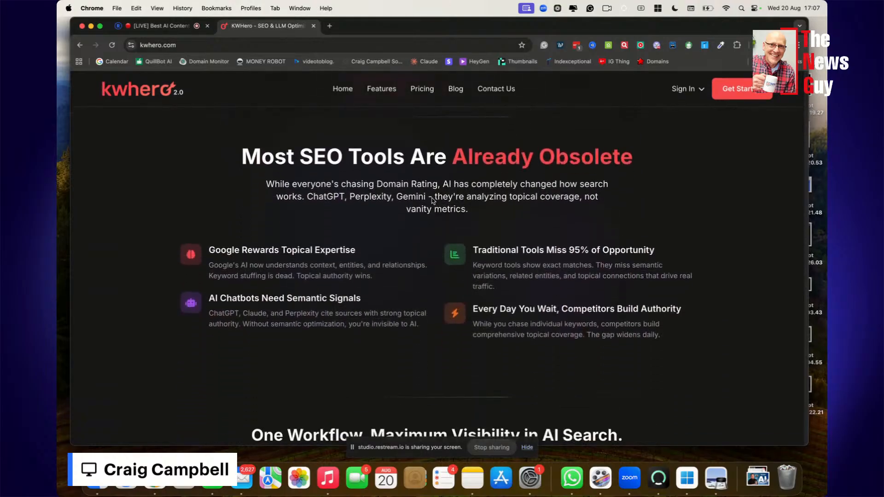
mouse_move(431, 198)
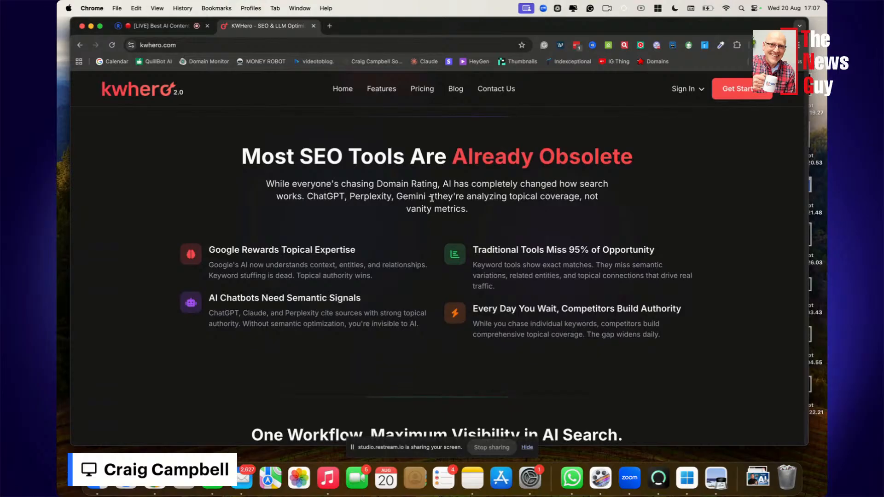
scroll(down, 3)
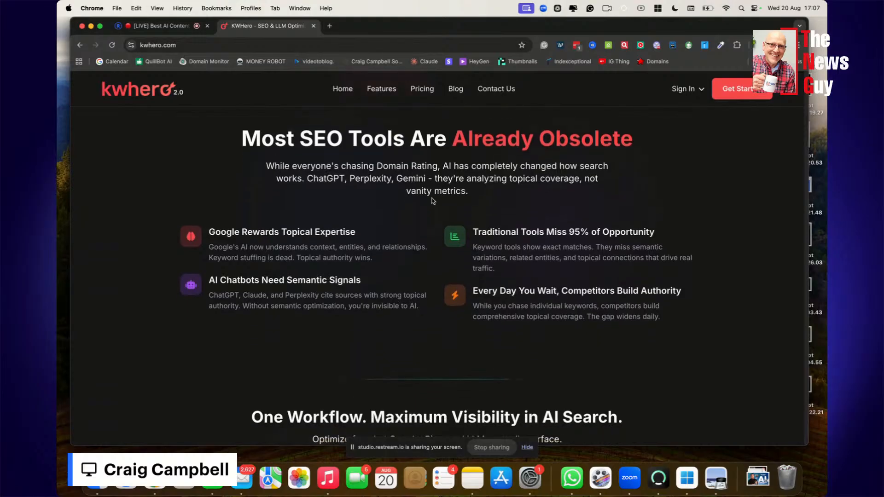
scroll(down, 3)
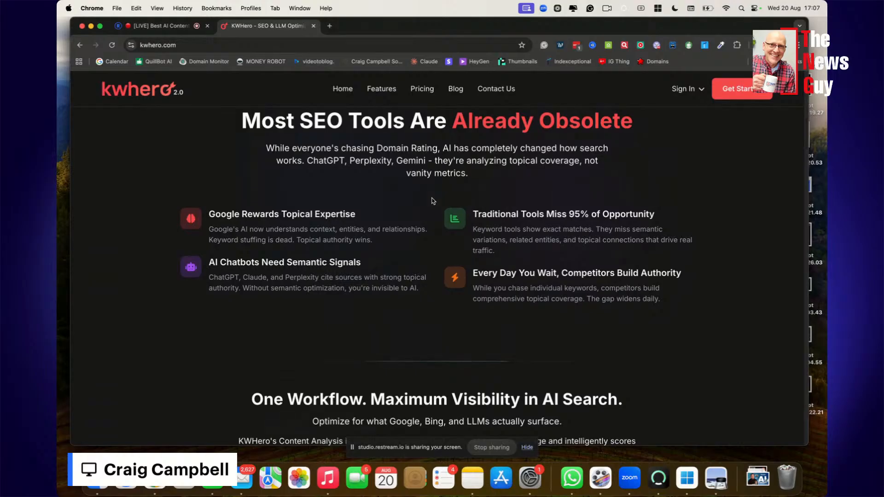
scroll(down, 3)
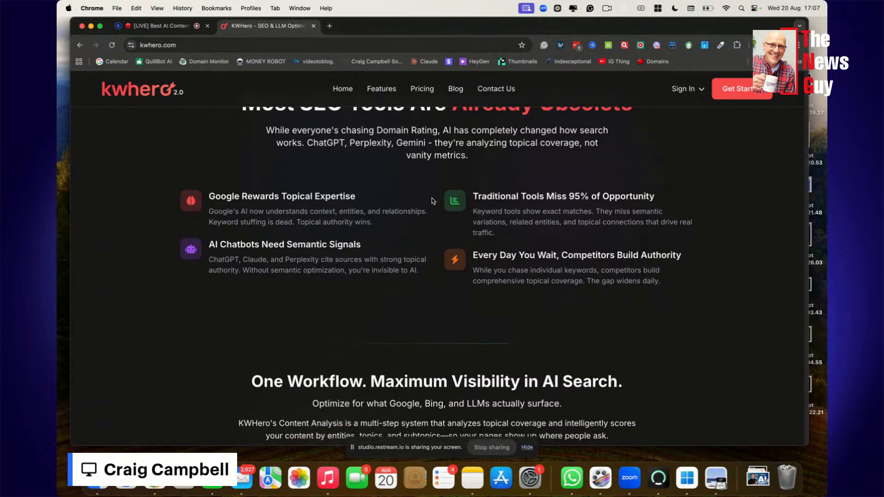
scroll(down, 3)
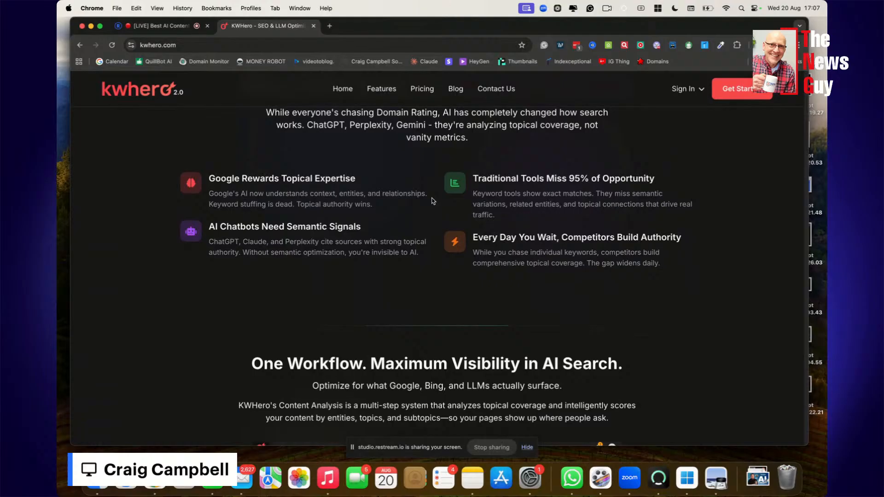
scroll(up, 3)
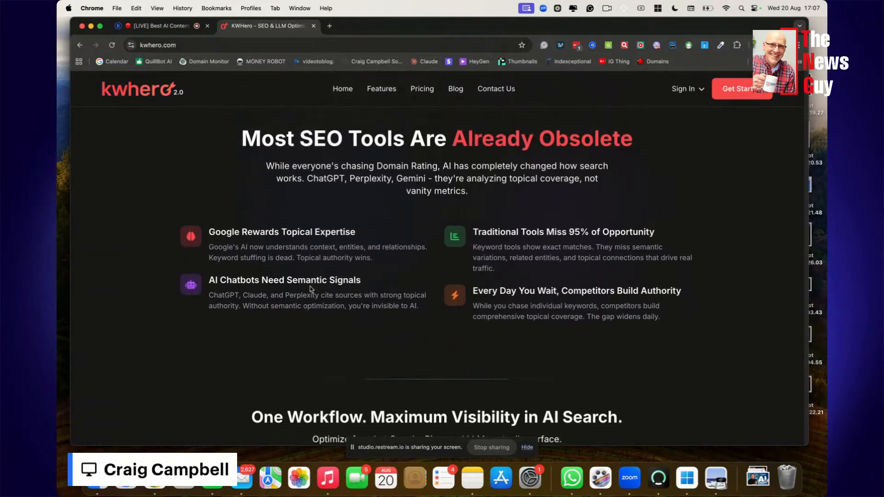
scroll(down, 3)
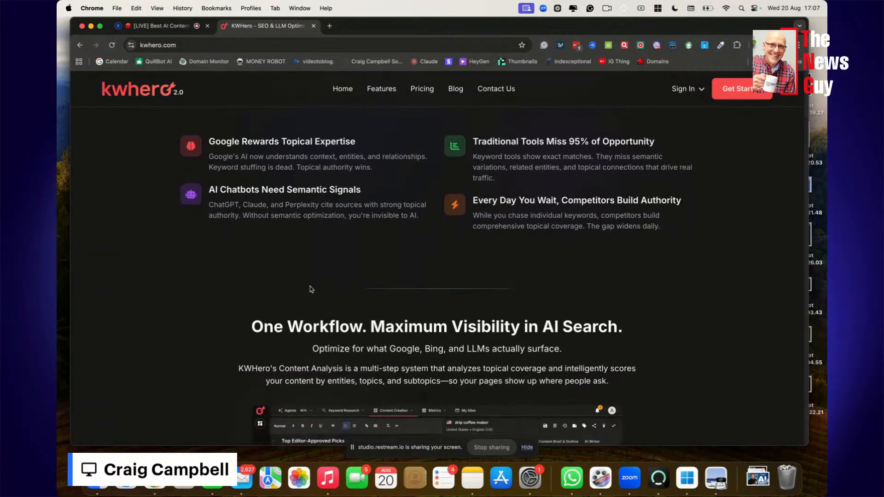
scroll(down, 3)
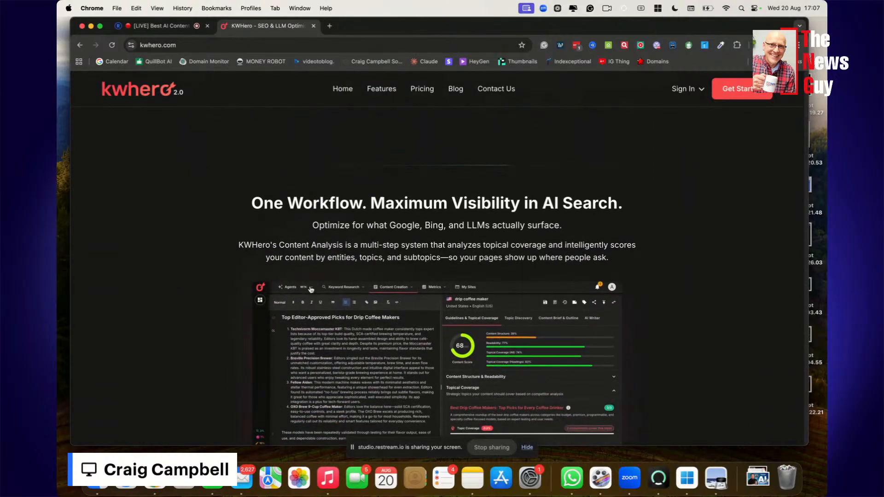
scroll(down, 3)
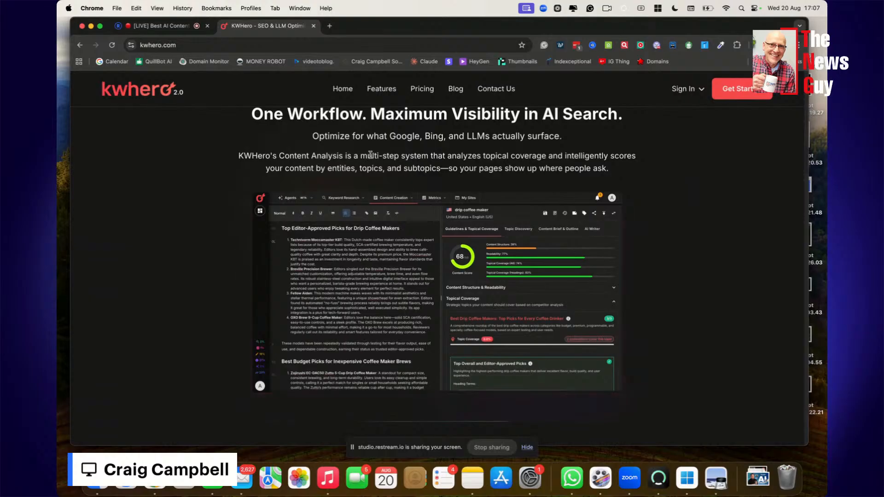
mouse_move(514, 163)
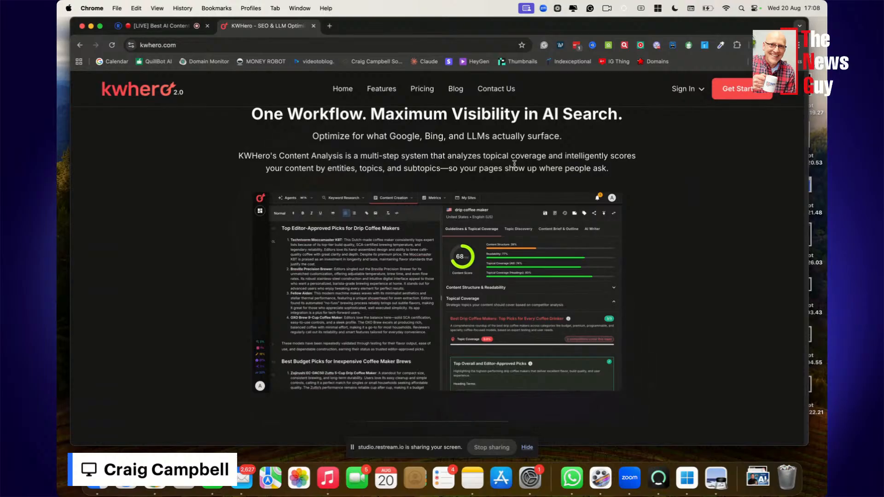
Step: Scroll past Metrics, AI Agents, Topic Clusters and Content Briefs down to the pricing plans
scroll(down, 3)
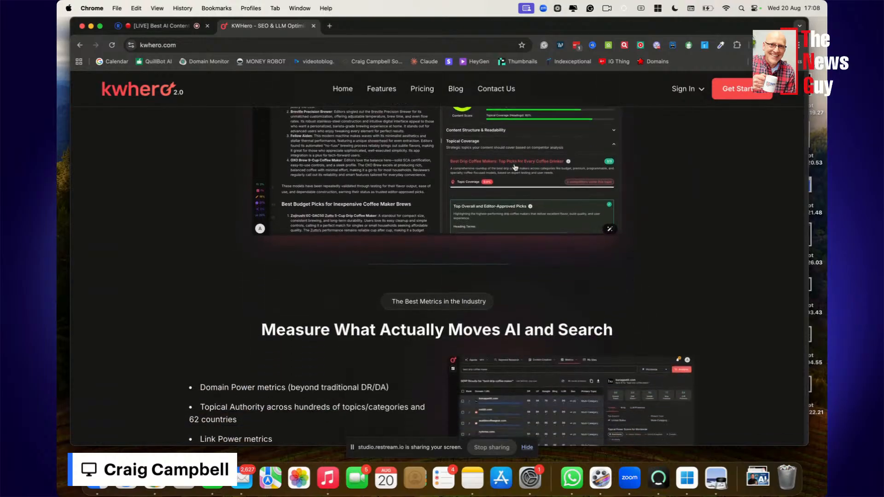
scroll(down, 3)
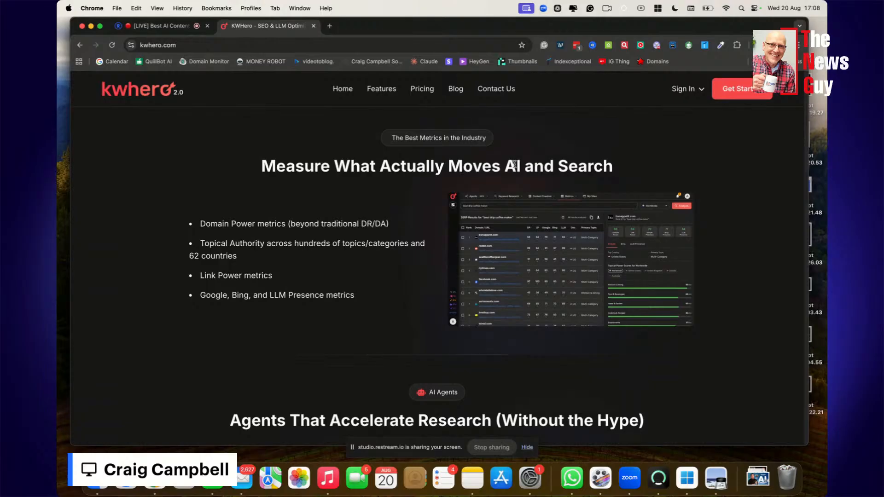
scroll(down, 3)
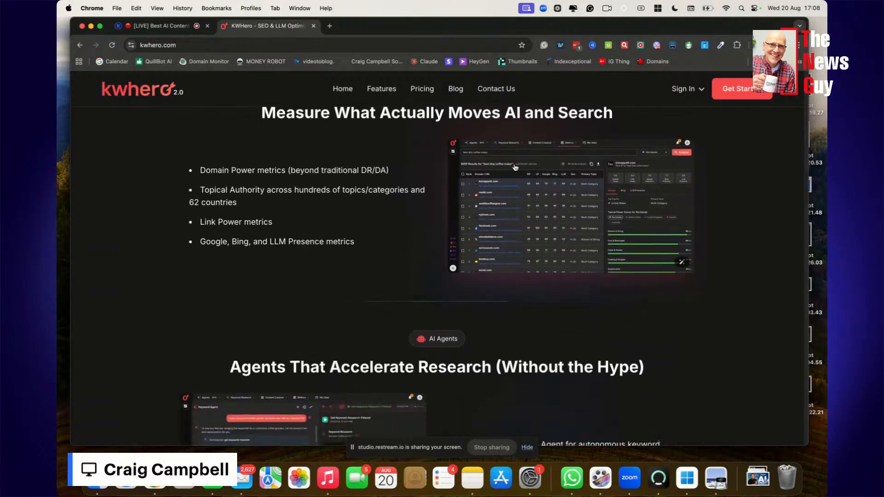
scroll(down, 3)
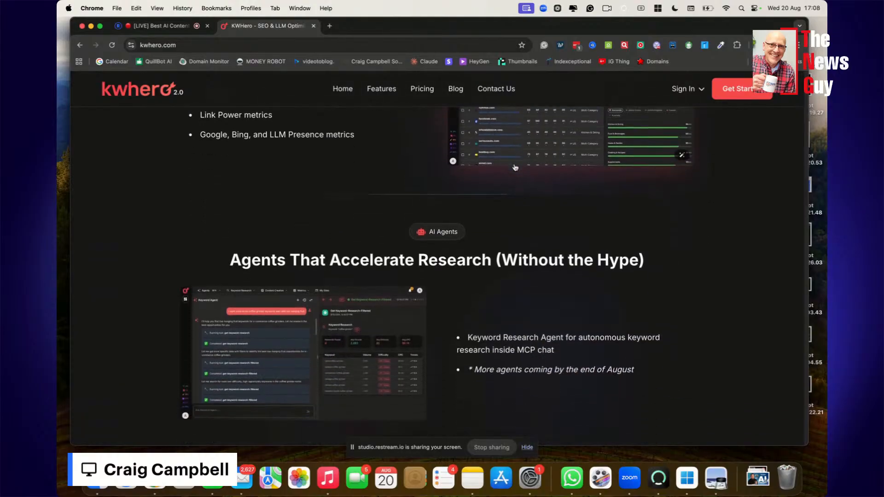
scroll(down, 3)
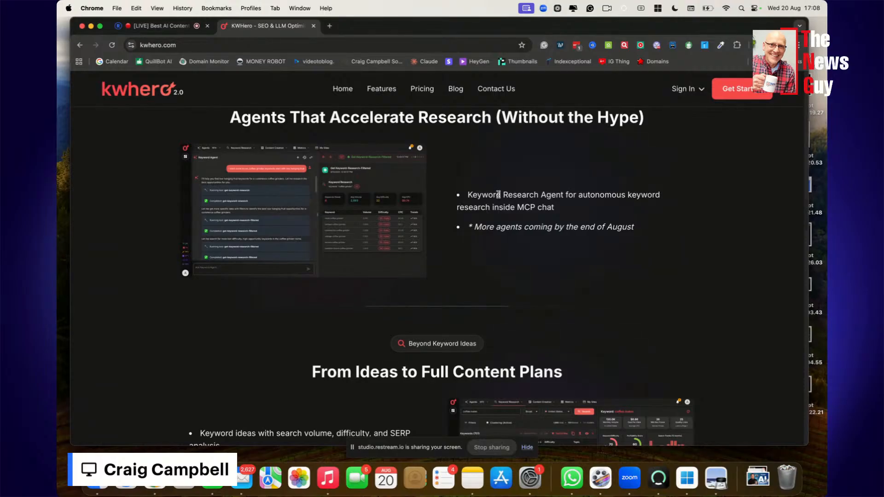
scroll(down, 3)
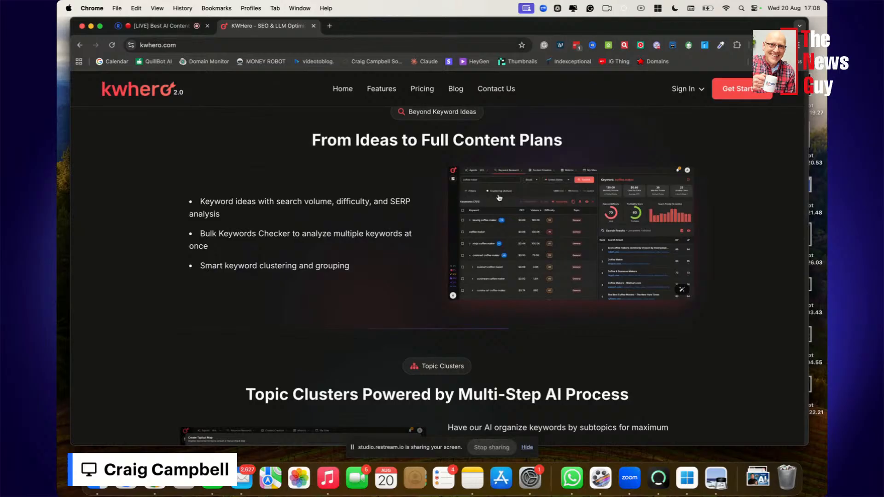
scroll(down, 3)
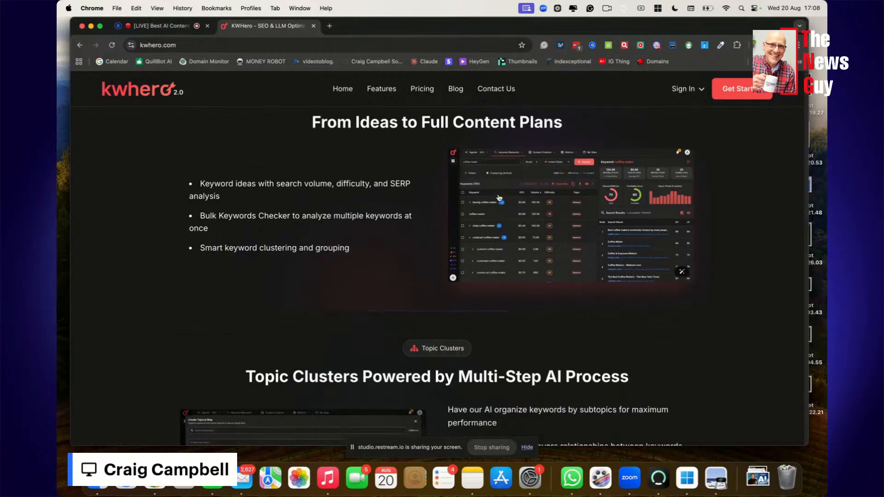
scroll(down, 3)
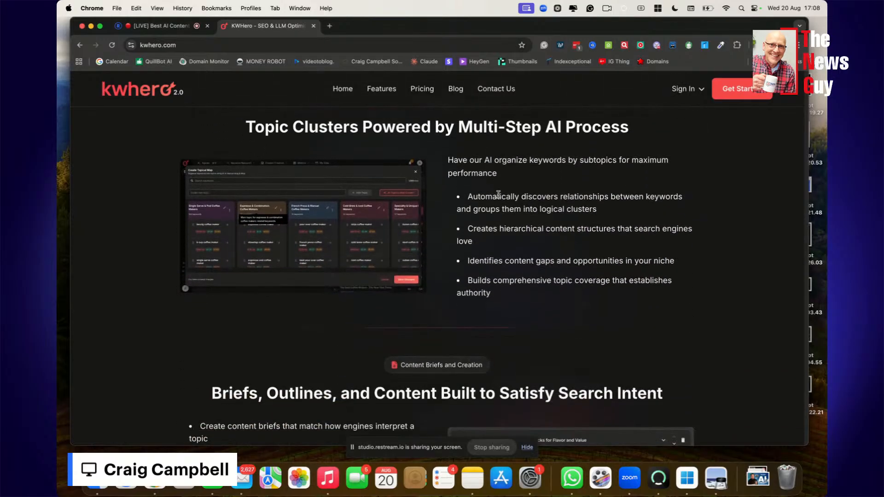
scroll(down, 3)
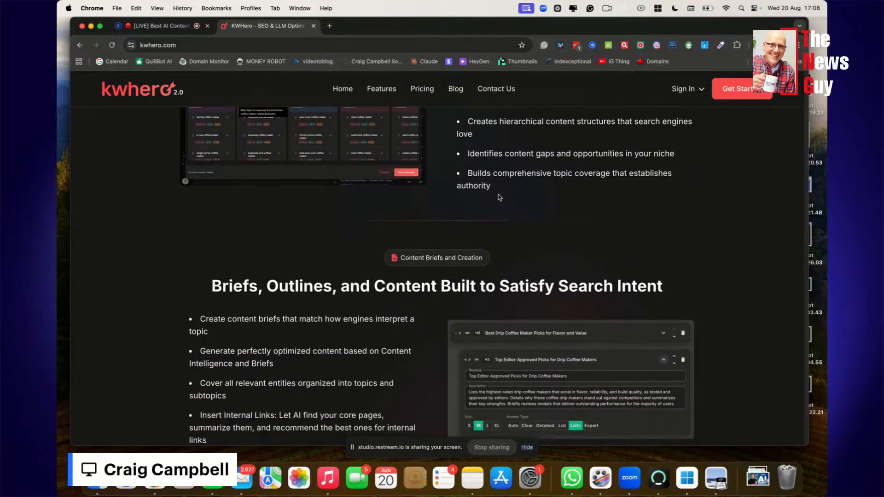
scroll(down, 3)
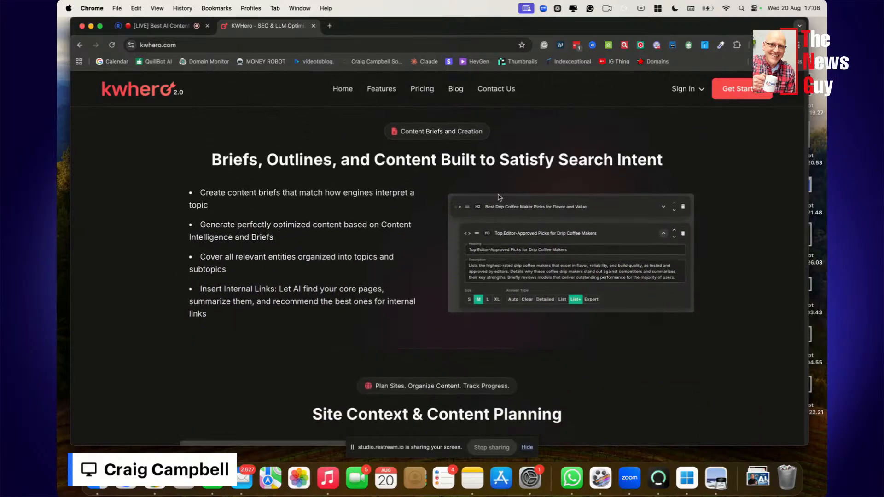
scroll(down, 3)
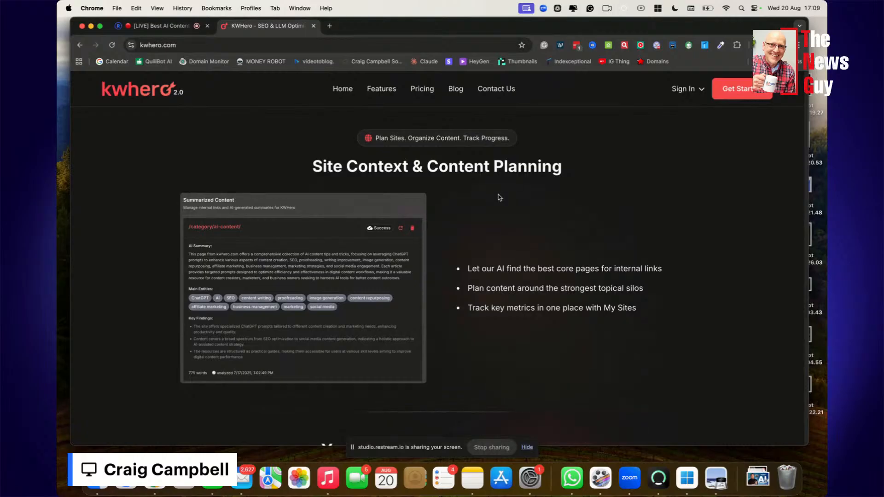
scroll(down, 3)
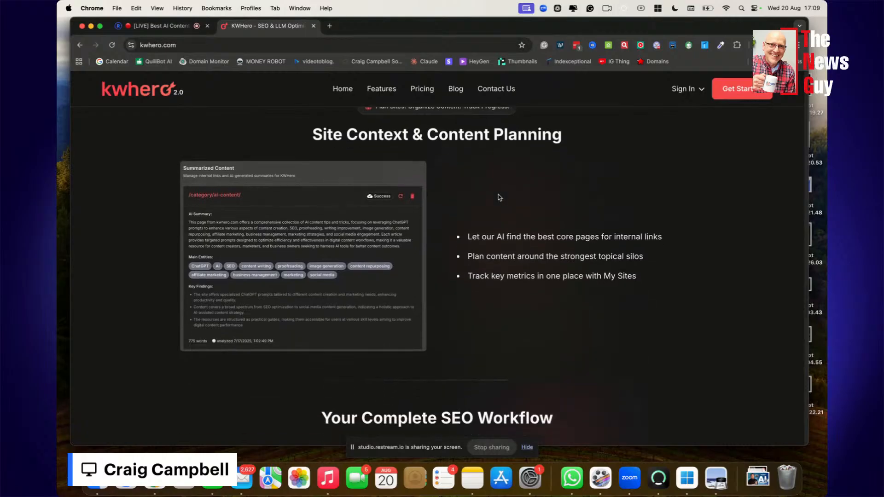
scroll(down, 3)
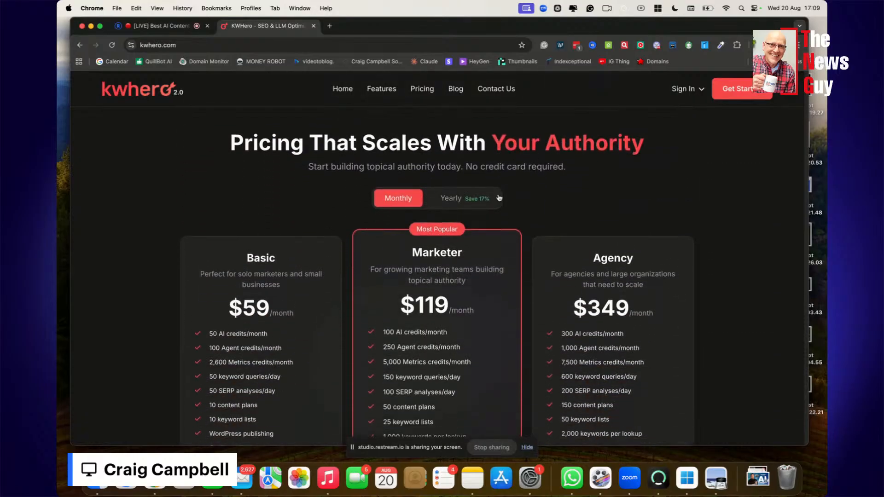
Step: Scroll past the Basic, Marketer and Agency plan cards to the Frequently Asked Questions
scroll(down, 3)
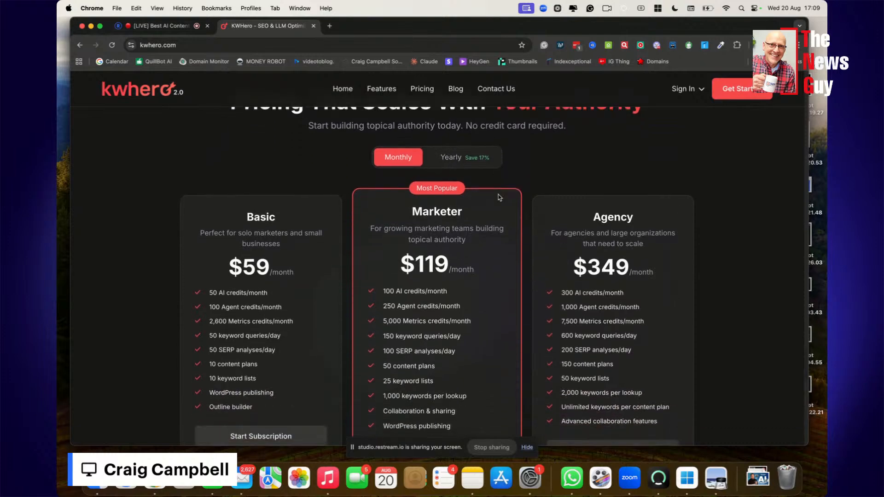
scroll(down, 3)
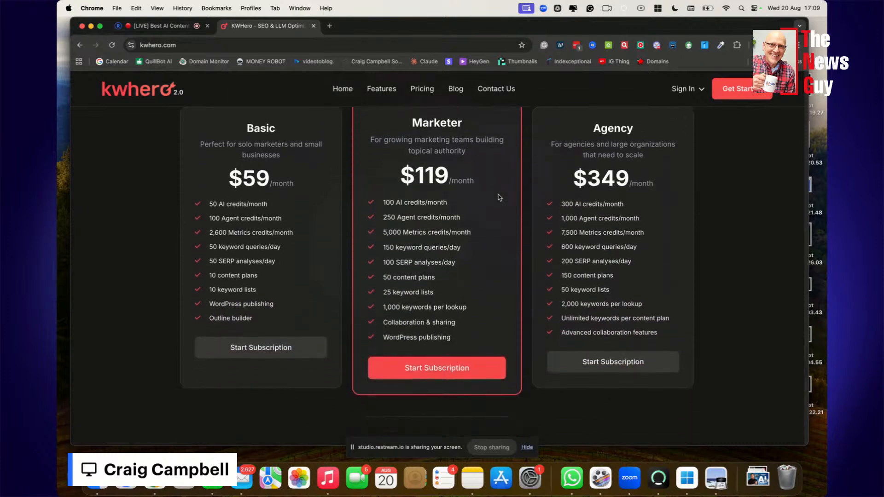
scroll(up, 3)
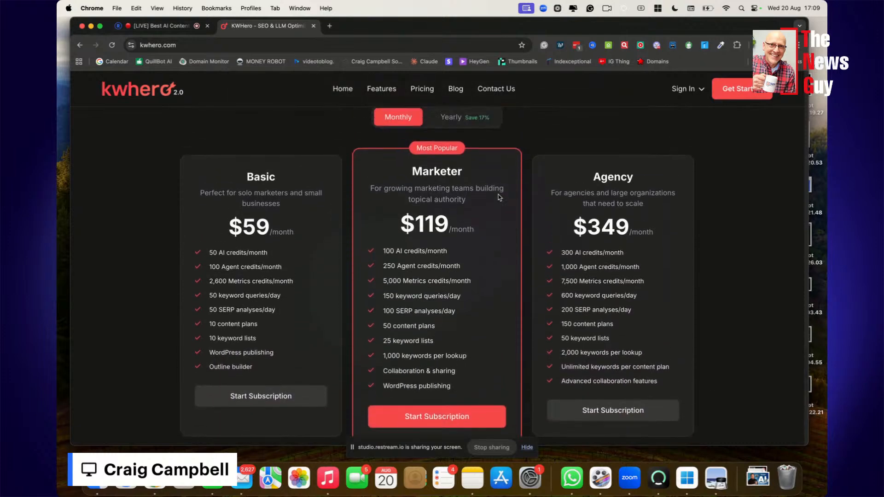
scroll(up, 3)
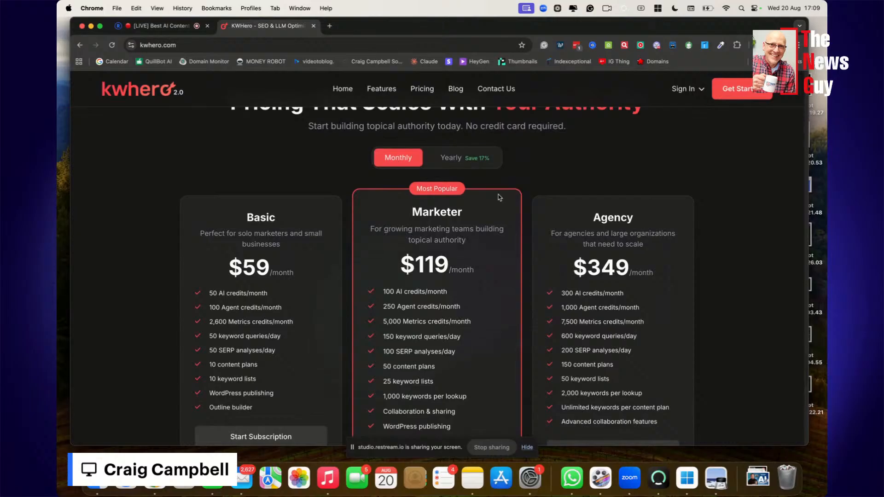
scroll(down, 3)
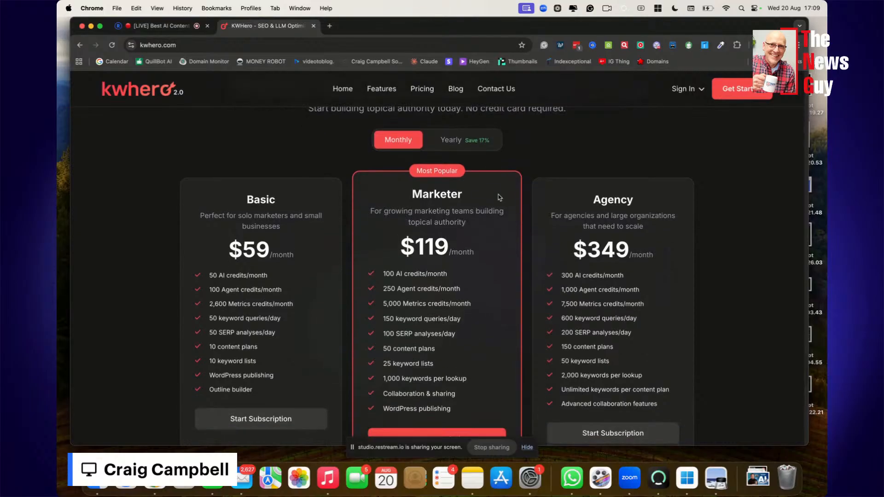
scroll(down, 3)
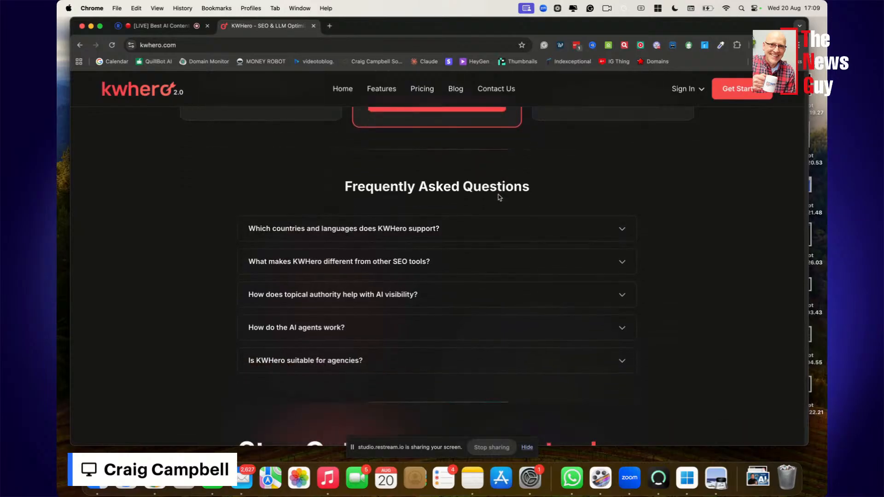
scroll(up, 3)
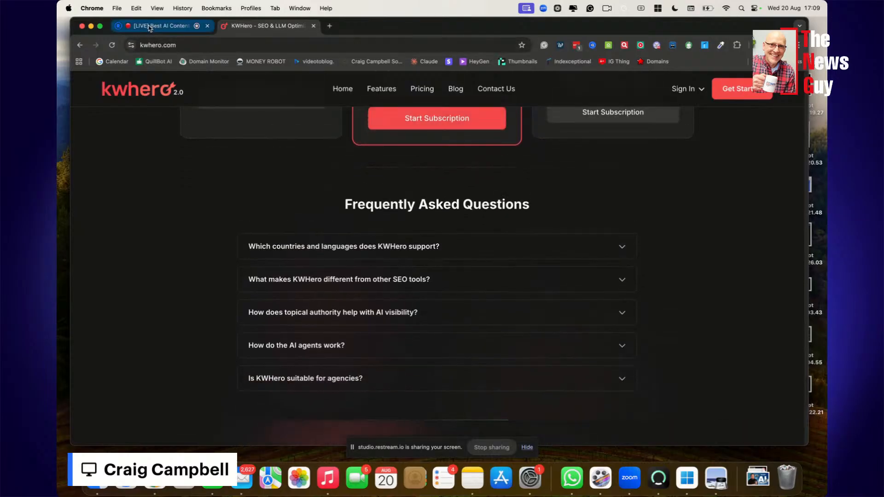
click(158, 26)
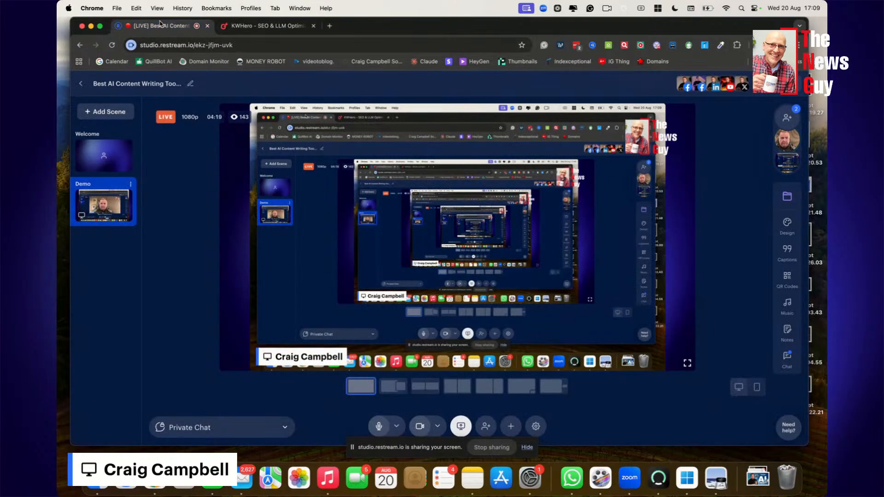
click(786, 358)
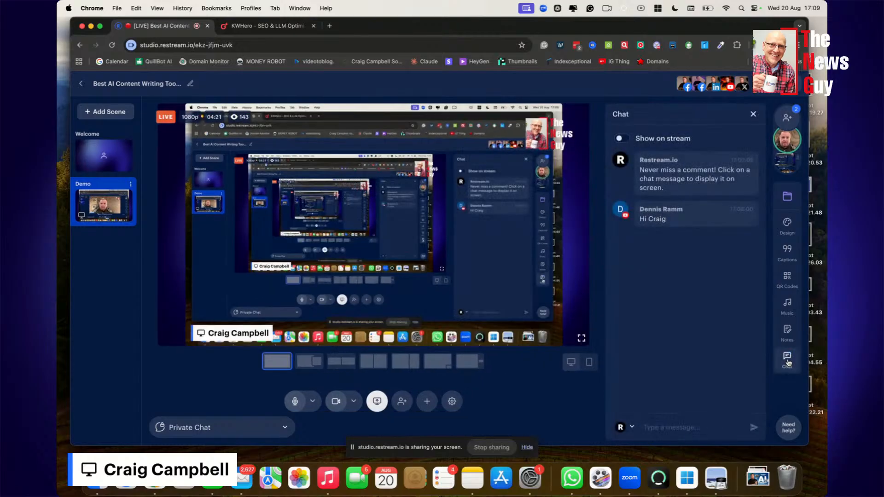
click(682, 214)
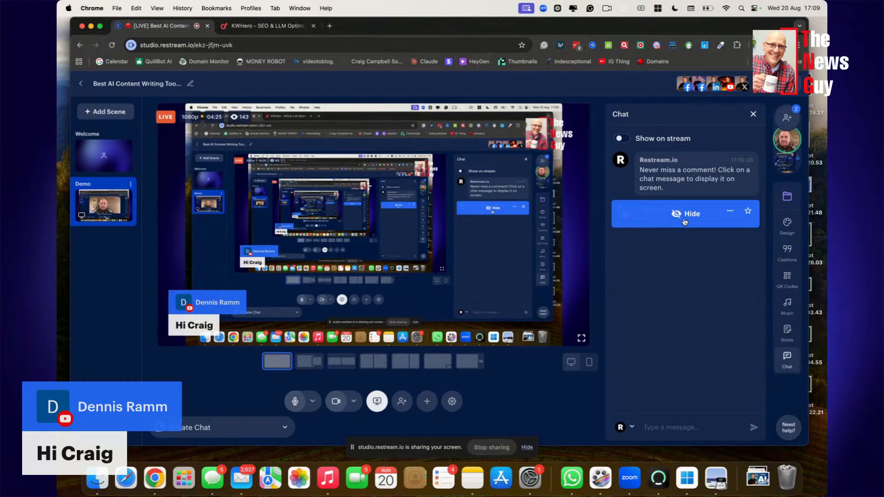
click(265, 26)
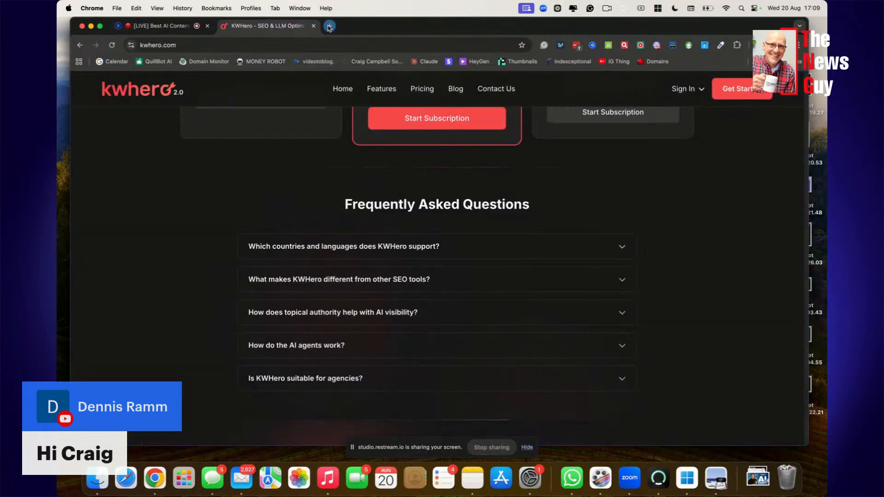
Step: Open app.kwhero.com in a new tab, check the Agents menu, and choose Keyword Research > Keyword Ideas
click(329, 26)
text(app.kwhero.com)
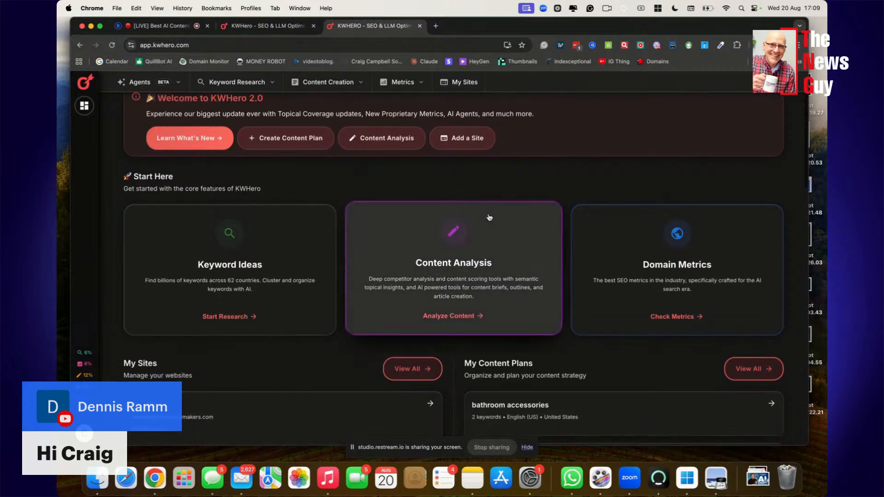
mouse_move(188, 156)
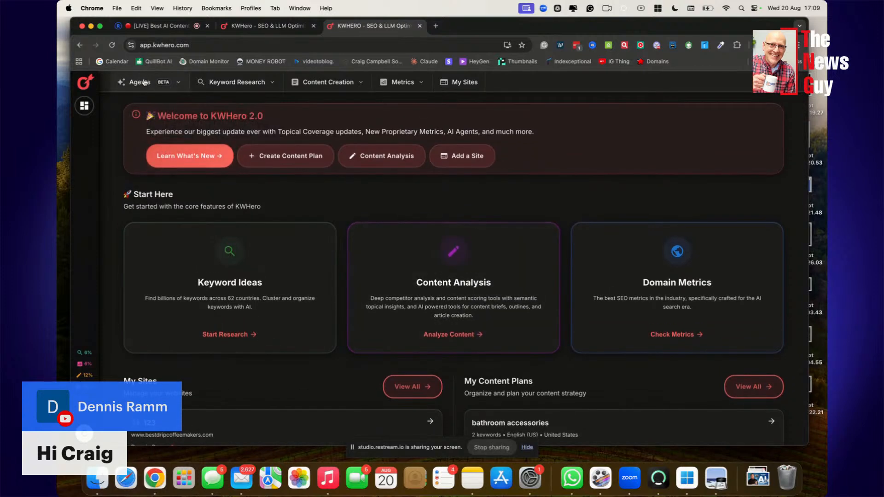
click(139, 82)
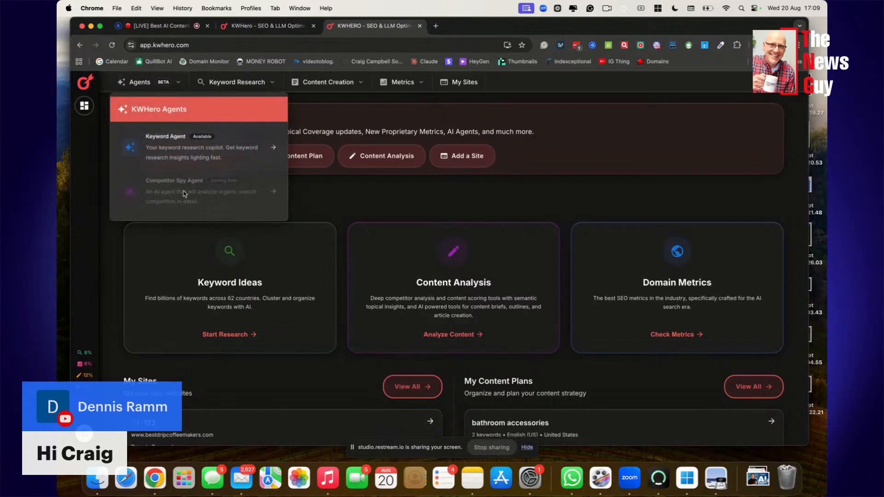
mouse_move(196, 194)
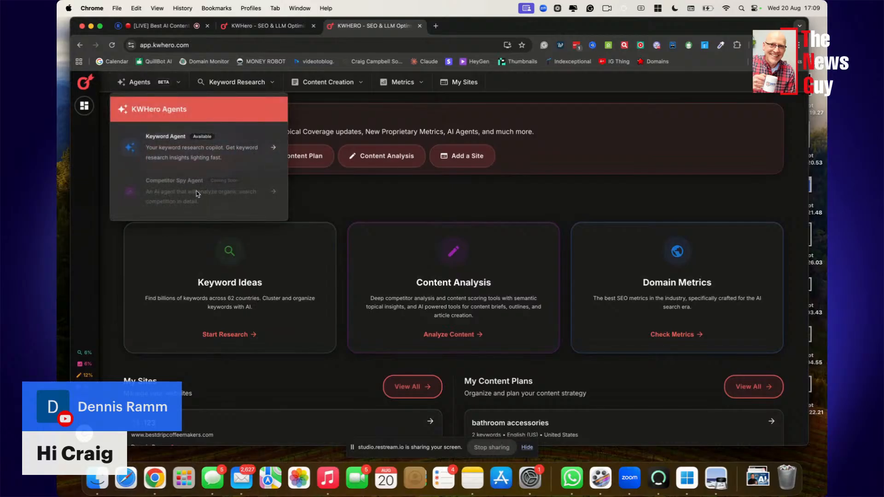
mouse_move(234, 78)
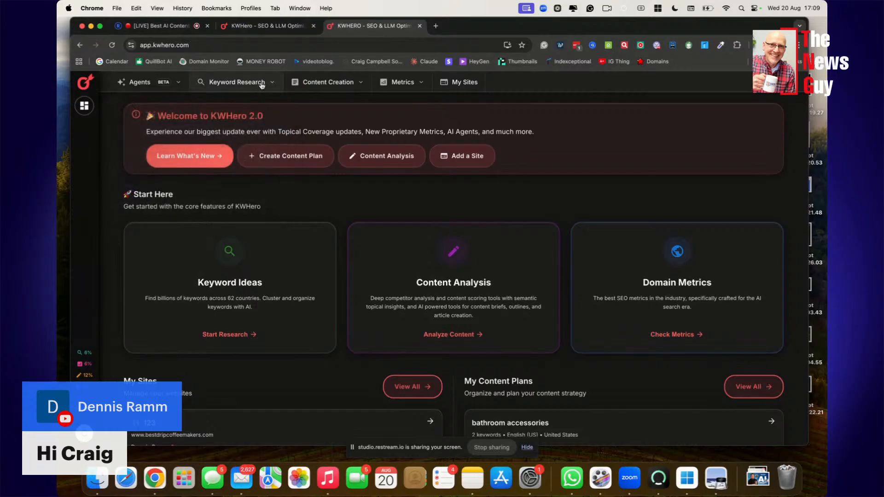
click(236, 82)
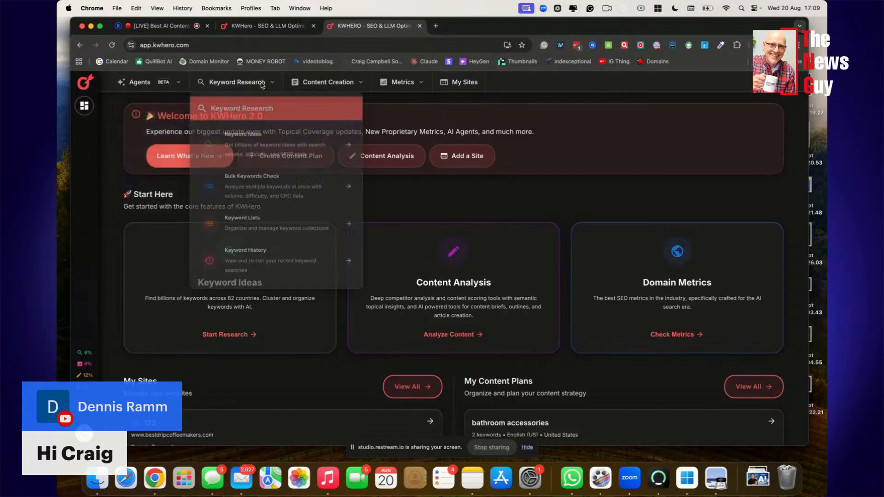
click(241, 108)
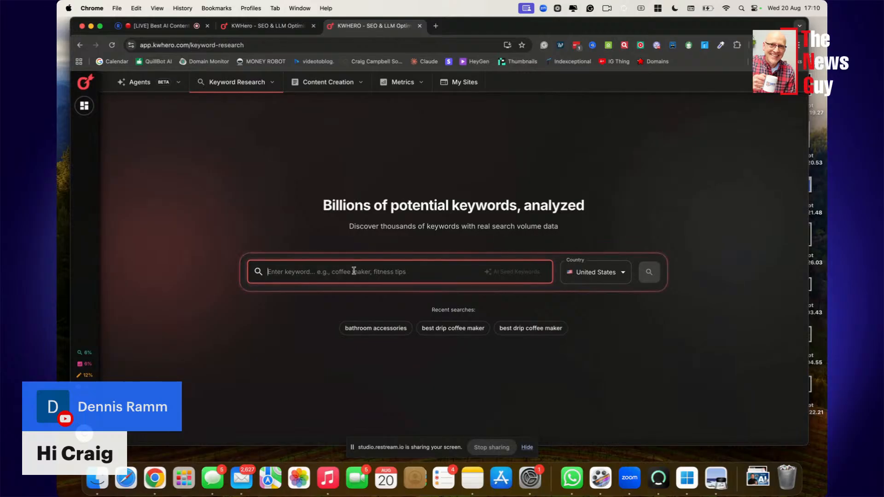
Step: Search for the keyword 'best coffee makers'
text(best coffee ma)
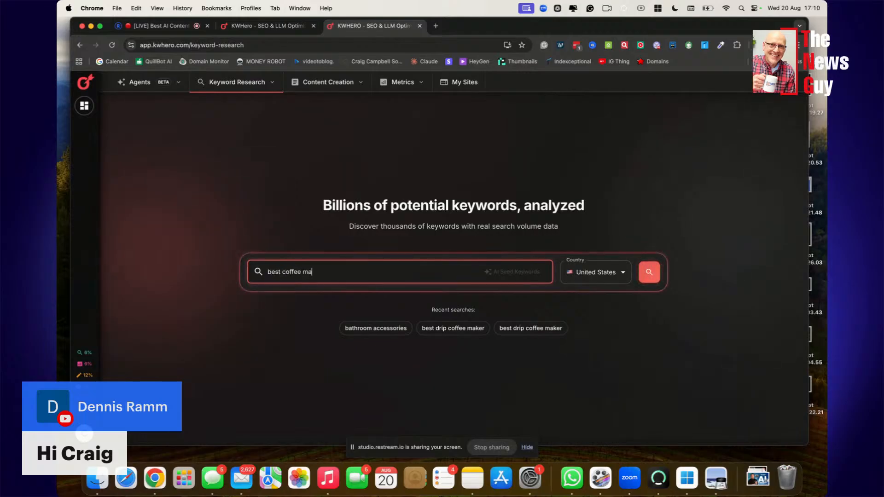
click(649, 272)
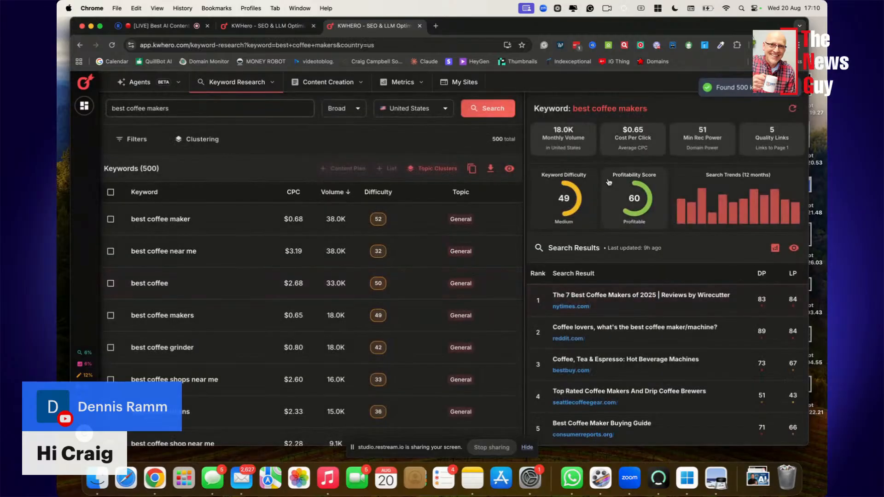
mouse_move(782, 304)
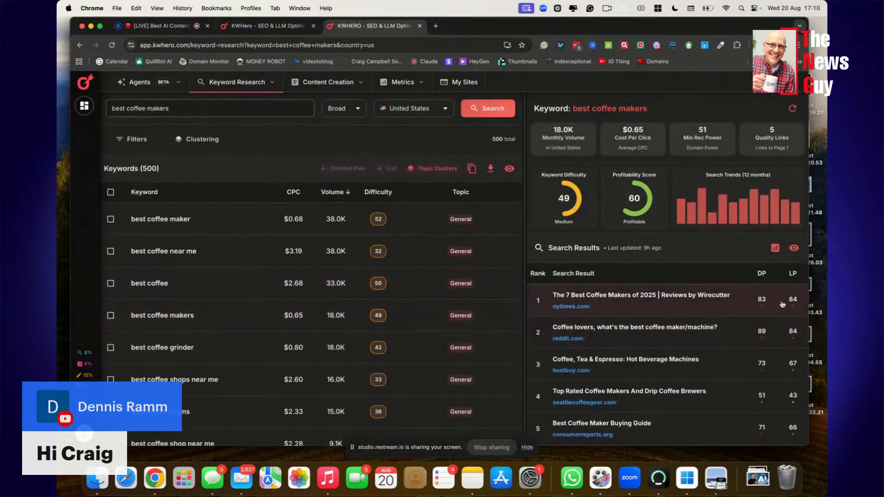
mouse_move(422, 172)
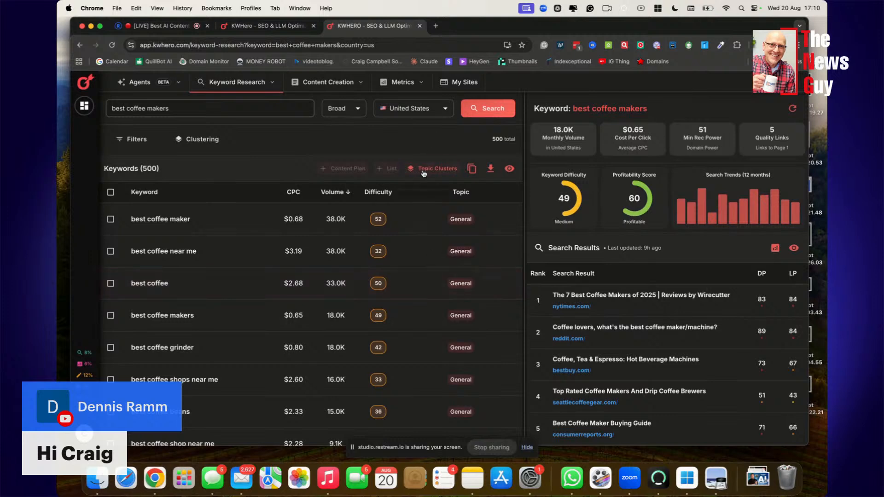
mouse_move(436, 171)
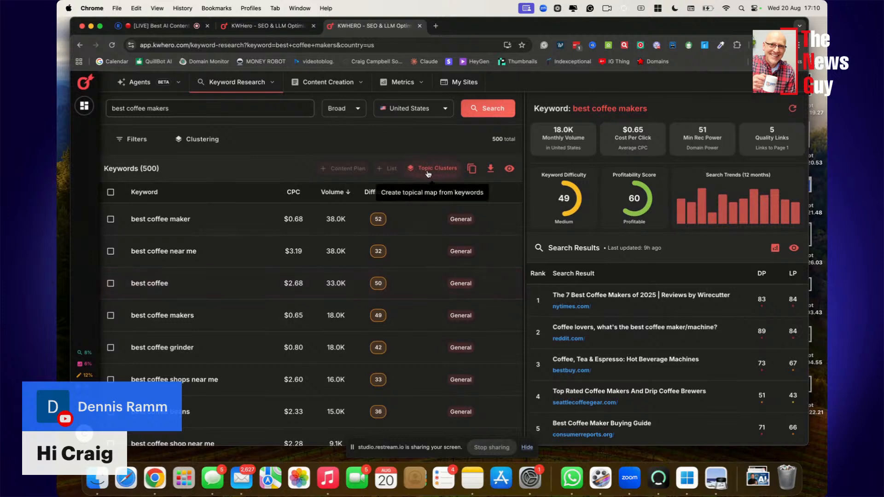
Step: Generate AI topic clusters for the 500 coffee-maker keywords with the AI Topic Clusters Creator
click(436, 168)
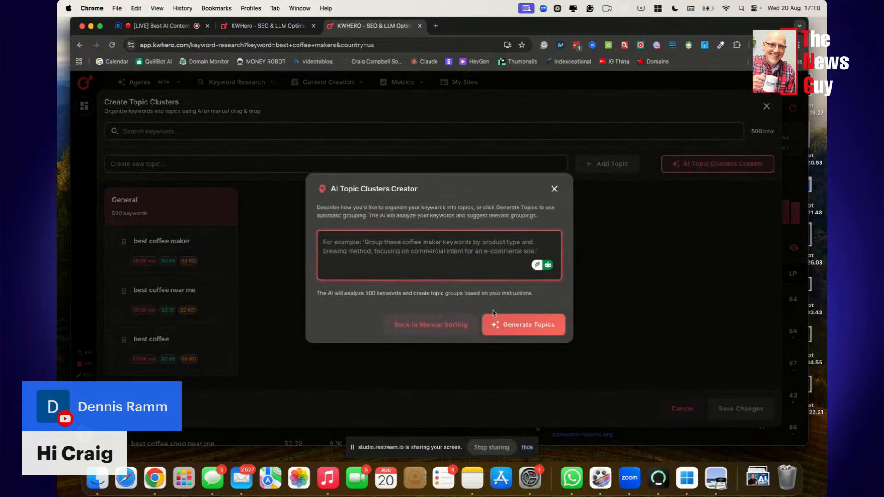
click(522, 324)
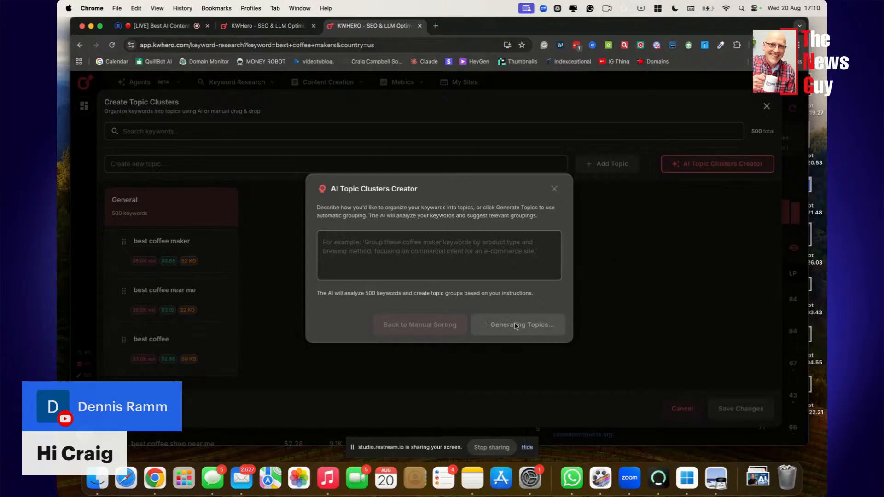
click(517, 324)
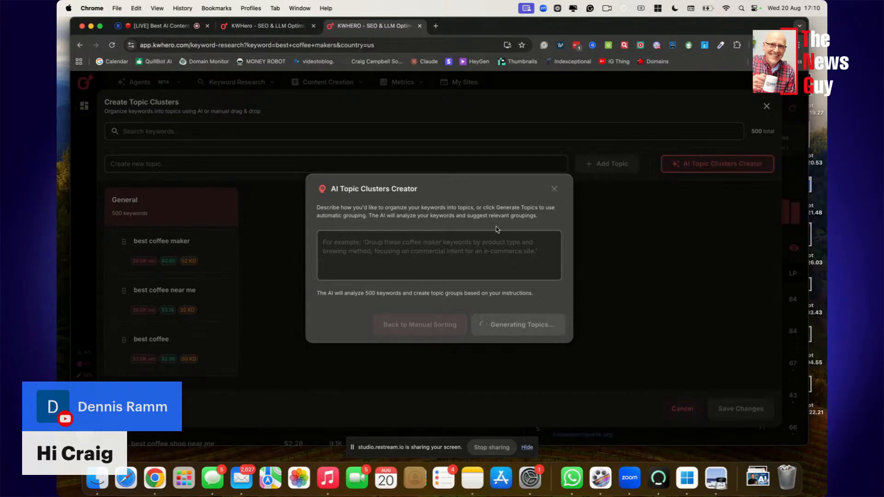
mouse_move(183, 105)
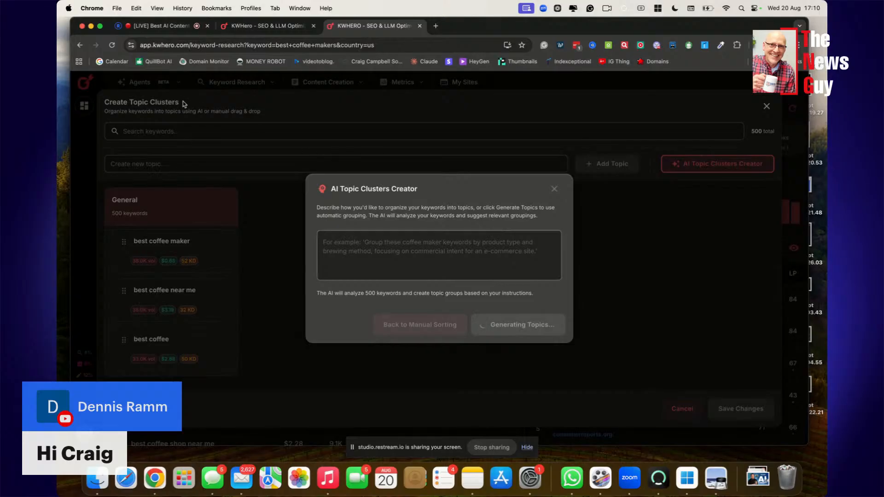
mouse_move(183, 102)
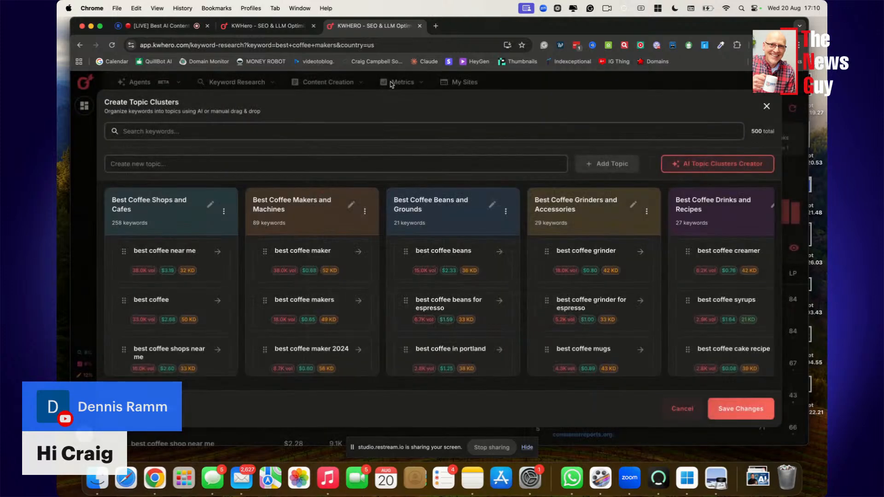
mouse_move(467, 206)
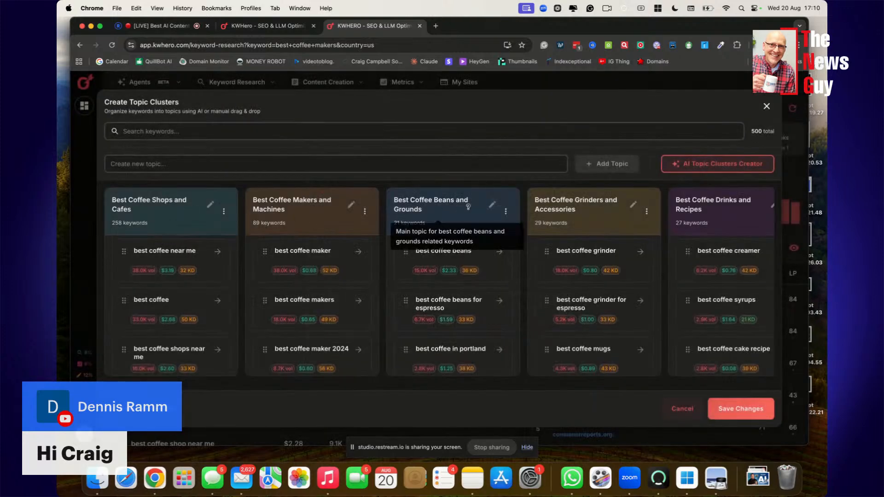
mouse_move(321, 337)
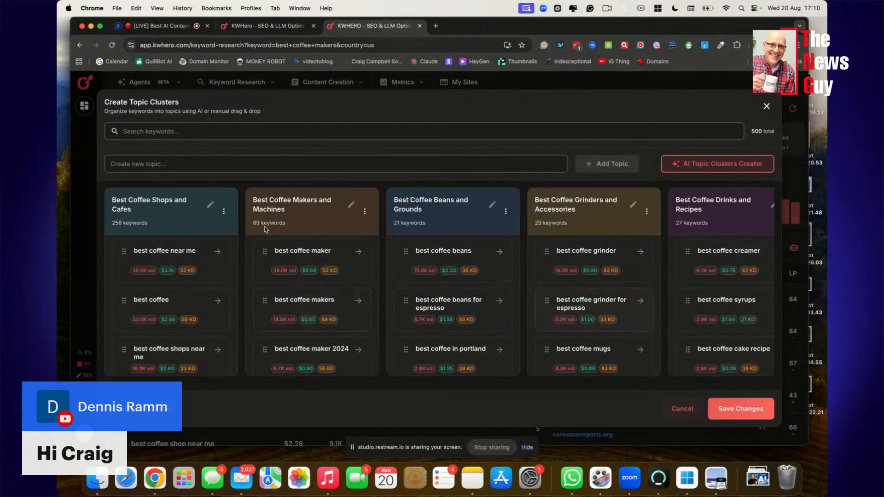
mouse_move(234, 227)
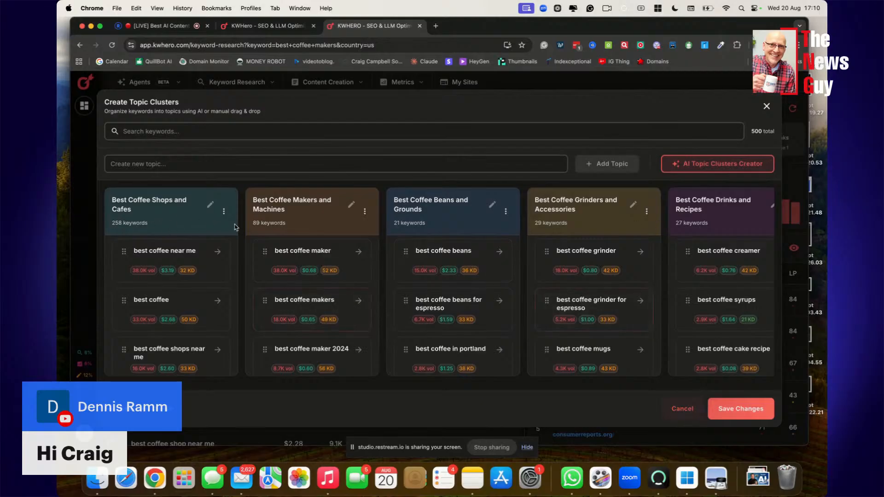
mouse_move(422, 221)
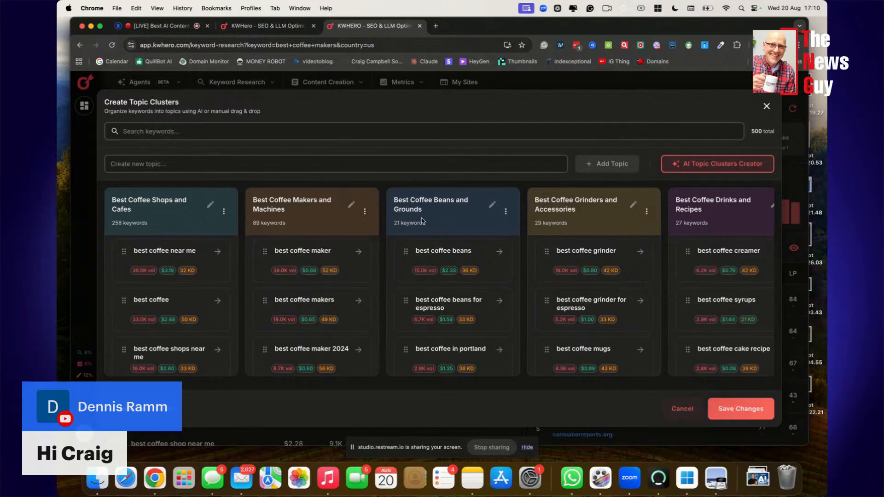
mouse_move(735, 225)
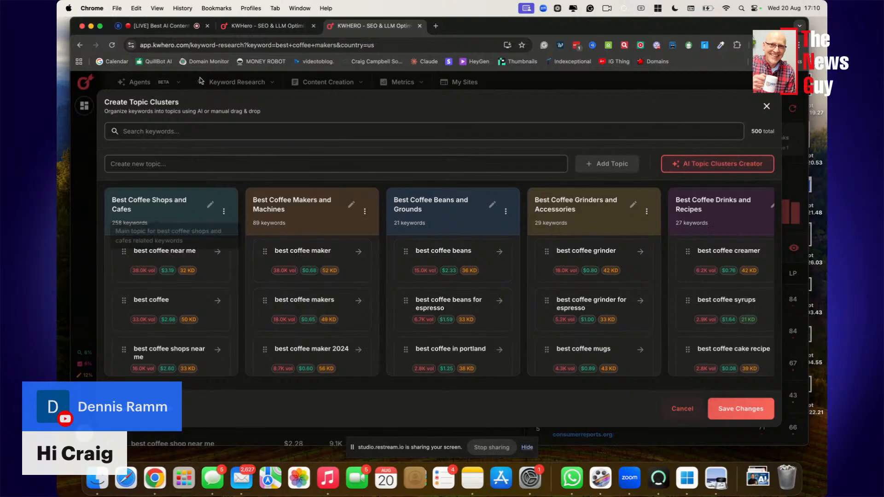
mouse_move(755, 122)
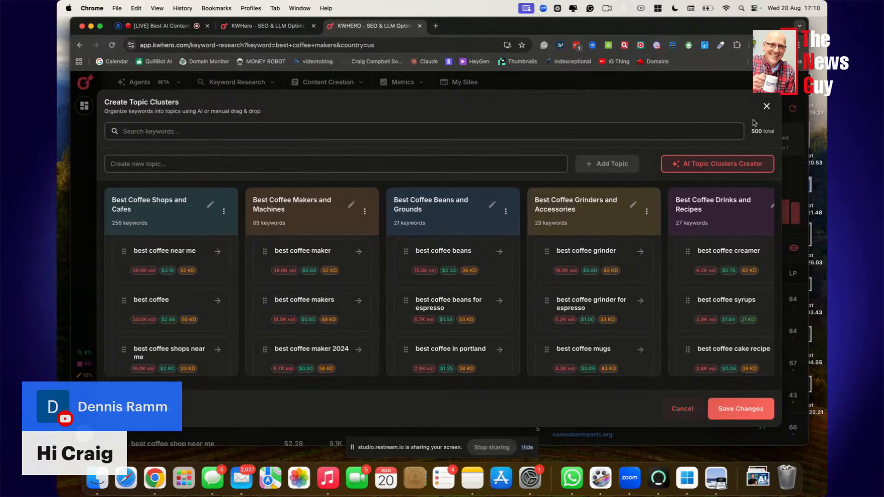
Step: Discard the generated coffee-maker topic clusters without saving
click(766, 106)
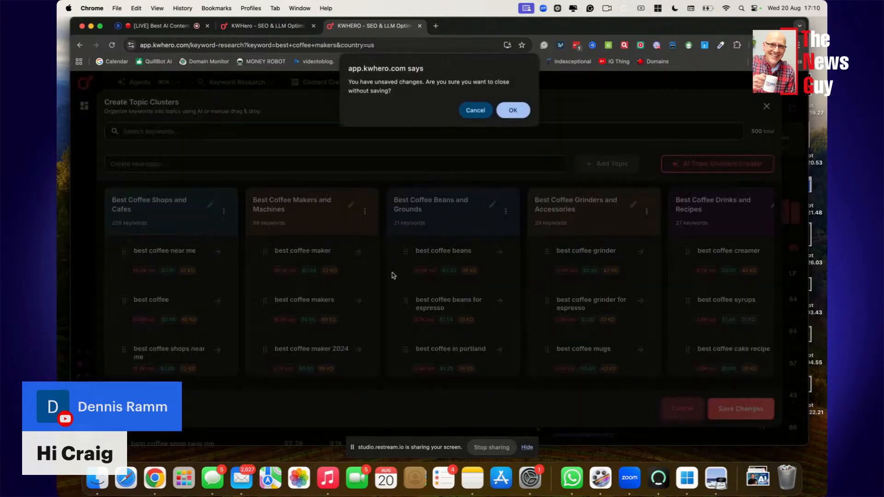
click(512, 110)
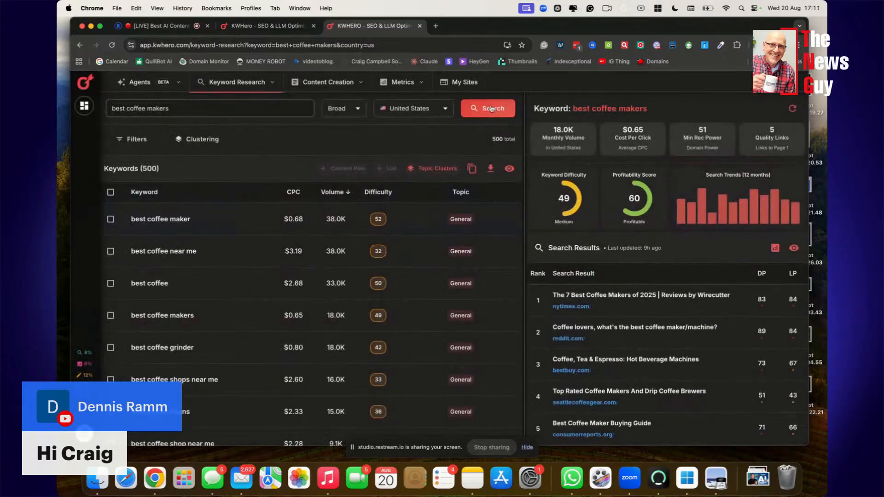
Step: Open the Quick Content Analysis form from the Content Creation menu
click(328, 82)
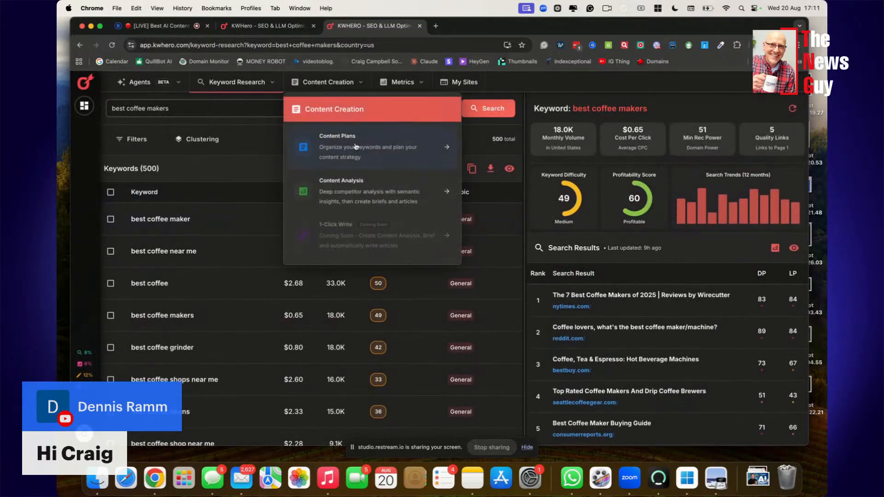
mouse_move(371, 190)
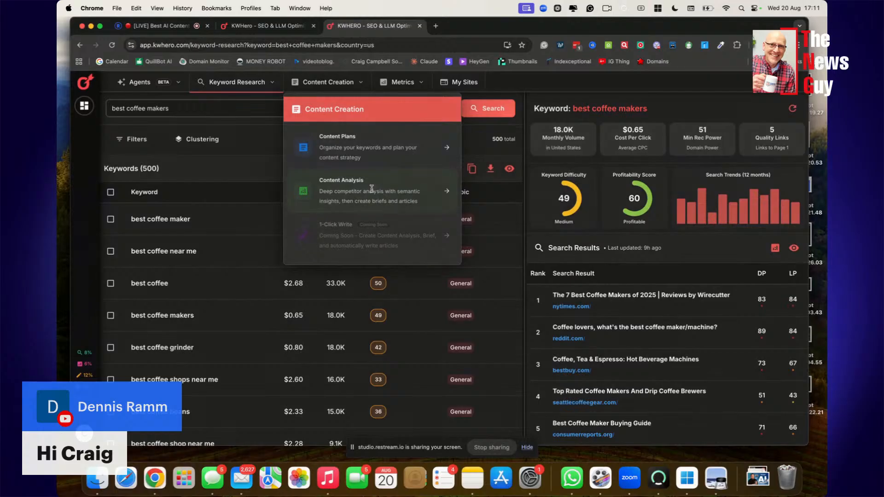
click(371, 191)
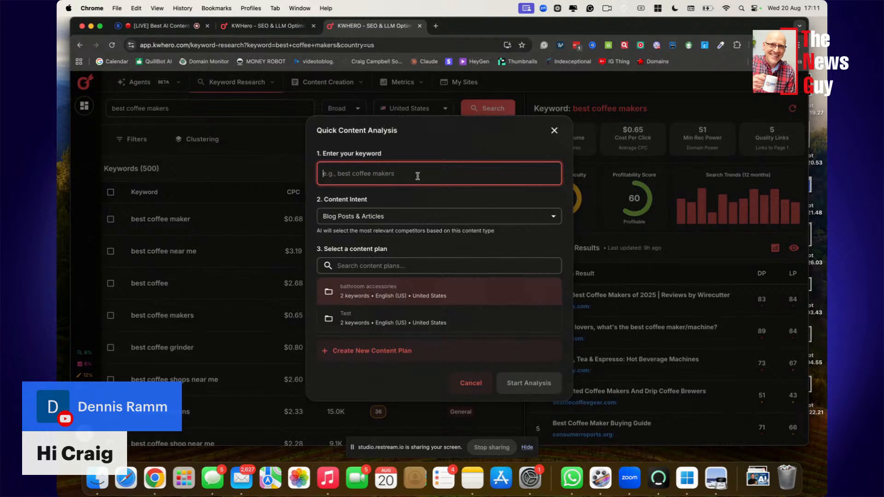
Step: Set the content intent to E-commerce & Product Pages, then cancel the quick content analysis
click(439, 216)
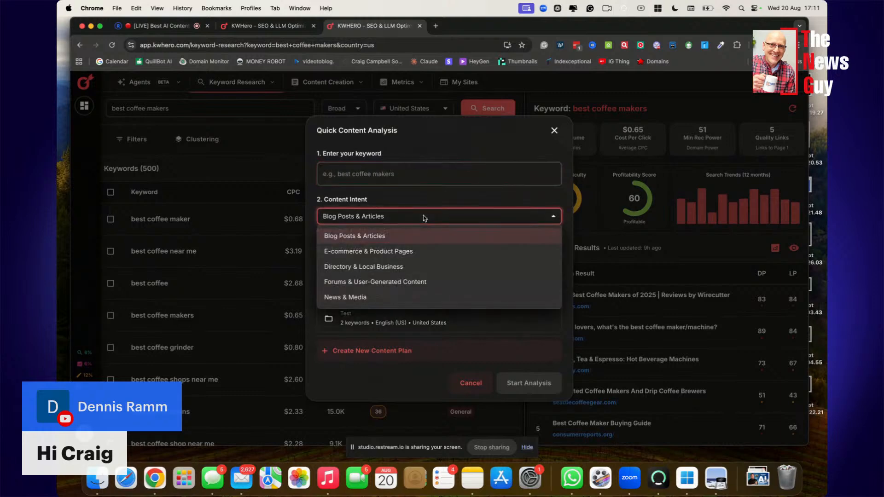
mouse_move(424, 255)
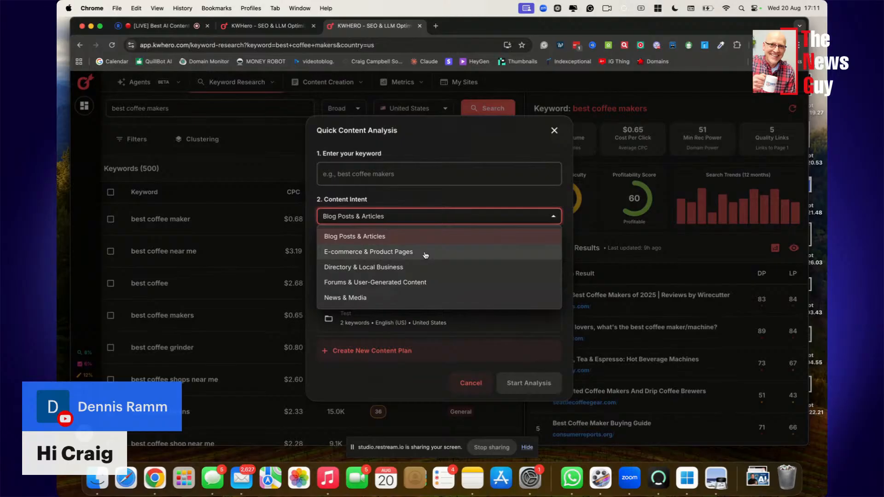
click(367, 252)
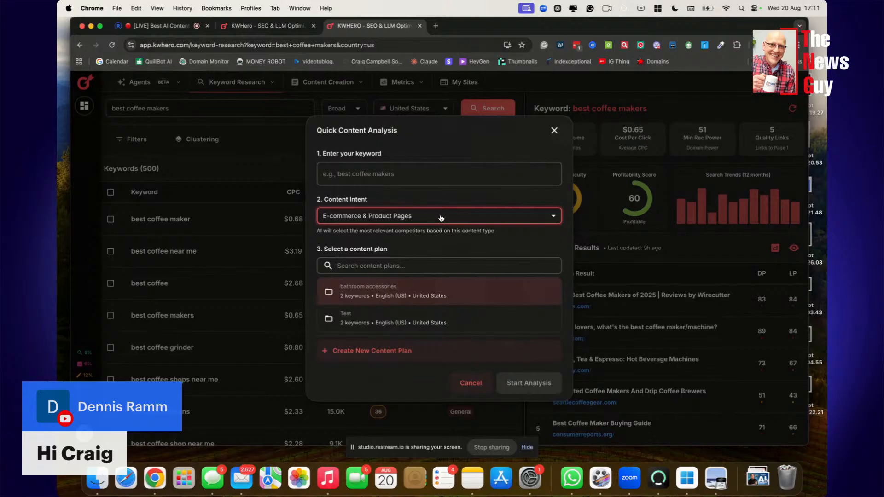
click(439, 216)
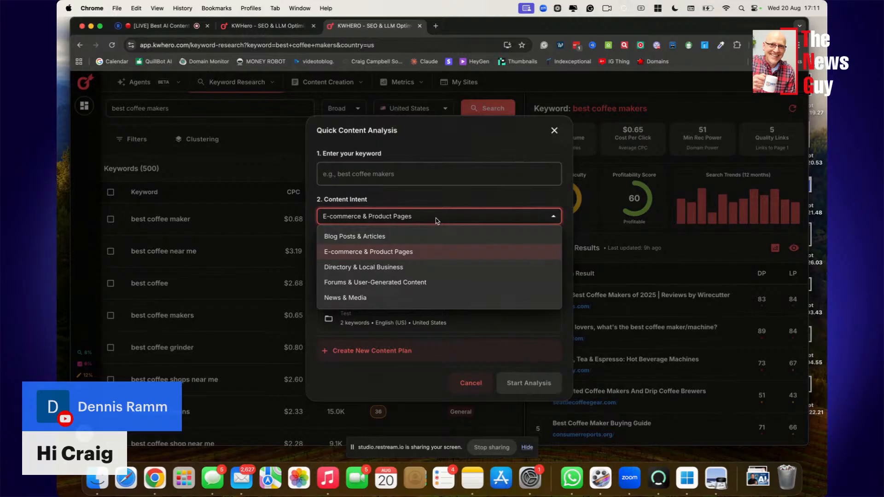
mouse_move(421, 252)
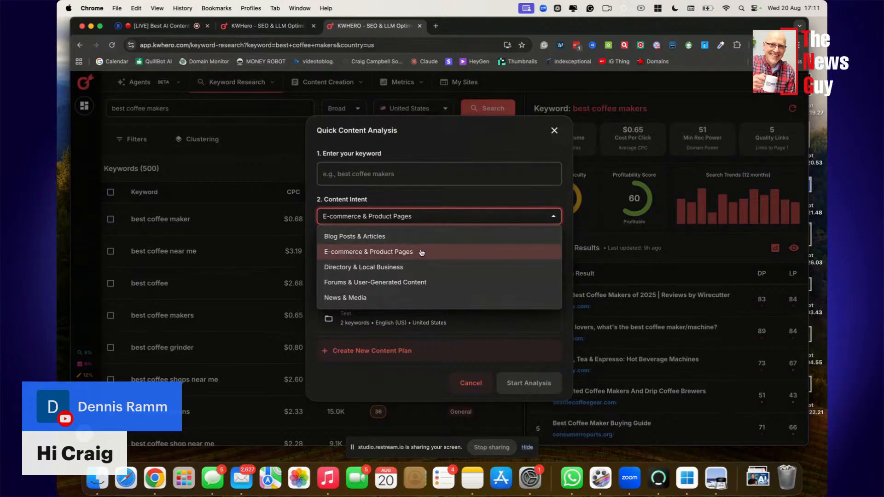
click(366, 252)
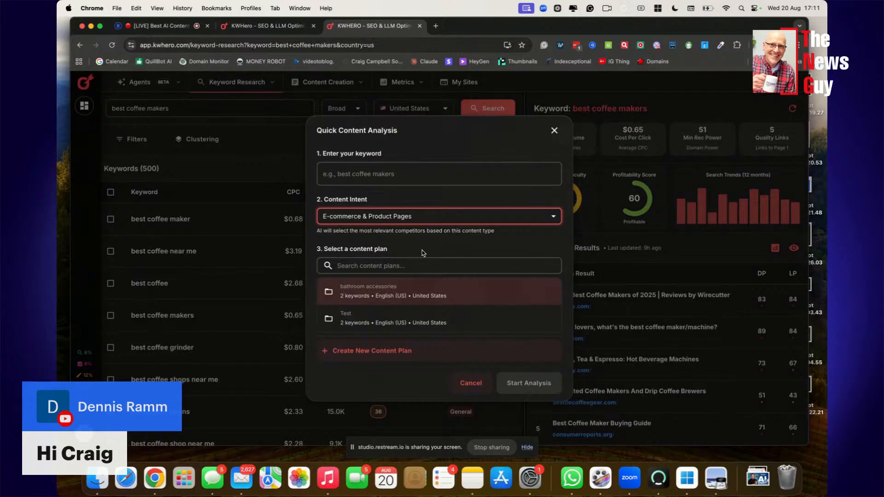
mouse_move(430, 247)
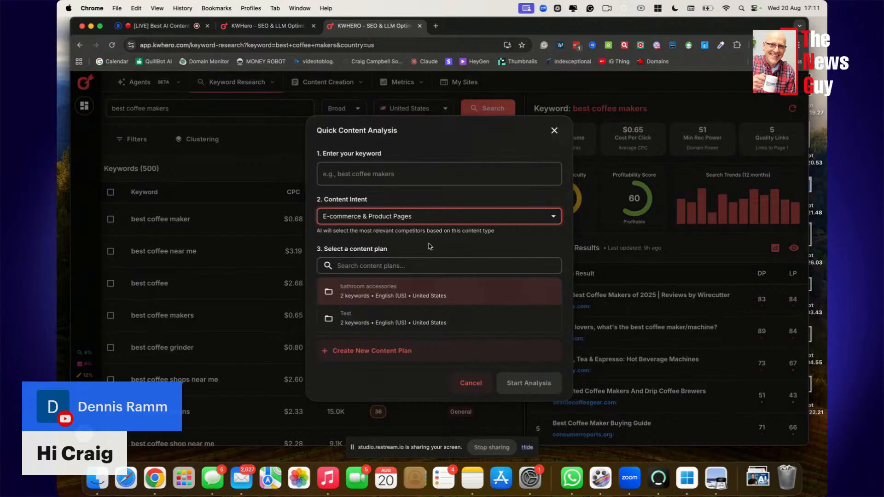
click(438, 216)
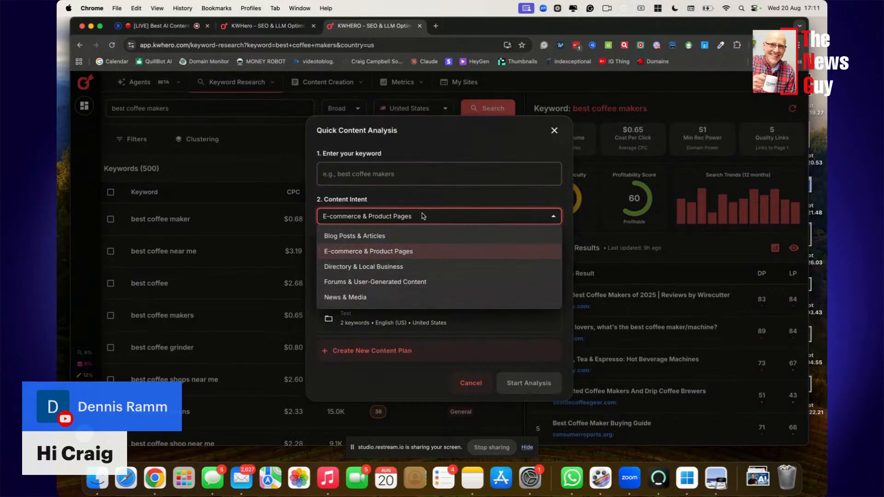
click(367, 251)
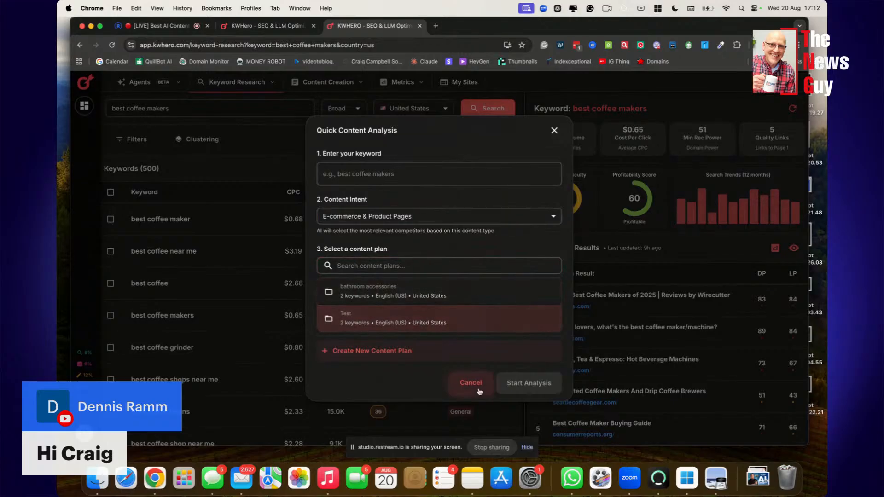
click(470, 383)
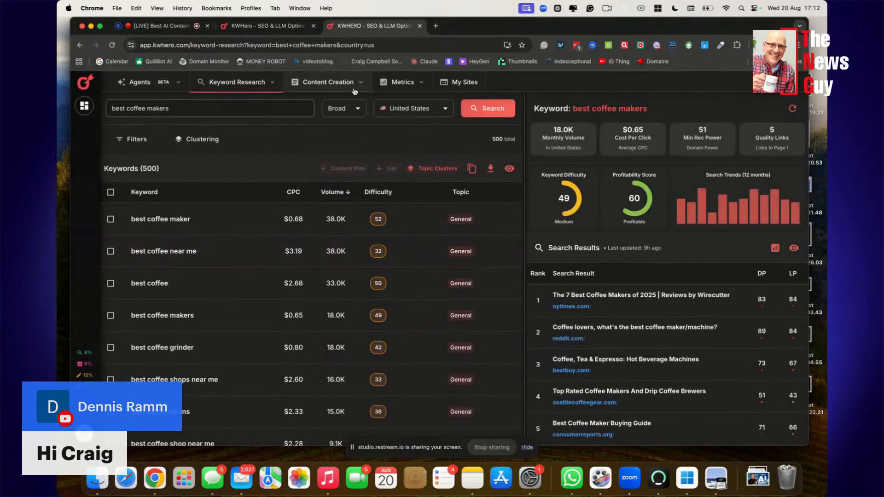
Step: Open the 'best drip coffee makers' article analysis from the Test content plan
click(327, 81)
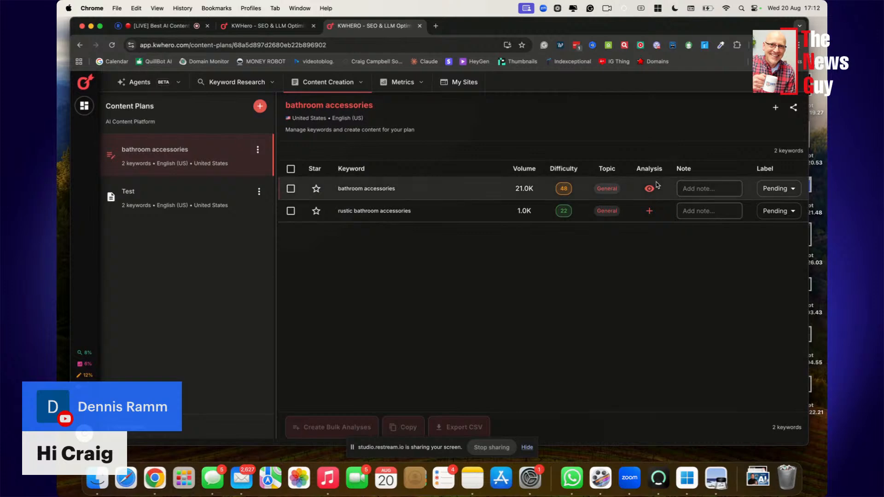
mouse_move(648, 188)
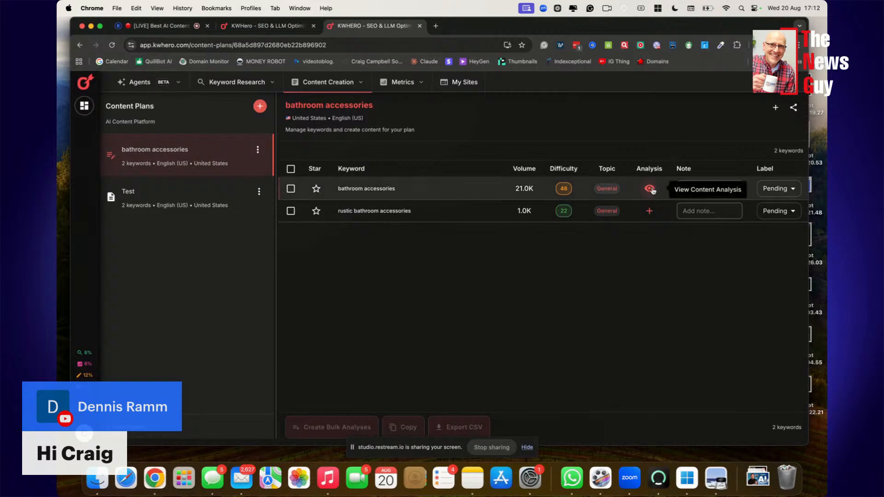
mouse_move(223, 194)
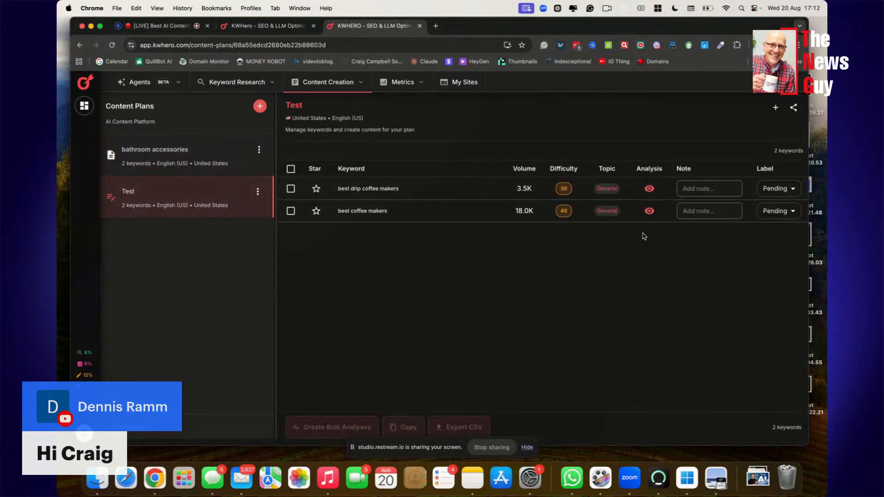
mouse_move(321, 148)
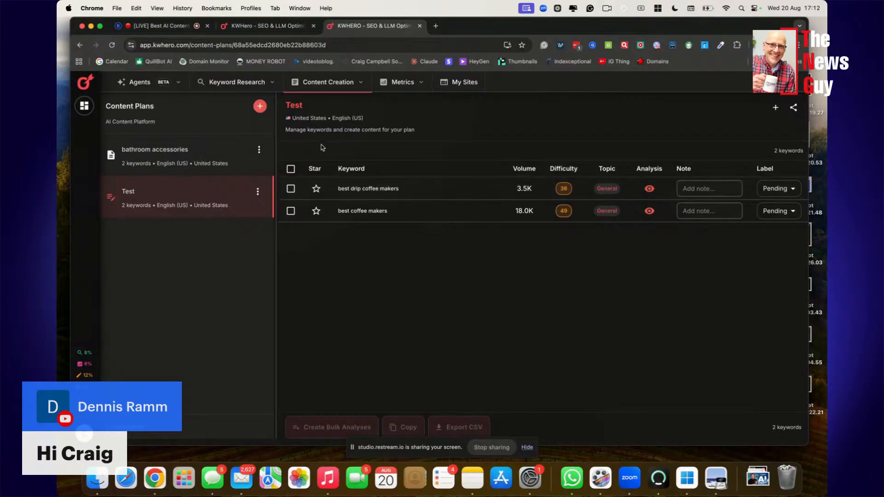
mouse_move(649, 211)
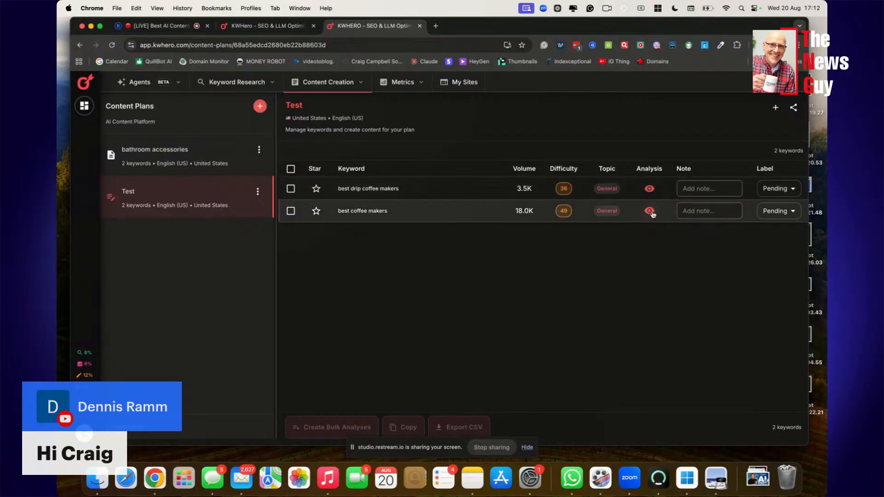
click(648, 211)
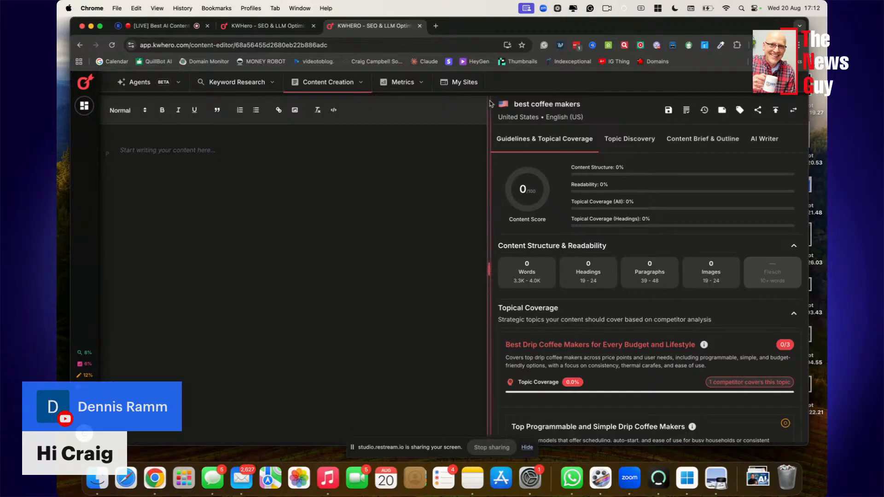
click(80, 46)
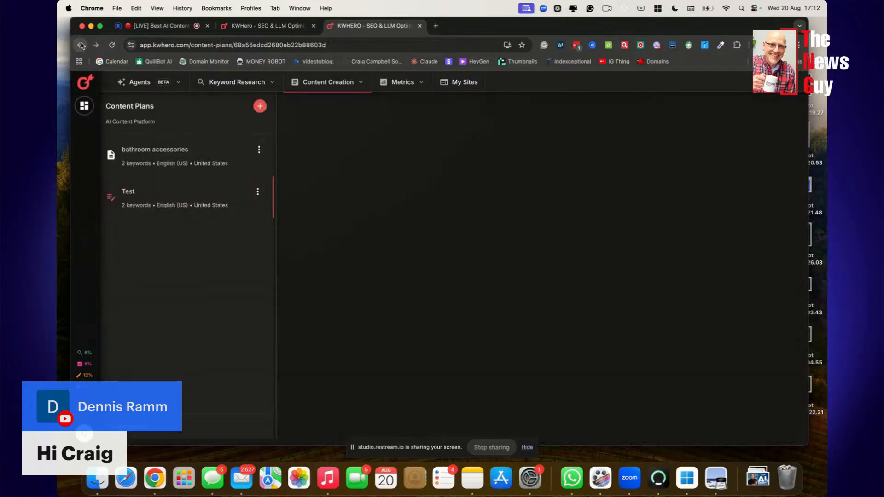
click(128, 191)
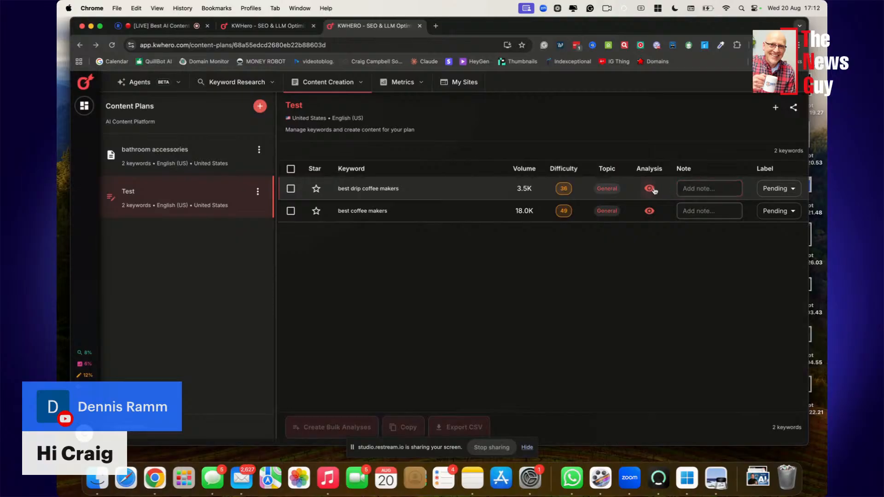
click(649, 188)
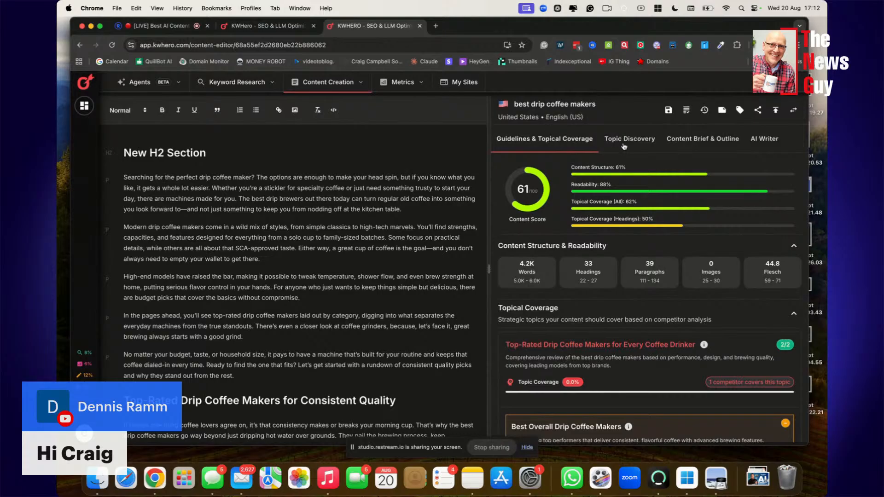
Step: Show the outline, collapse the Content Brief Overview, and set the New H2 Section to Auto
click(703, 139)
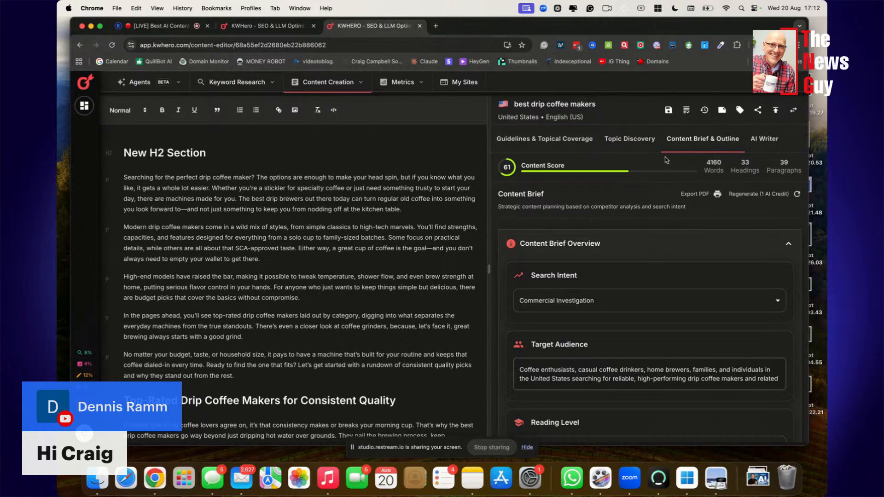
mouse_move(567, 152)
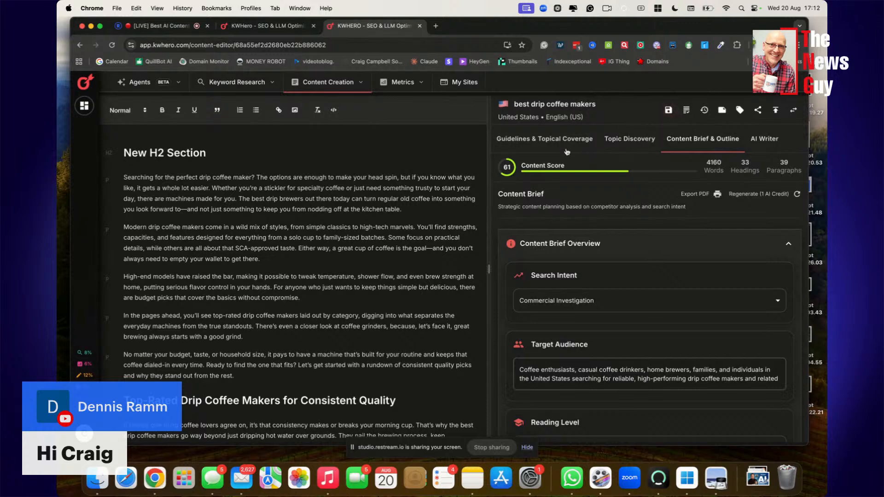
mouse_move(733, 261)
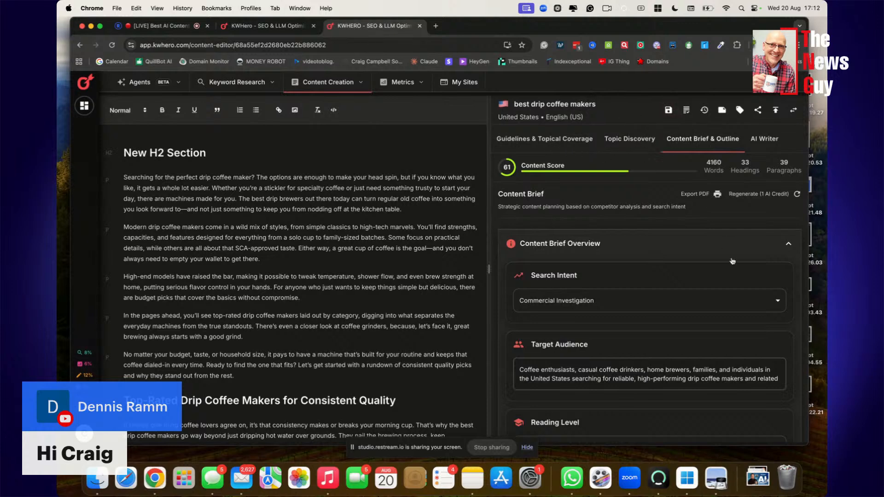
click(788, 243)
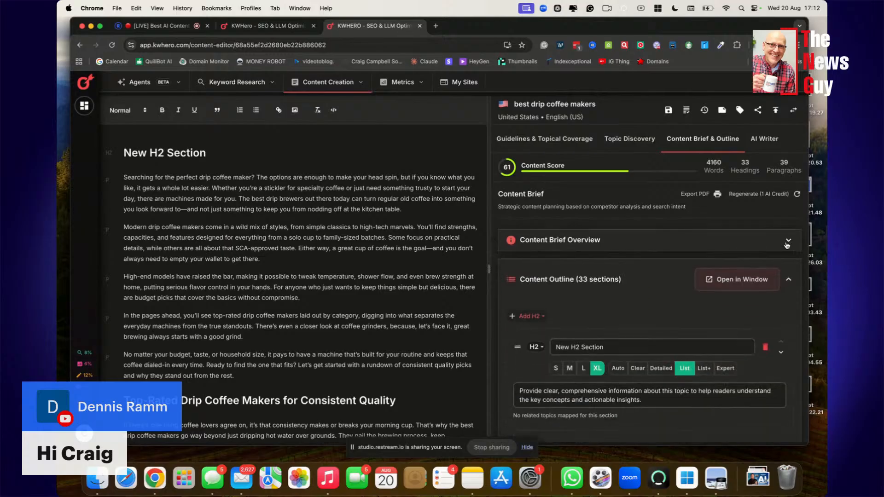
mouse_move(590, 287)
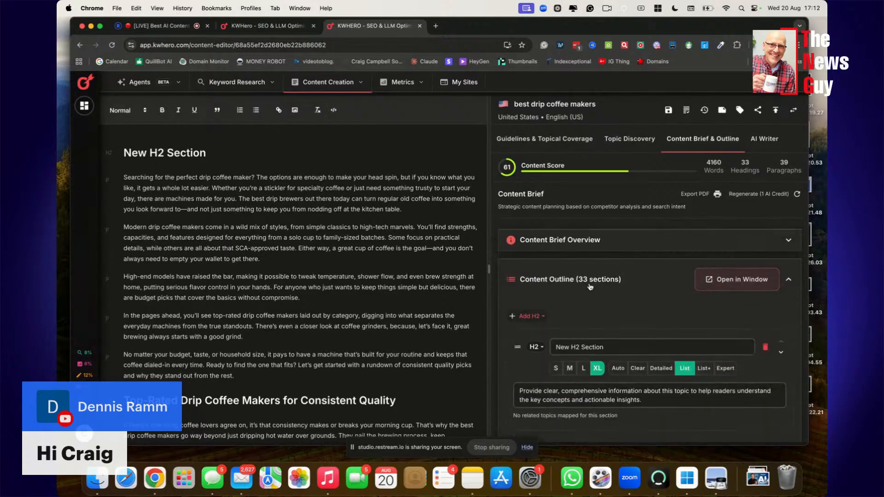
mouse_move(694, 325)
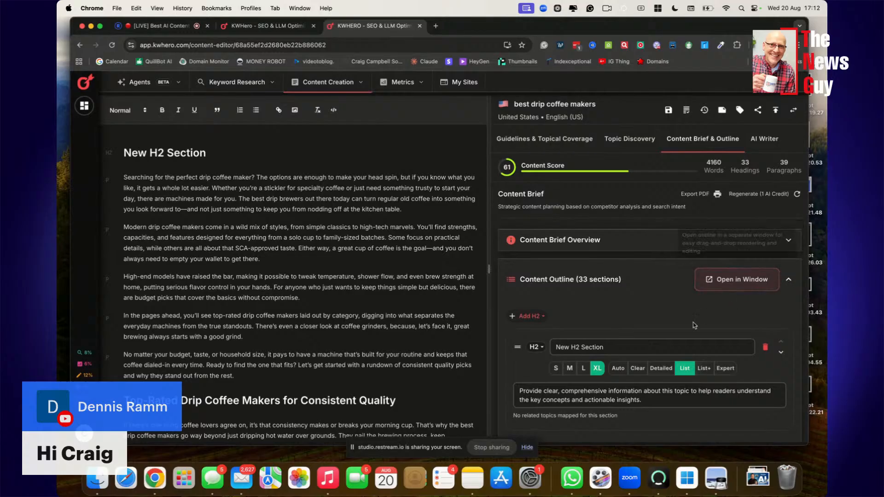
click(583, 368)
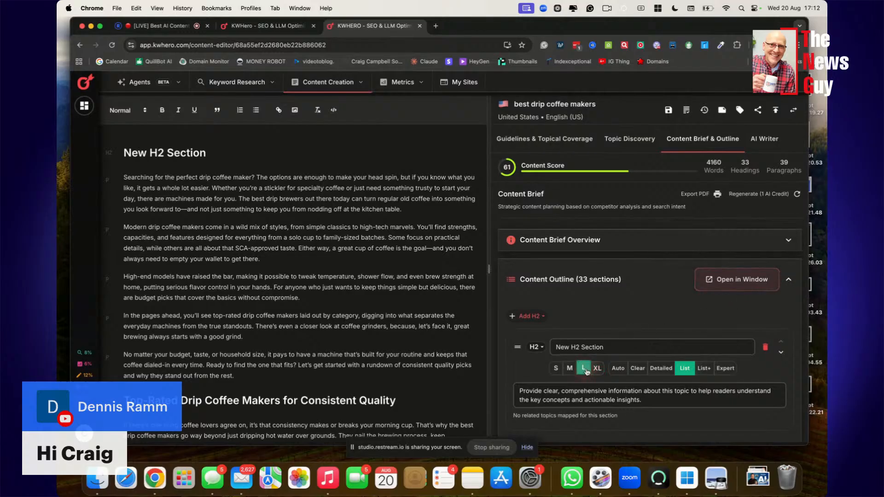
click(569, 368)
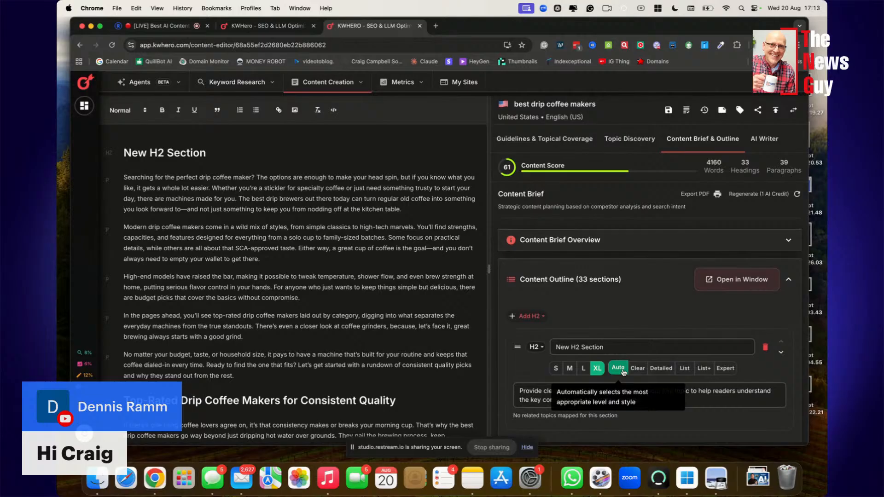
mouse_move(638, 368)
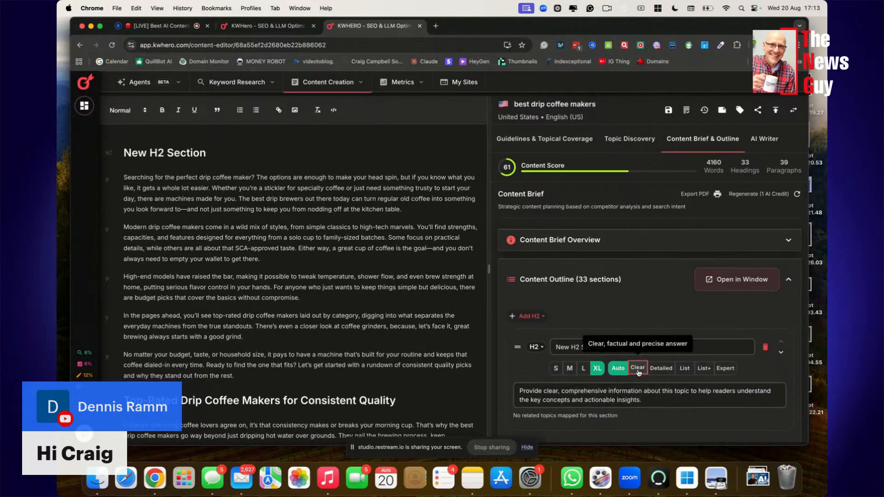
mouse_move(661, 368)
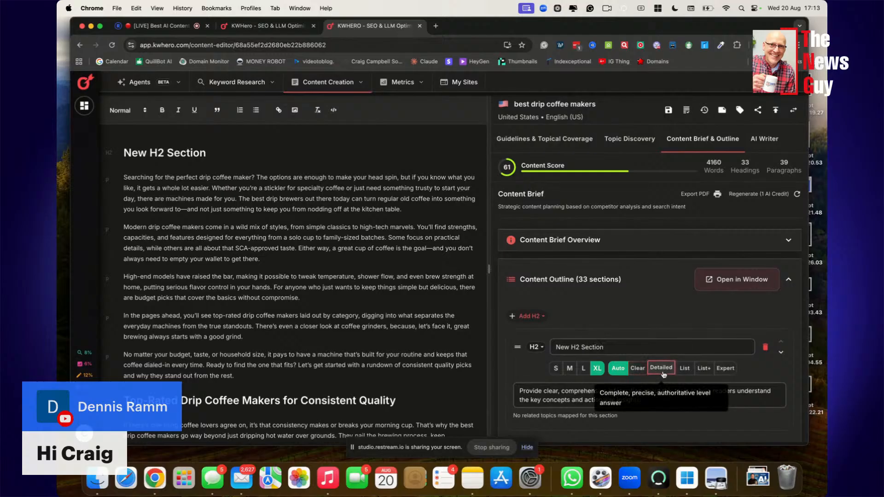
mouse_move(685, 368)
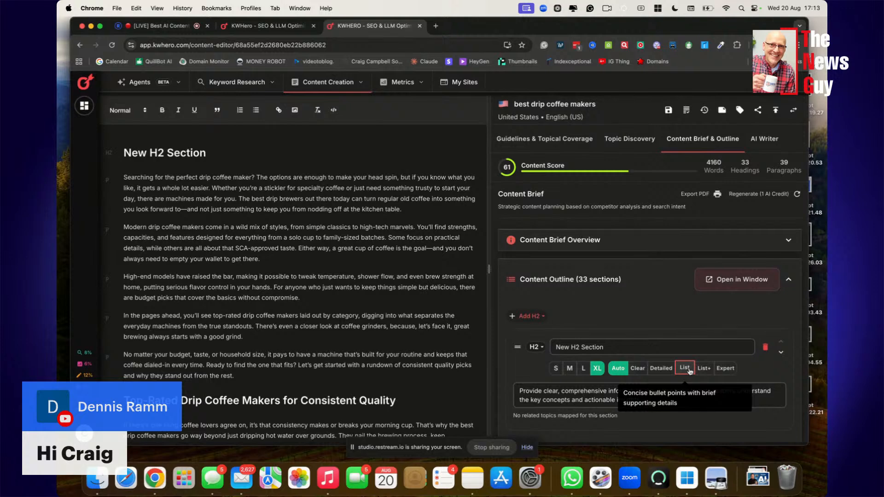
mouse_move(703, 369)
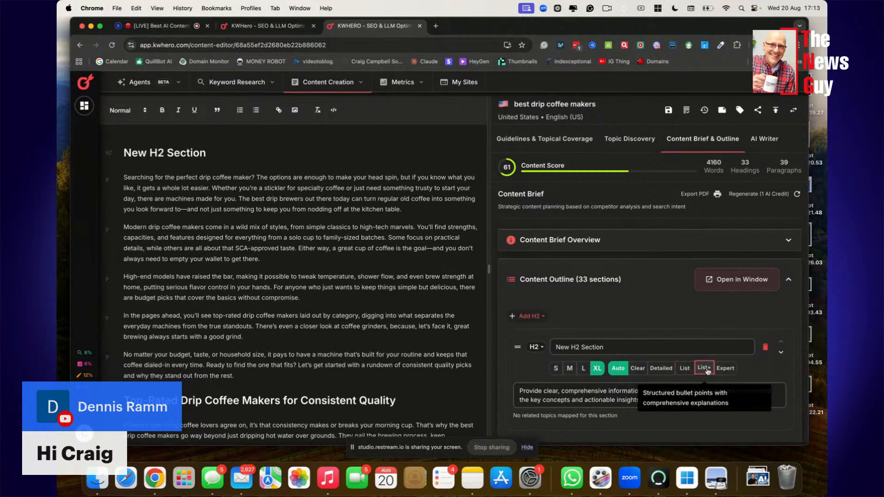
mouse_move(726, 368)
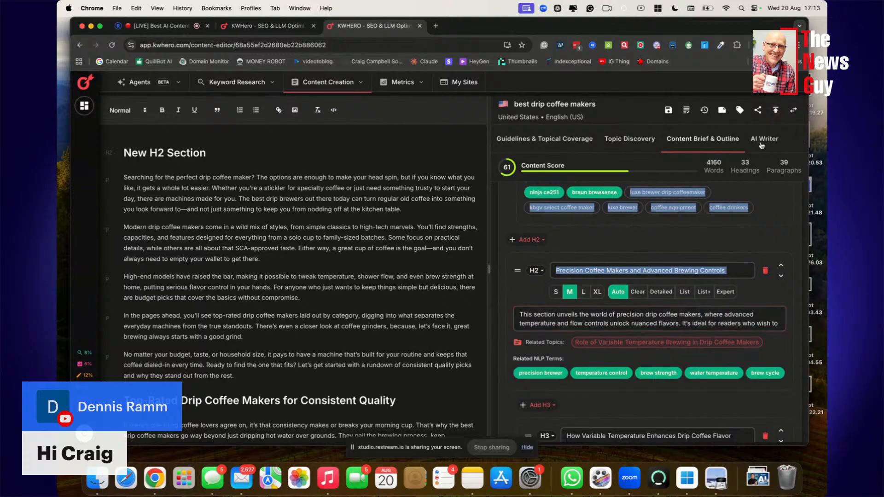
Step: Review the AI Writer's detection bypass, 1000-word instruction and third-person voice settings
click(764, 139)
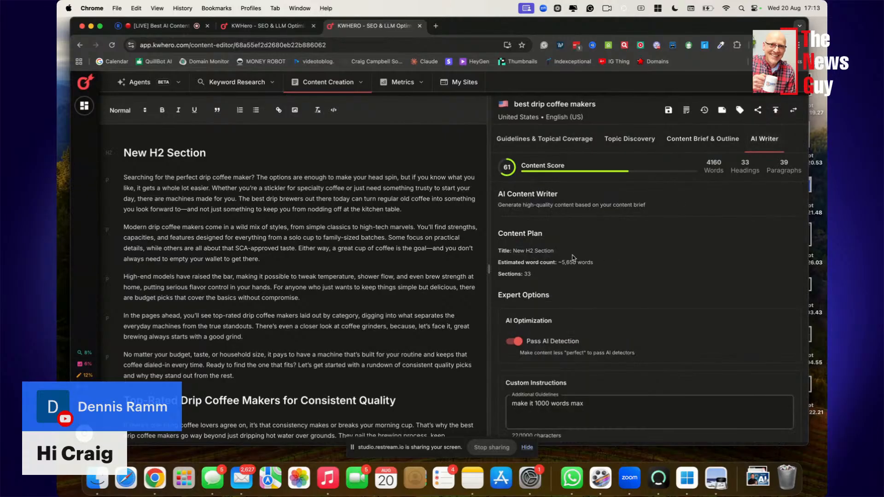
mouse_move(686, 387)
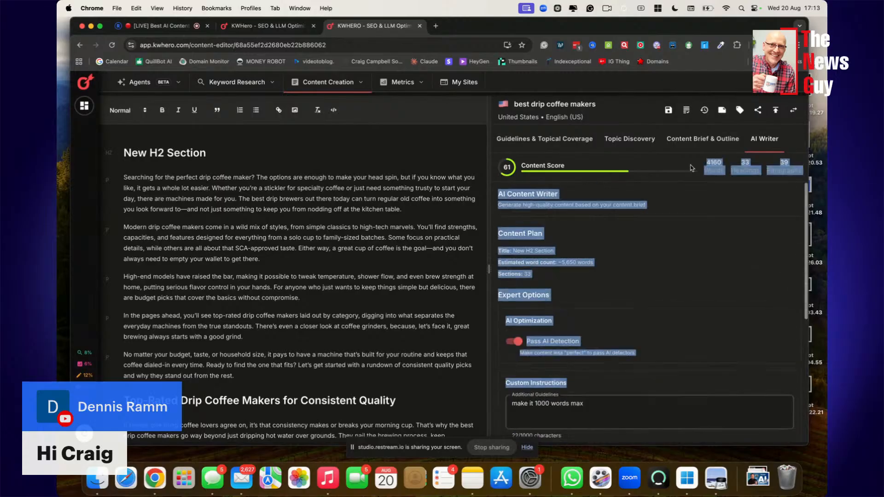
mouse_move(513, 341)
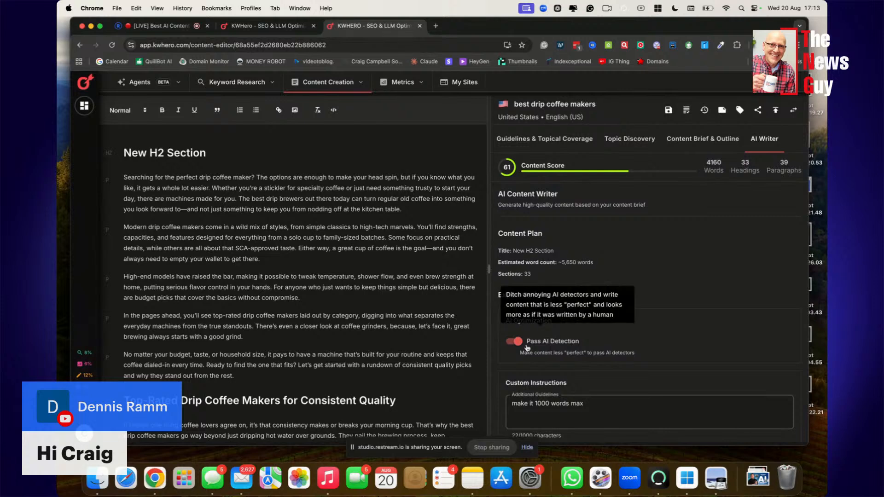
click(514, 341)
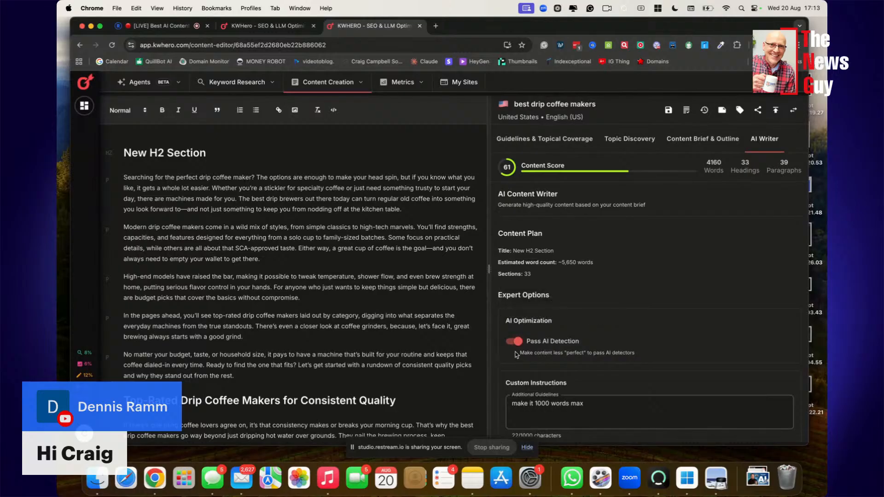
mouse_move(640, 355)
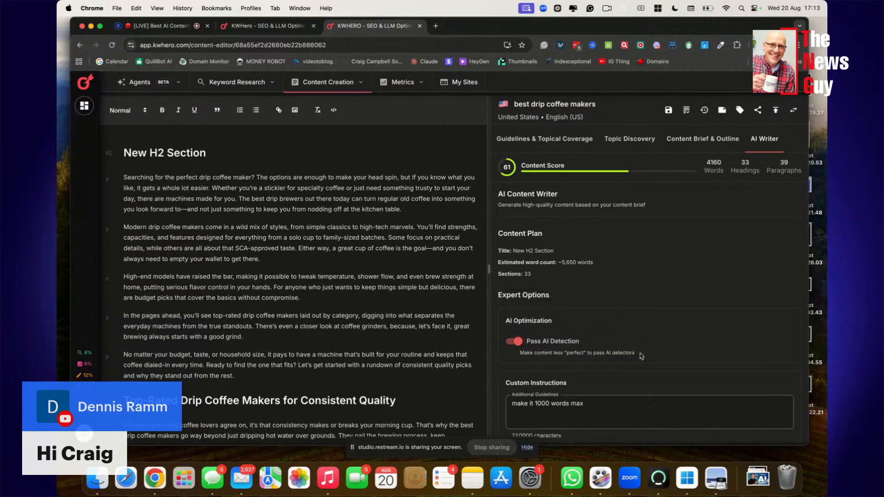
mouse_move(512, 341)
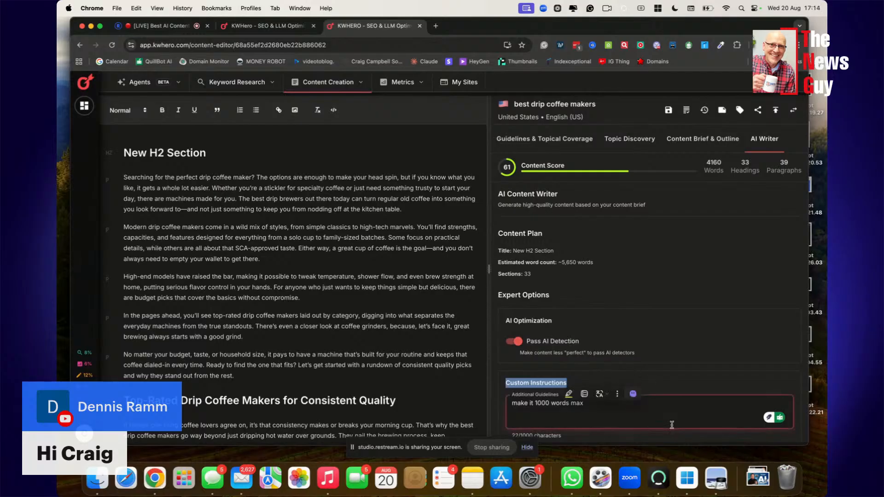
mouse_move(685, 406)
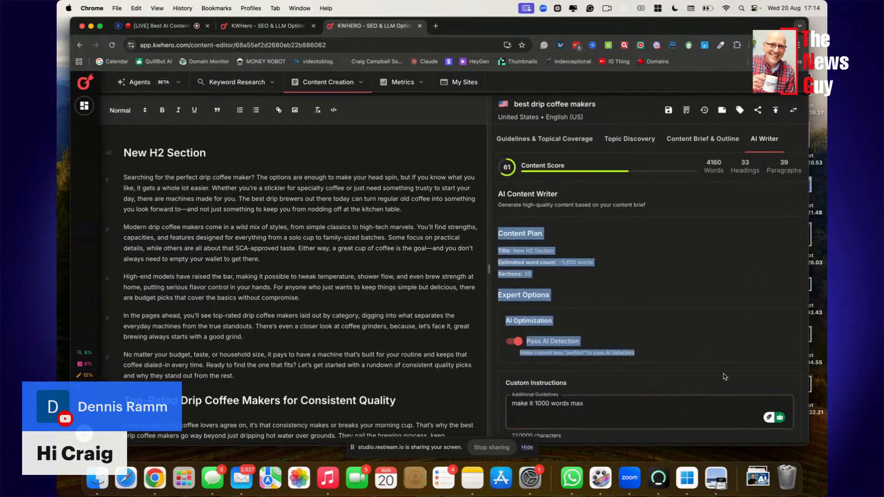
scroll(down, 3)
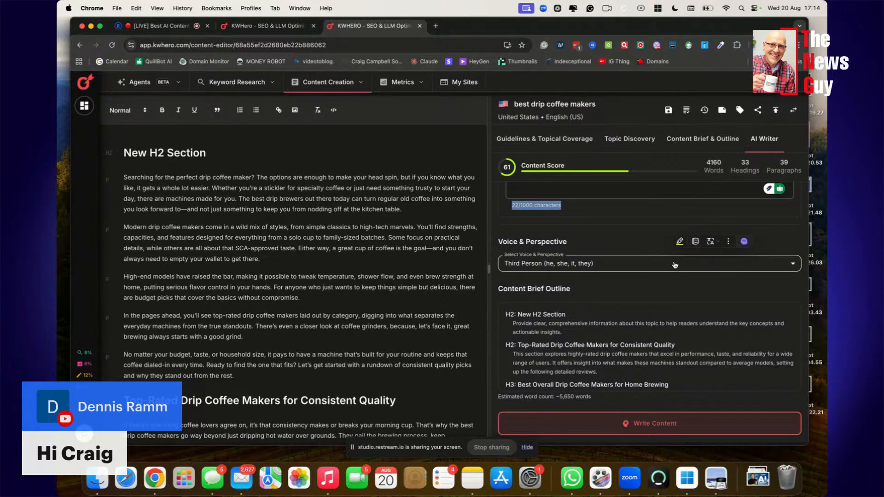
click(648, 263)
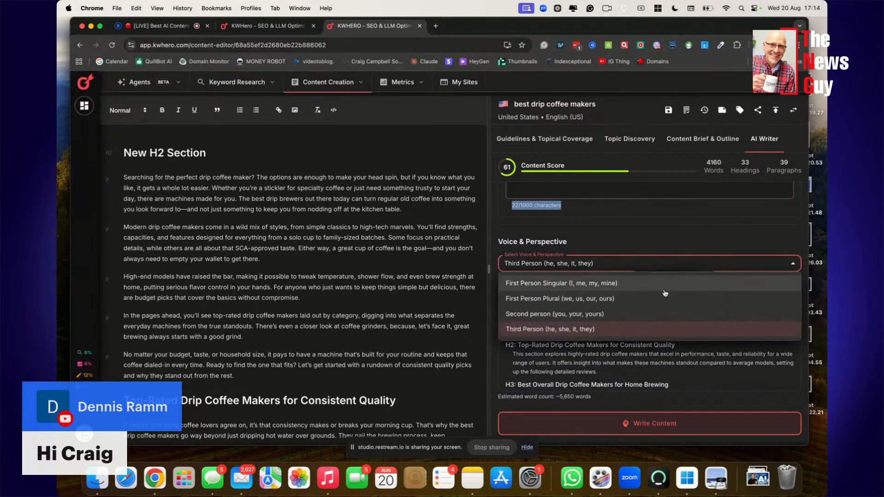
click(550, 328)
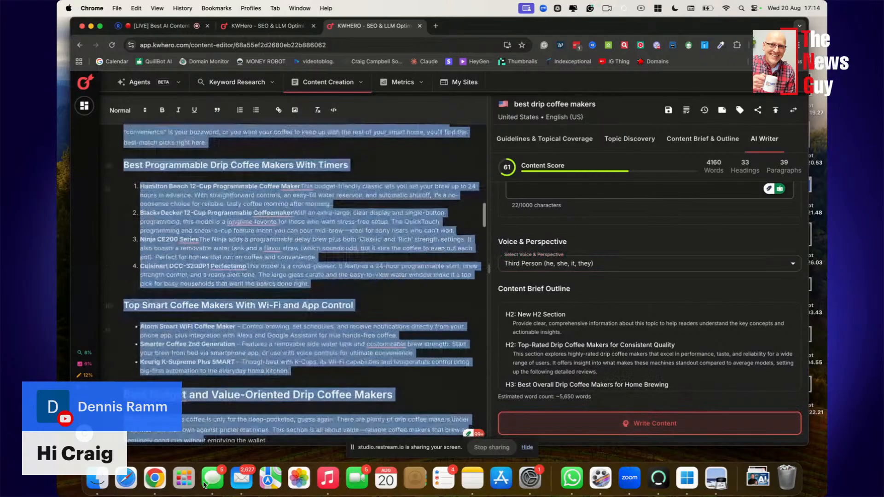
scroll(down, 3)
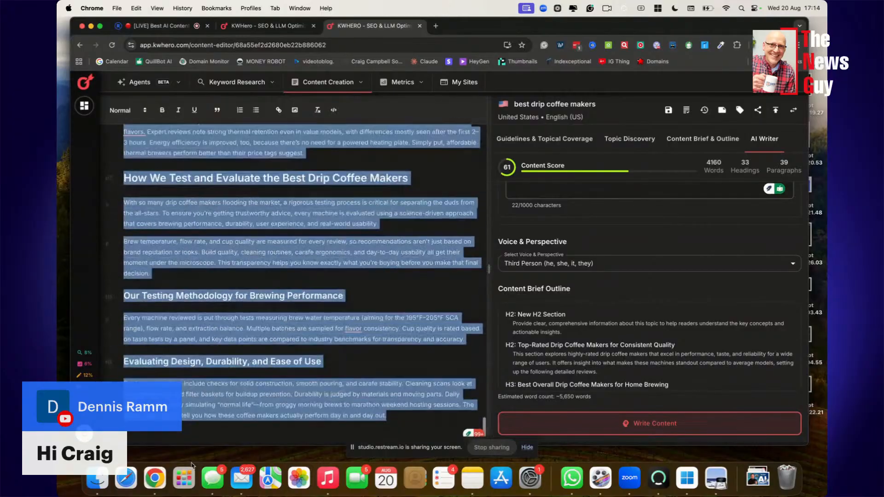
click(218, 280)
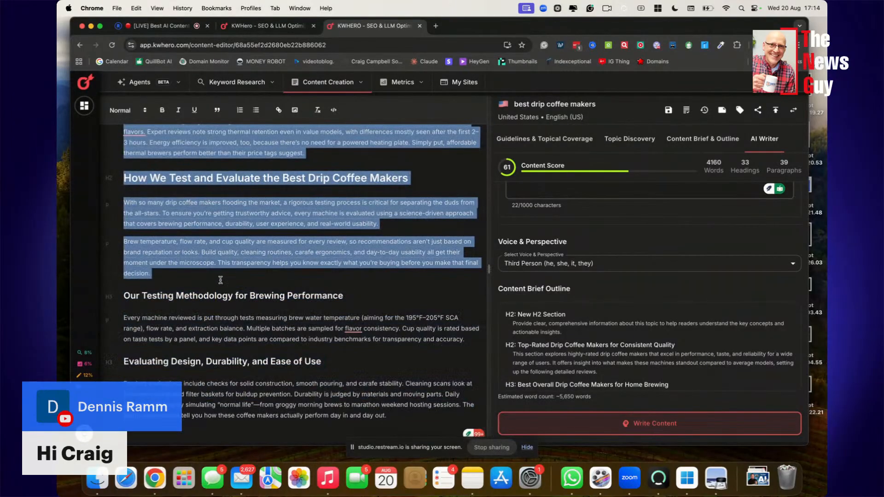
mouse_move(668, 110)
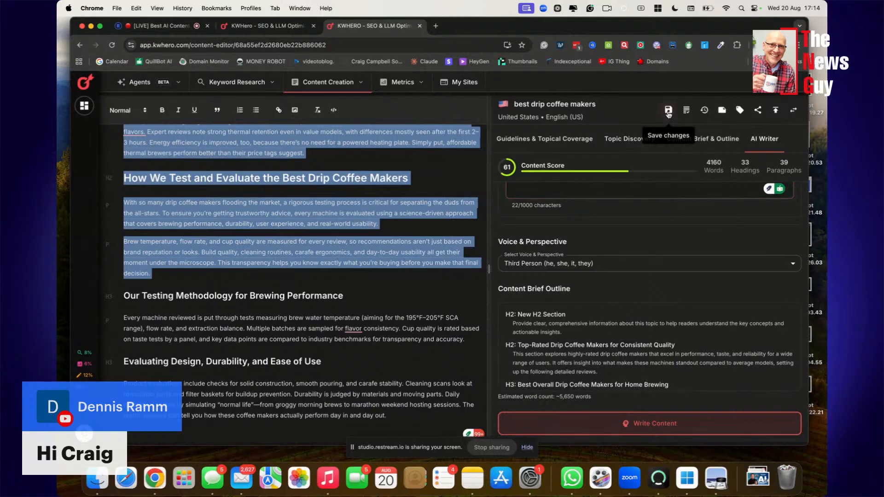
mouse_move(686, 110)
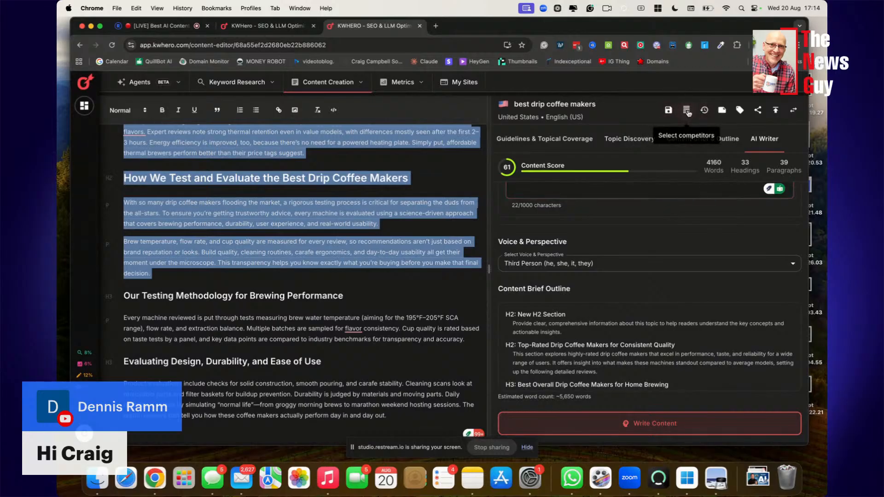
Step: Select reddit.com, bonappetit.com, seattlecoffeegear.com and williams-sonoma.com as competitors, then regenerate topics
click(686, 110)
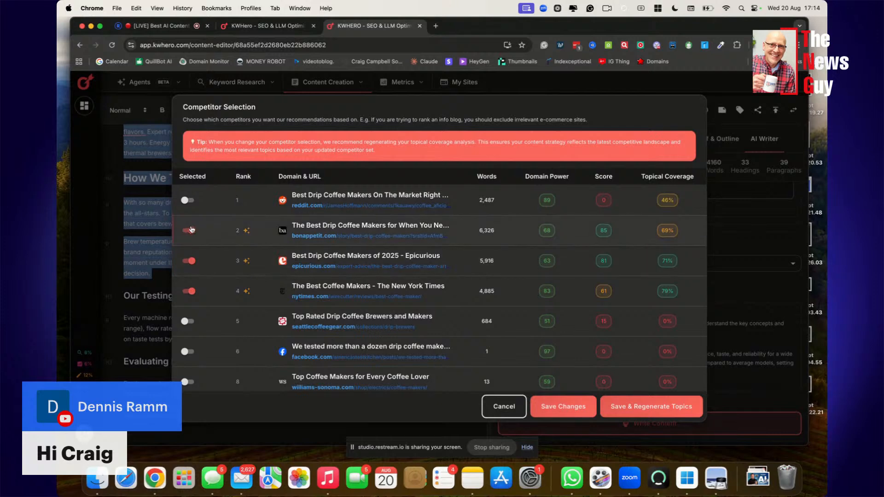
click(187, 230)
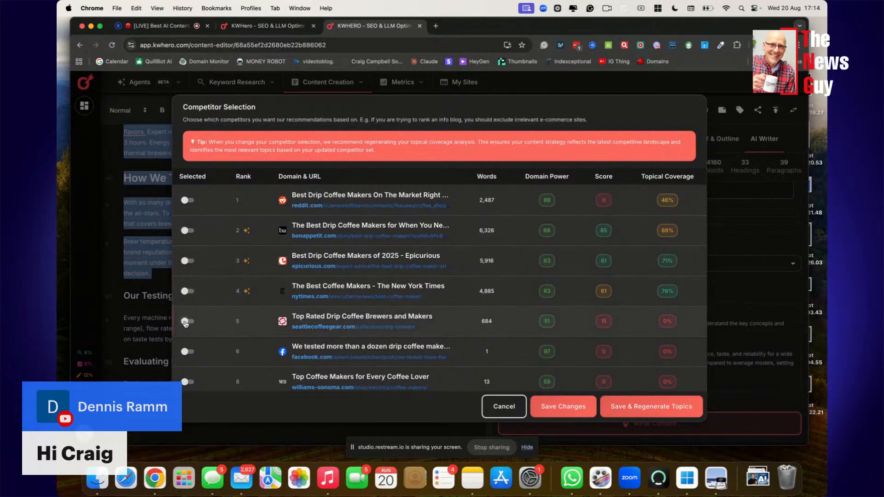
click(187, 321)
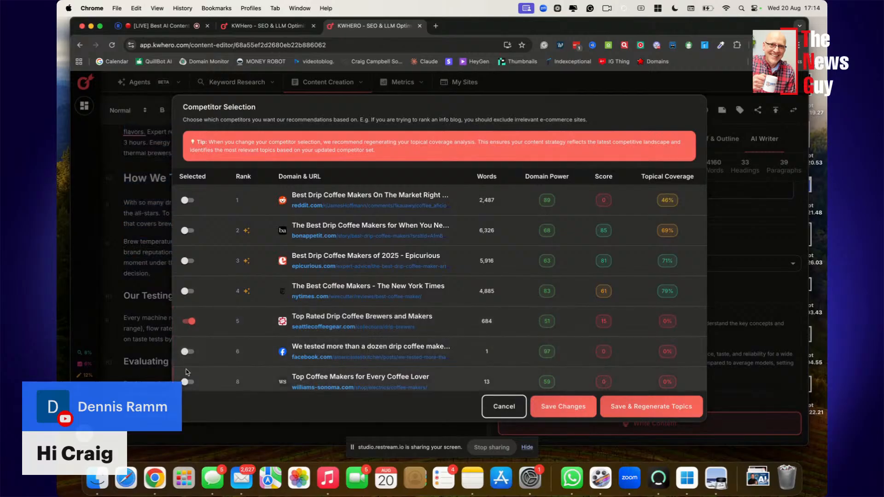
click(188, 382)
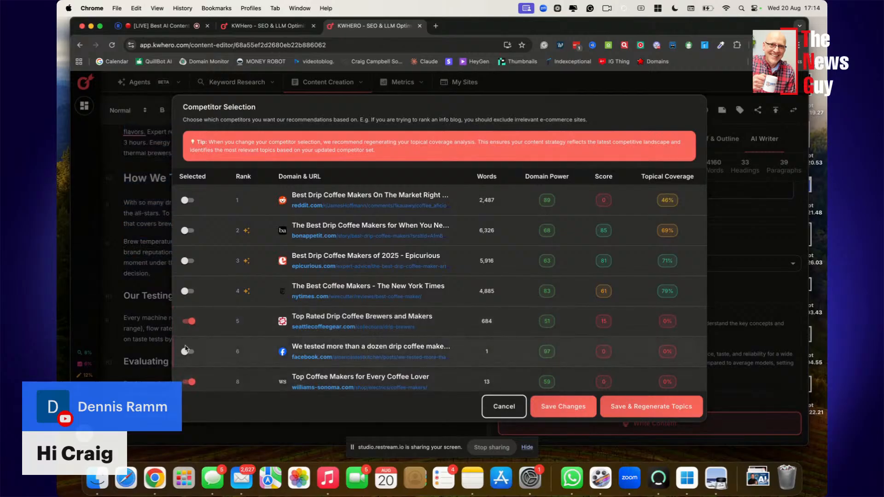
click(187, 230)
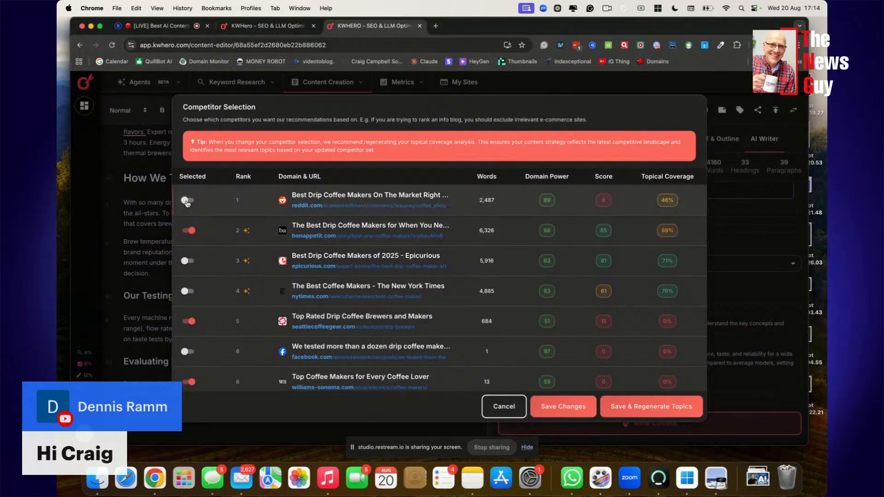
click(189, 201)
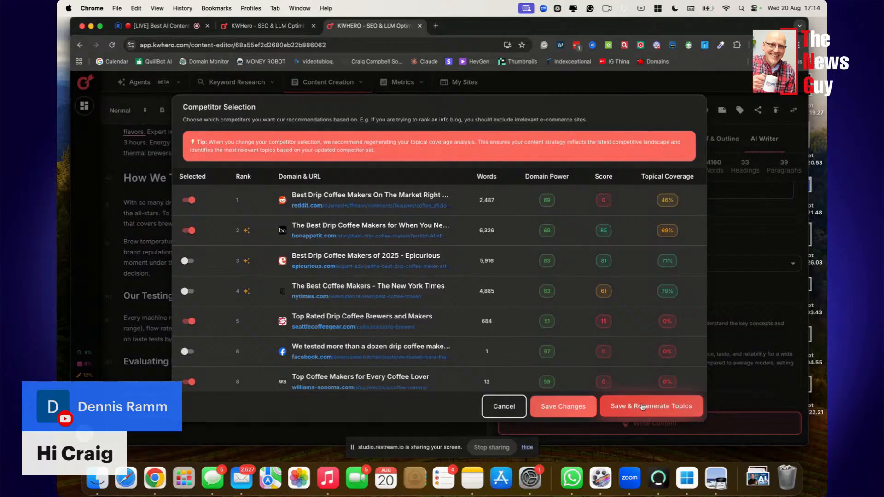
click(504, 406)
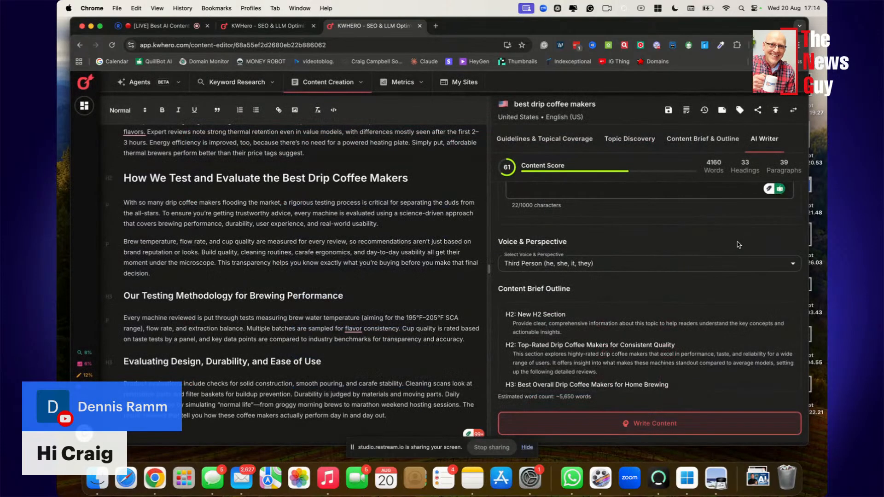
click(629, 139)
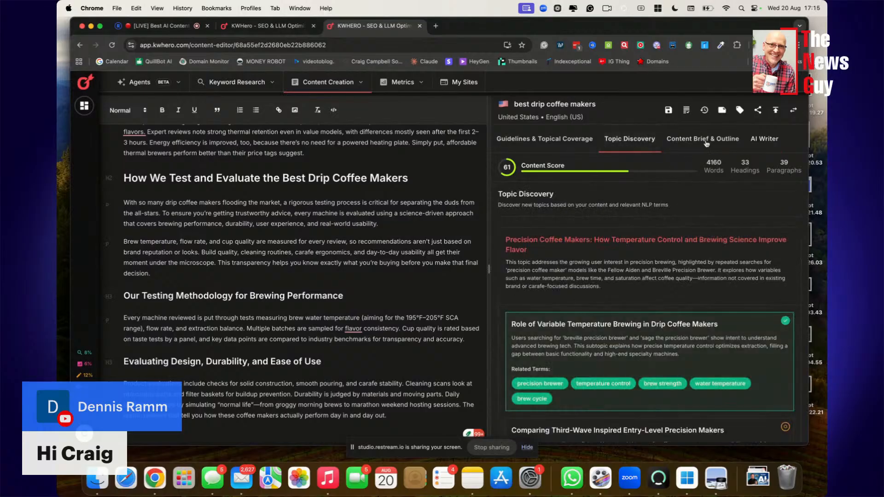
click(763, 139)
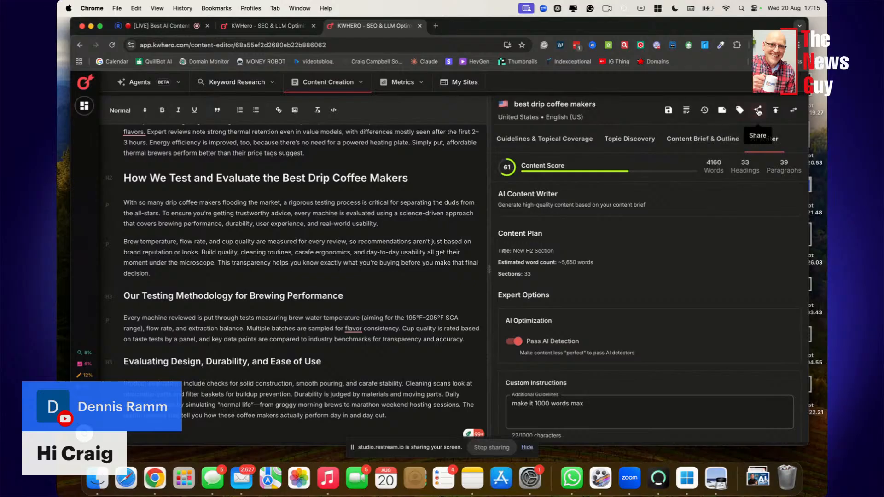
mouse_move(775, 111)
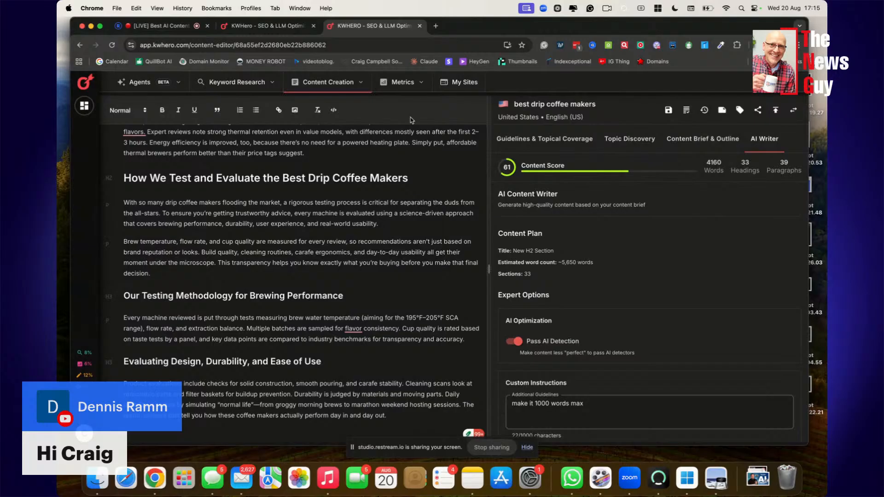
mouse_move(524, 138)
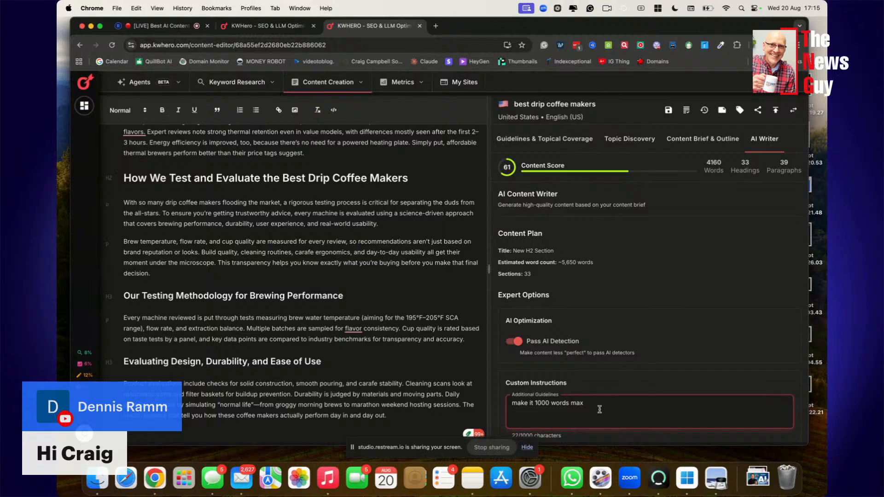
Step: View the Guidelines & Topical Coverage breakdown: 88% readability, 50% headings, zero images
click(543, 139)
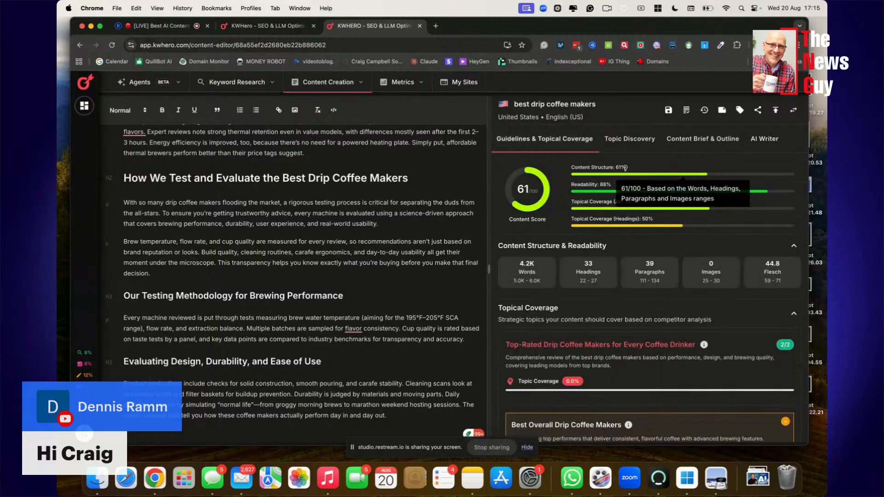
mouse_move(598, 203)
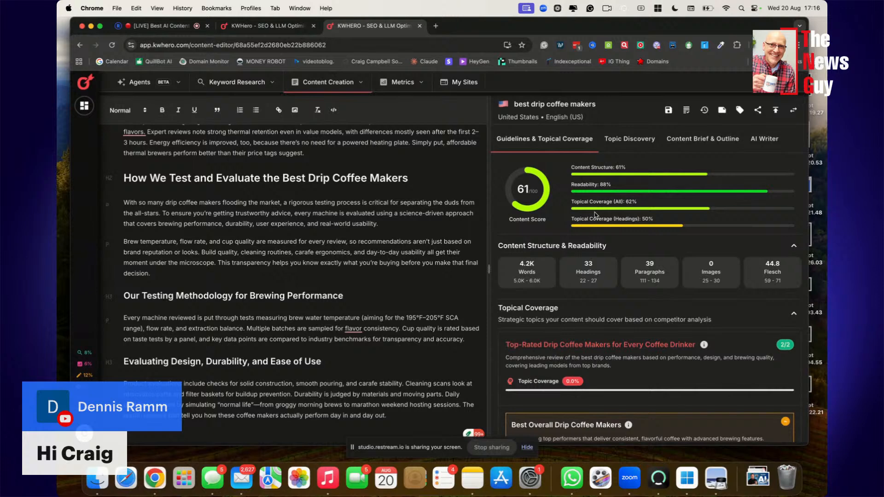
mouse_move(606, 185)
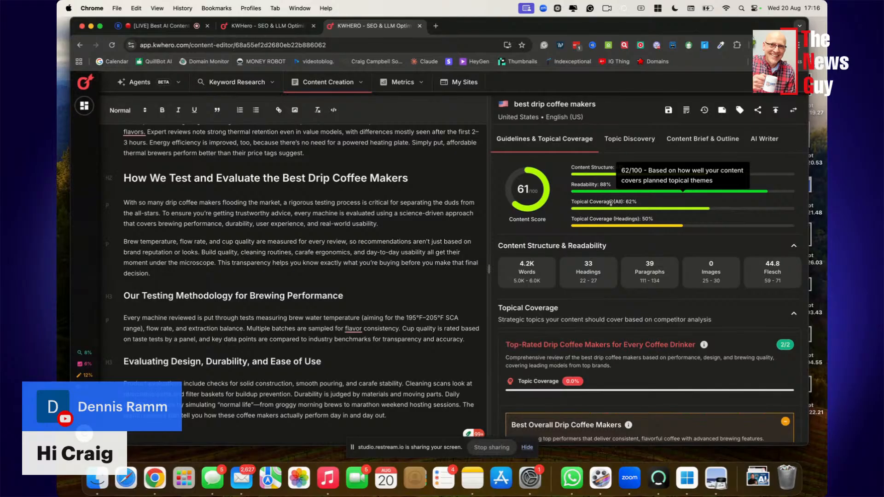
mouse_move(626, 224)
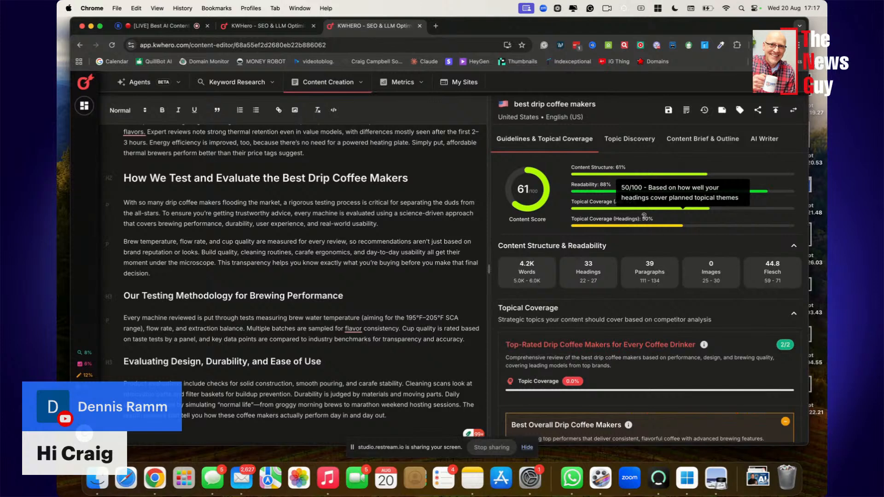
Step: Go via Keyword Research > Keyword Ideas to the Keyword Agent chat
click(238, 82)
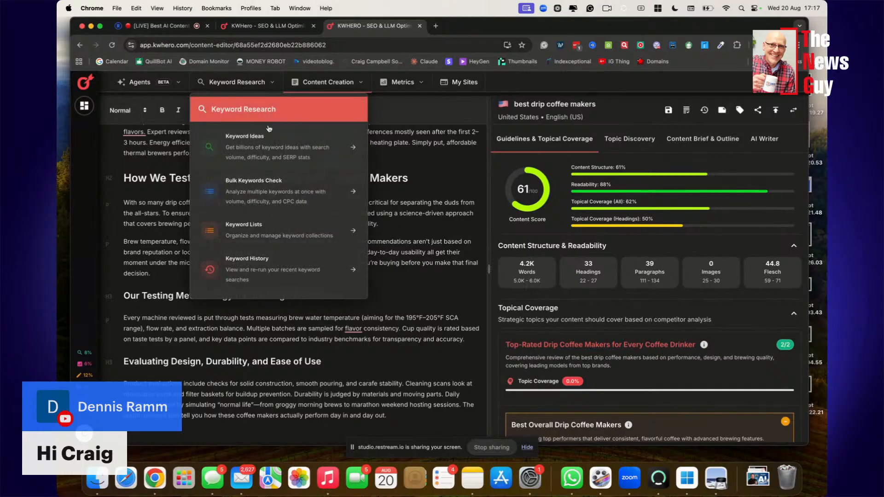
click(245, 147)
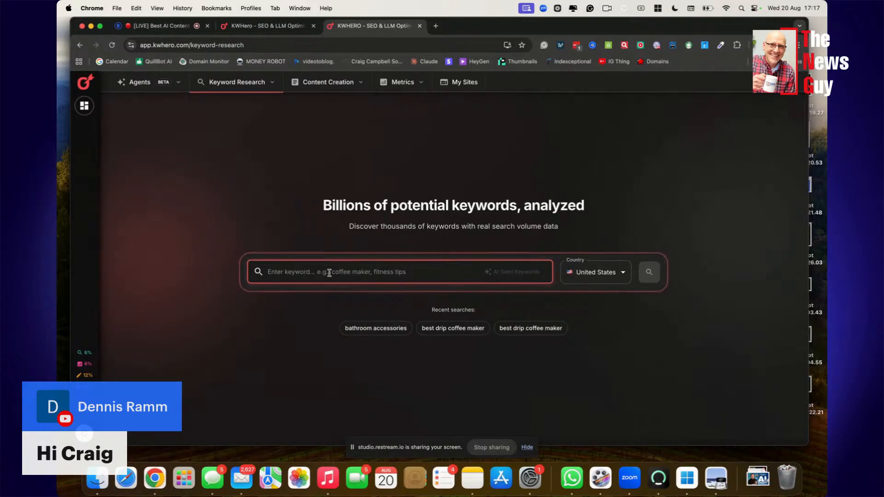
click(139, 82)
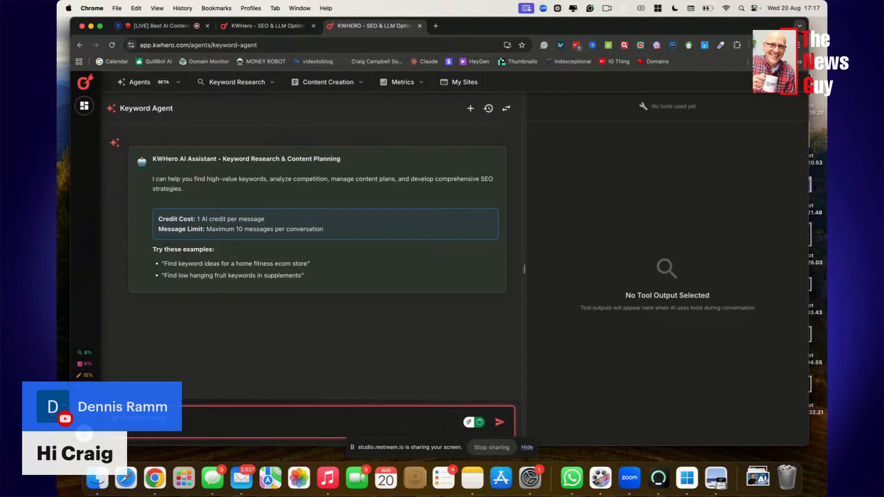
Step: Send the agent 'go find me the best keywords for coffee makers'
text(words for)
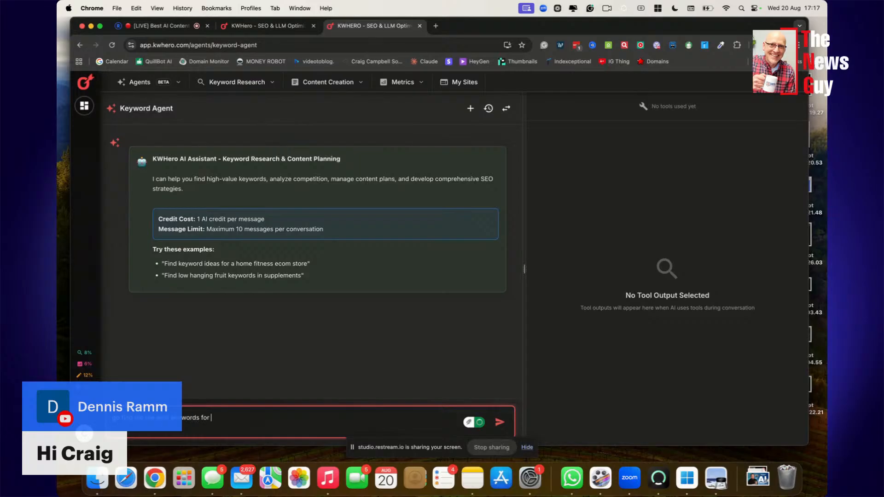
text(co)
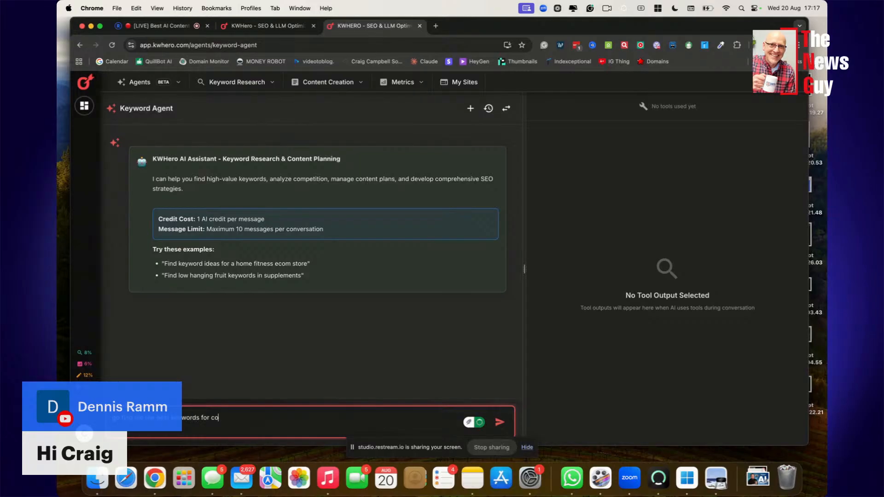
click(498, 423)
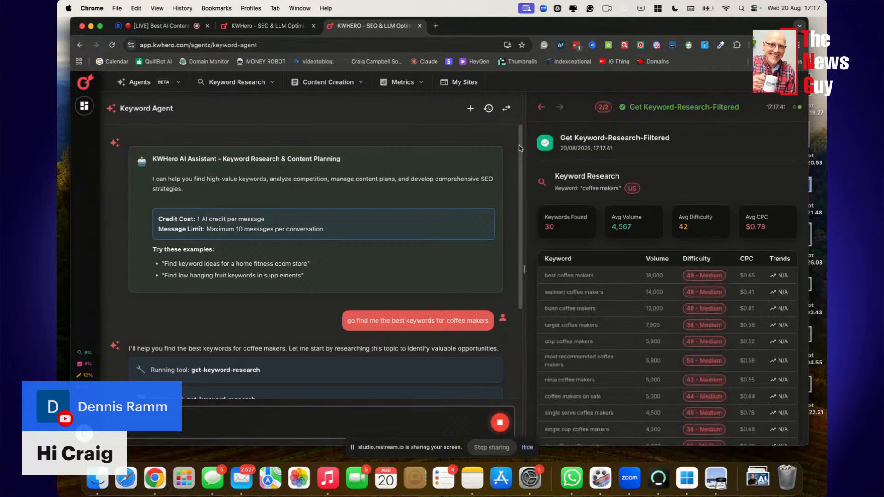
Step: Scroll through the 14 'buy coffee makers' results, then start a blank agent conversation
click(559, 108)
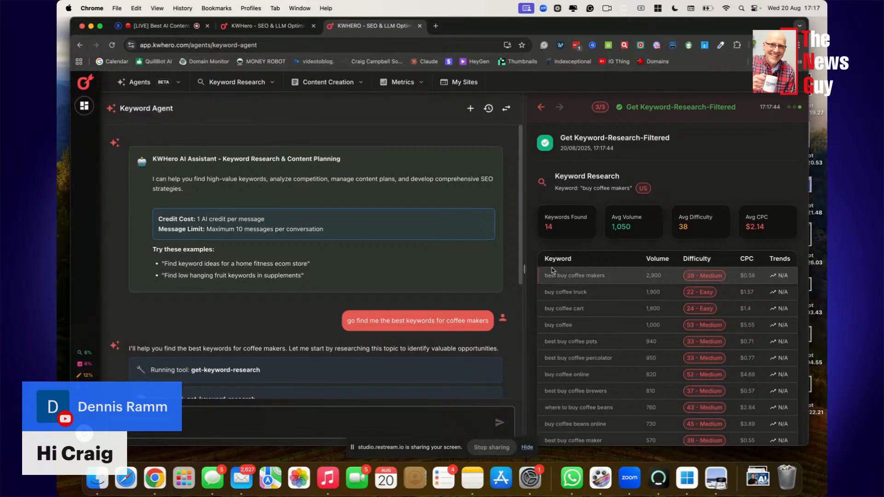
scroll(down, 3)
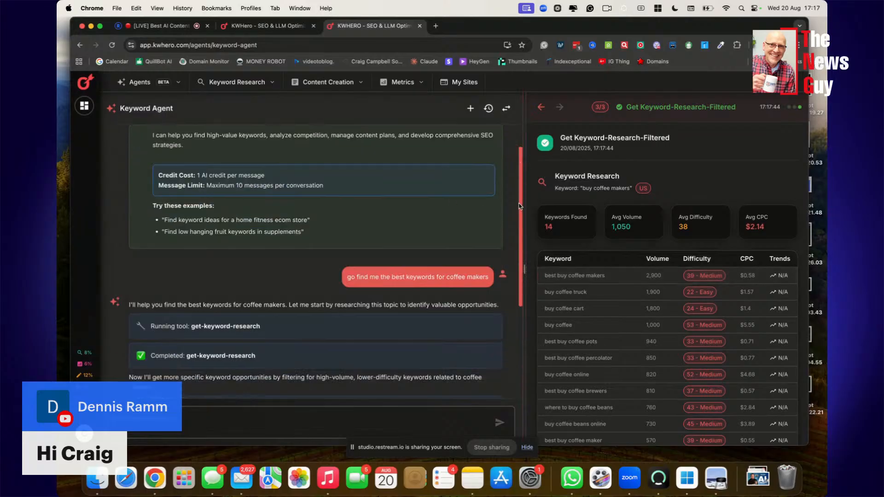
scroll(down, 3)
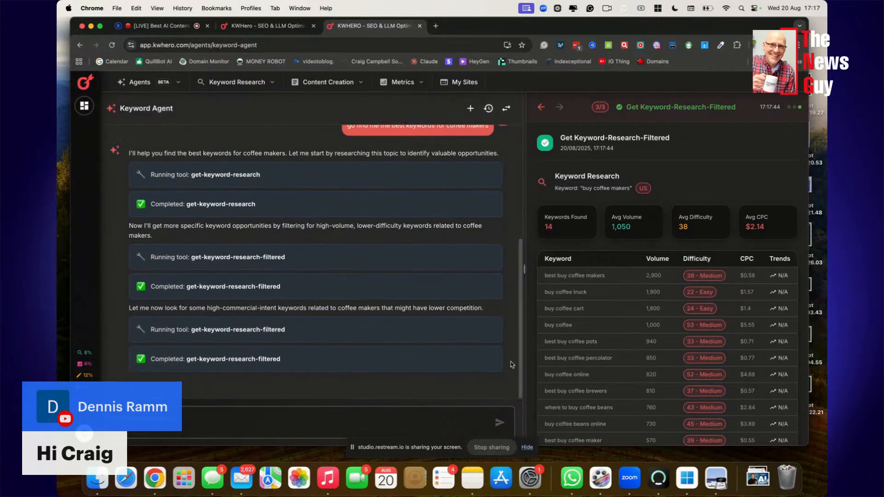
scroll(up, 3)
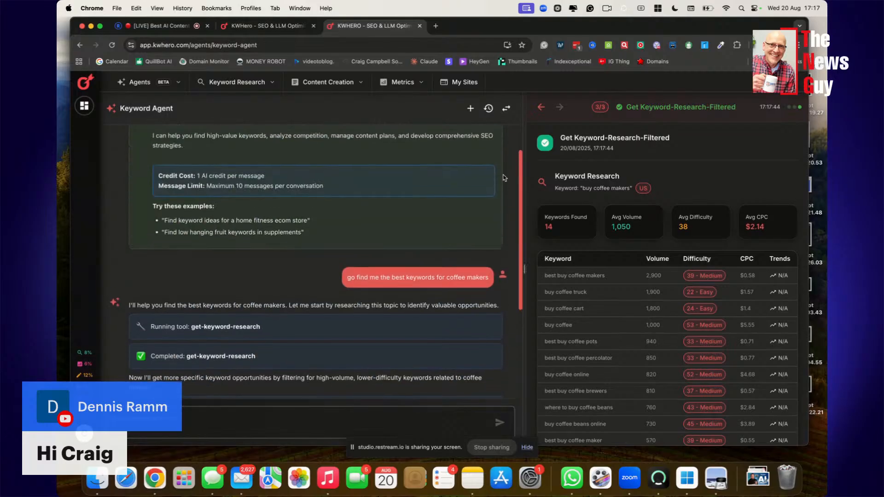
scroll(down, 3)
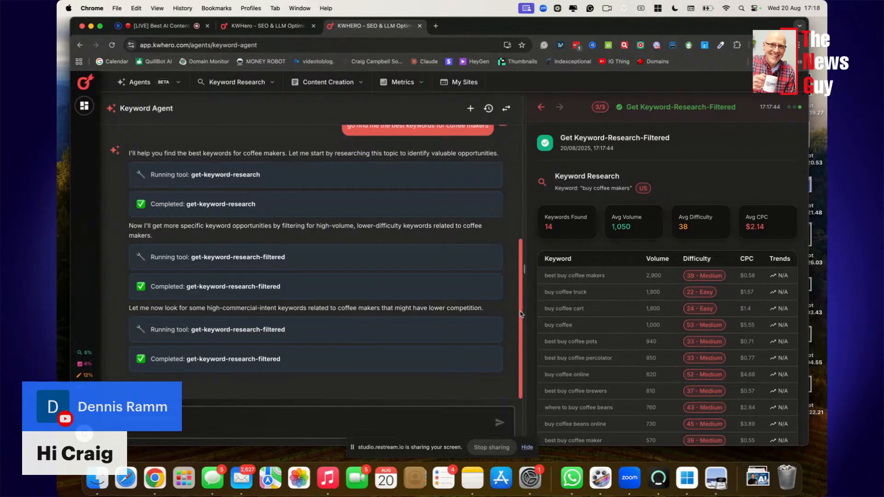
scroll(up, 3)
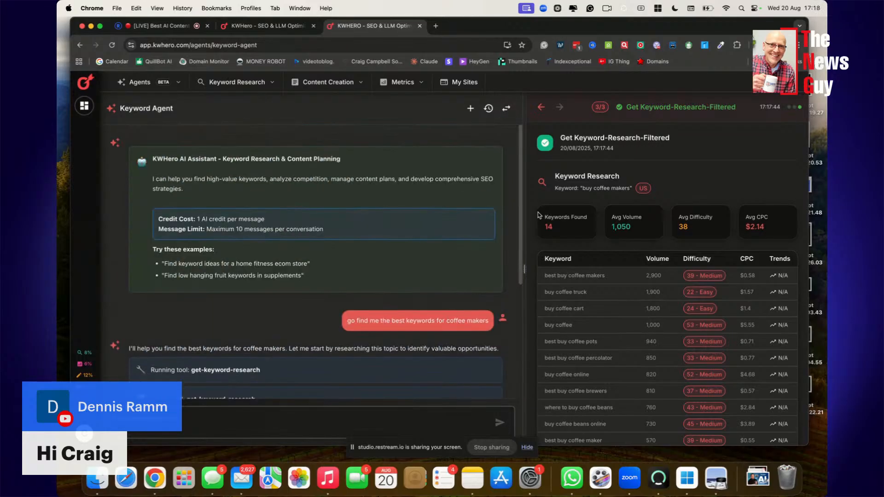
scroll(down, 3)
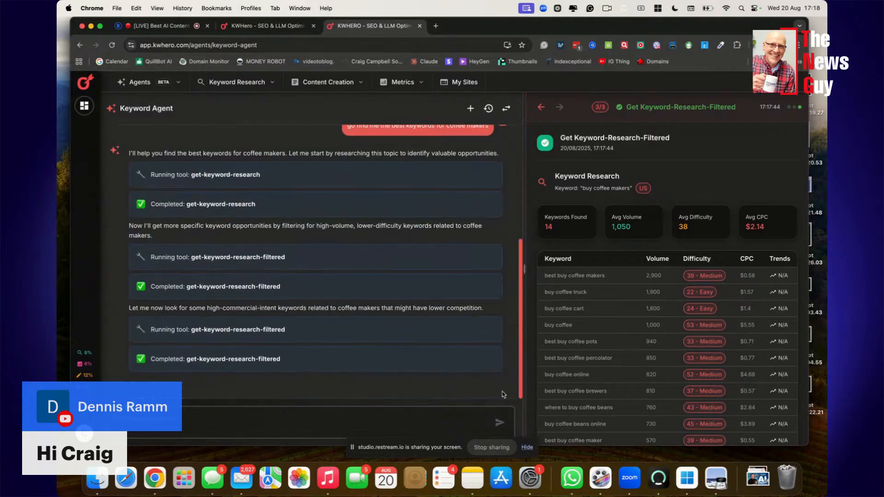
mouse_move(376, 405)
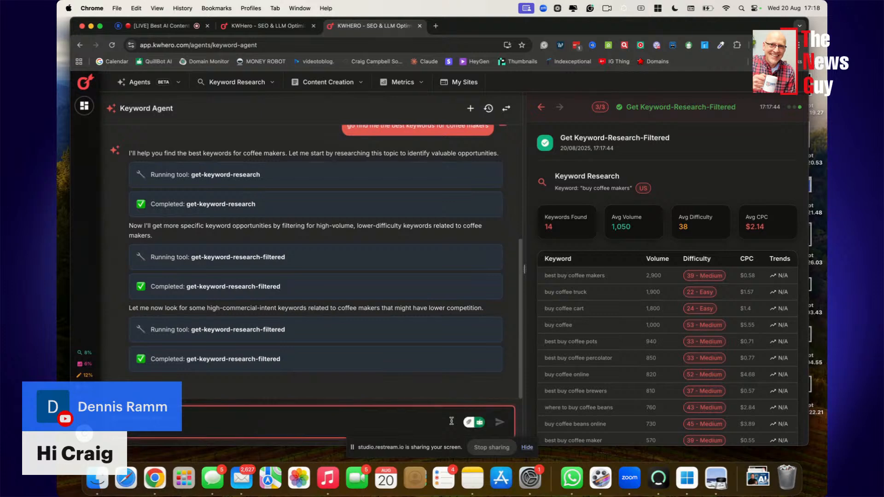
mouse_move(484, 329)
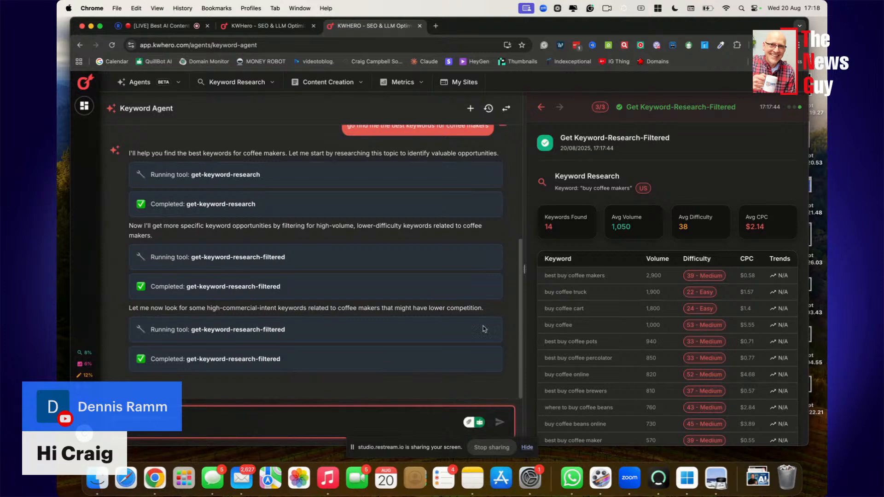
click(83, 106)
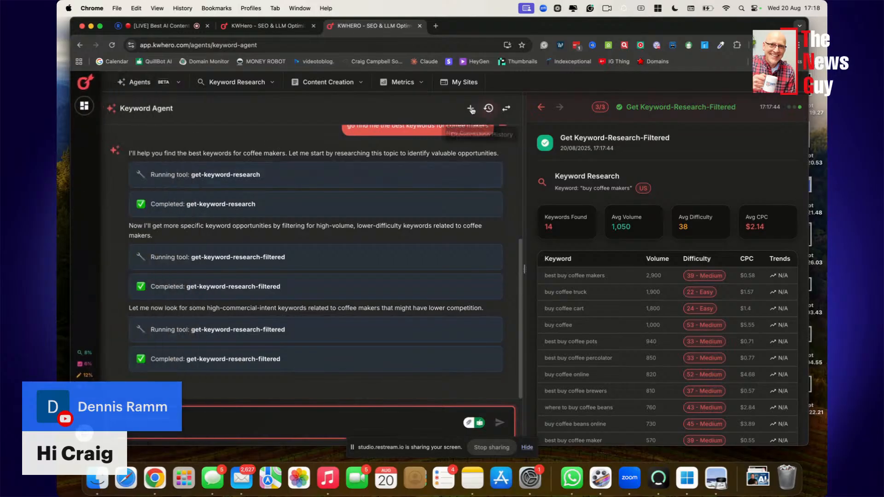
click(139, 82)
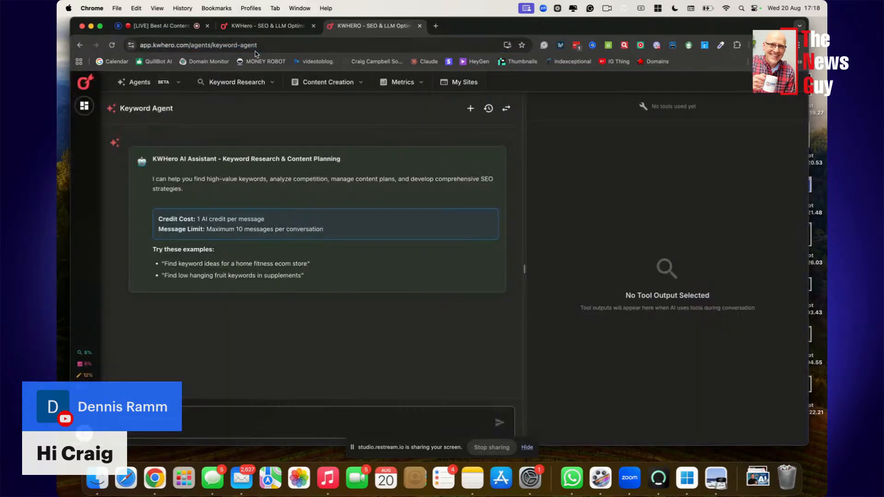
Step: Send the agent 'can you give me keyword ideas for best coffee makers'
click(256, 422)
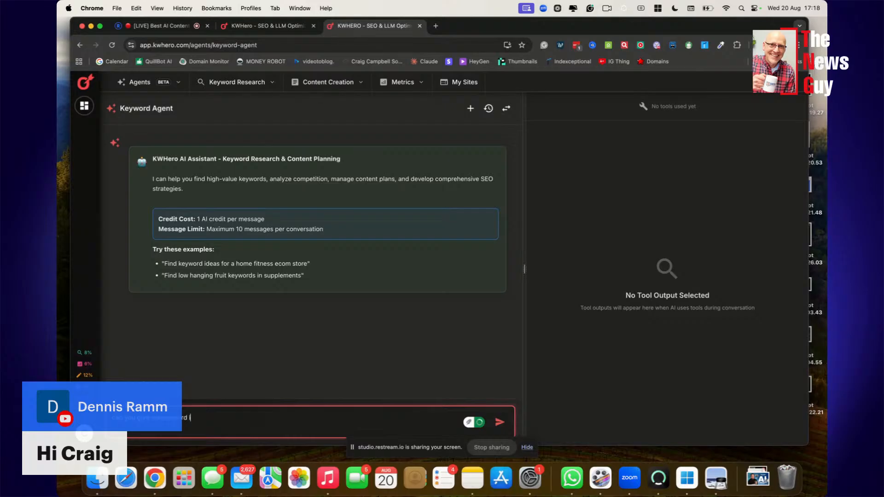
text(ideas for best)
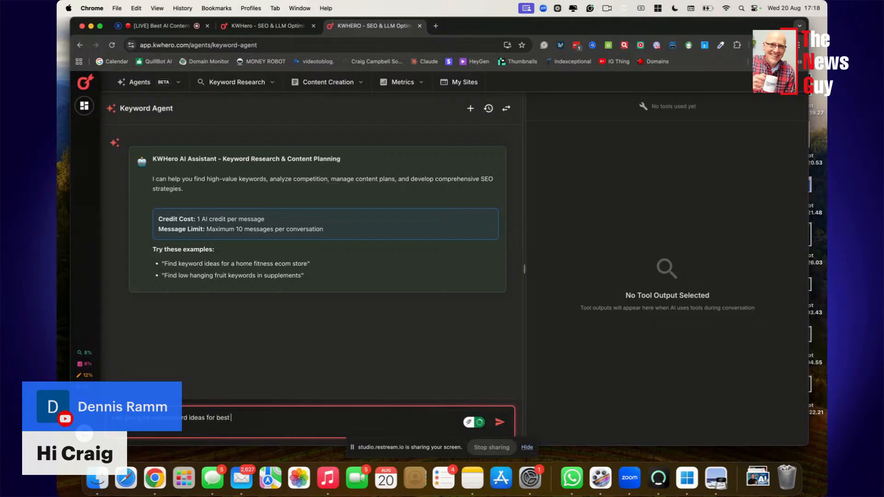
text(coffee m)
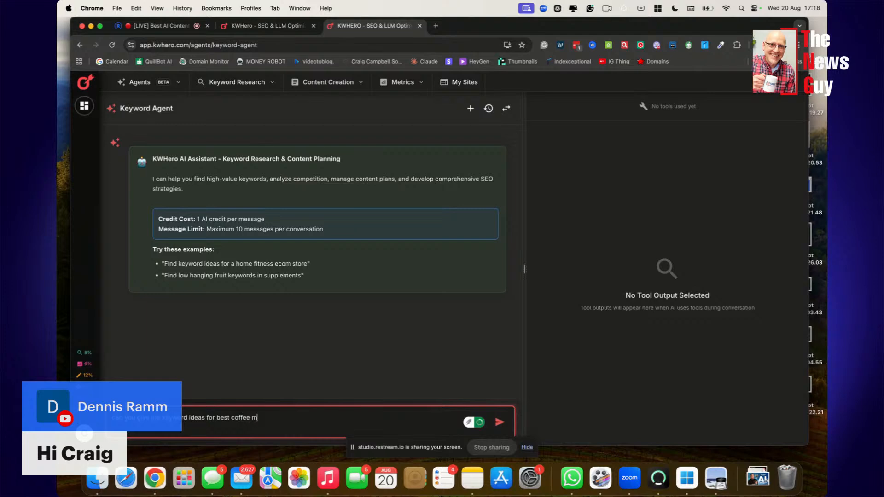
text(aker)
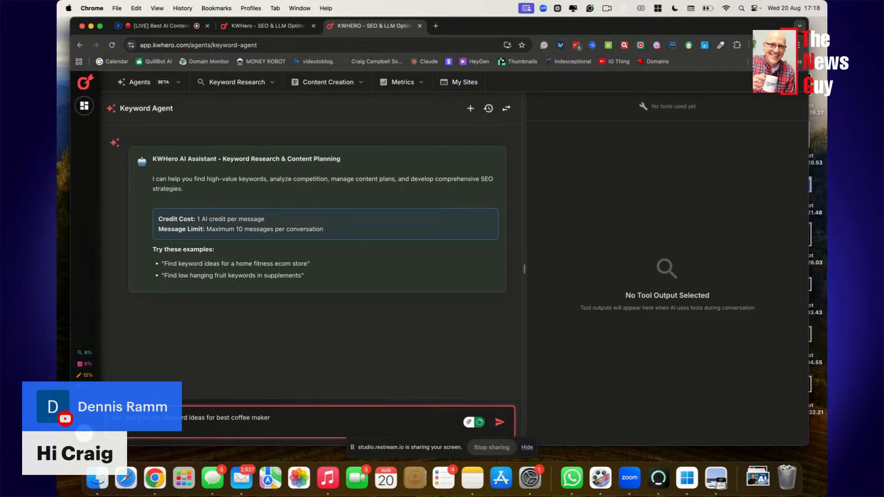
click(498, 422)
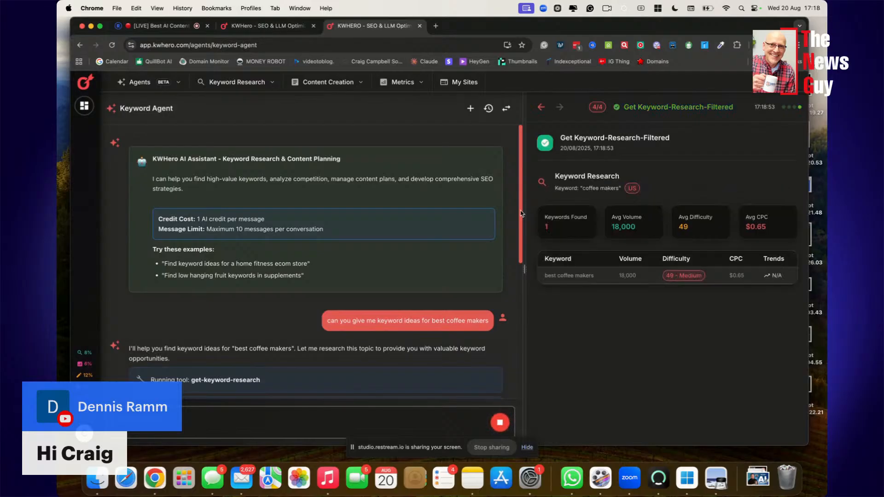
Step: Scroll the chat while the agent's keyword research tools return 11 coffee maker keywords
scroll(down, 3)
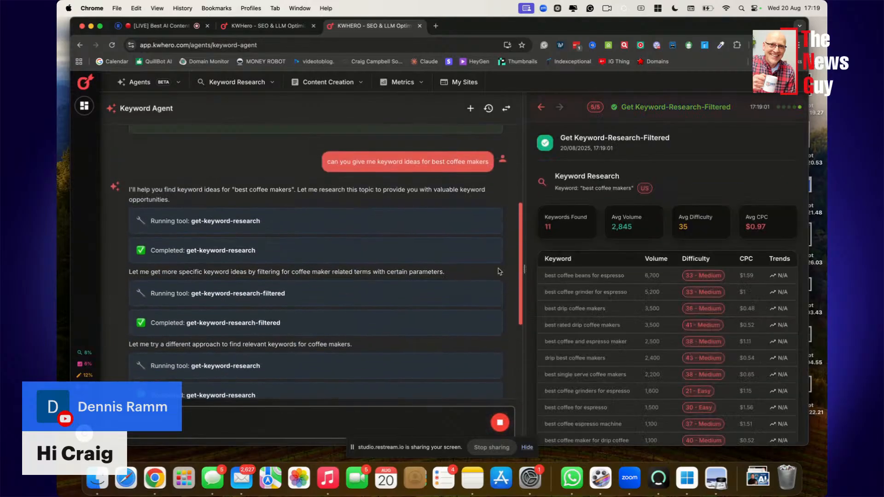
scroll(down, 3)
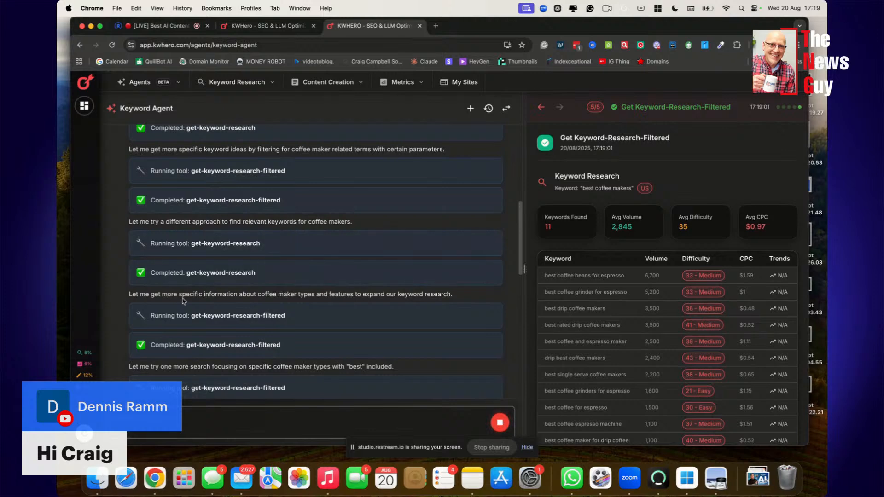
mouse_move(229, 293)
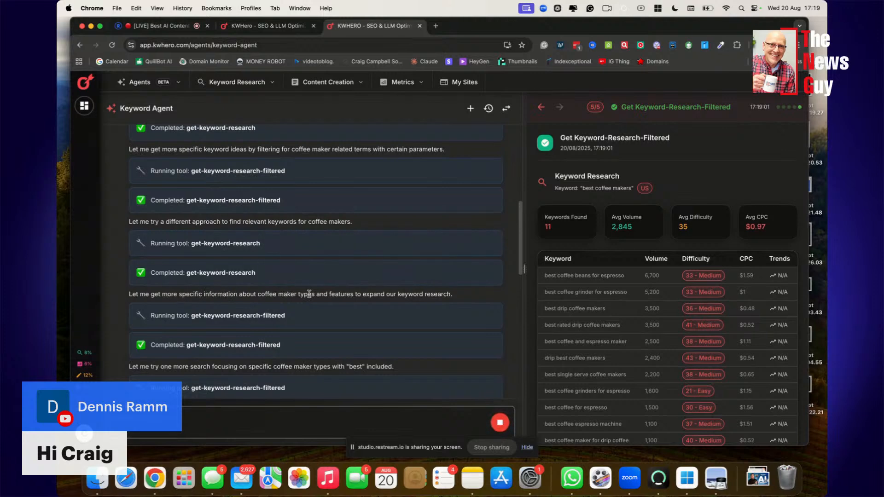
mouse_move(502, 249)
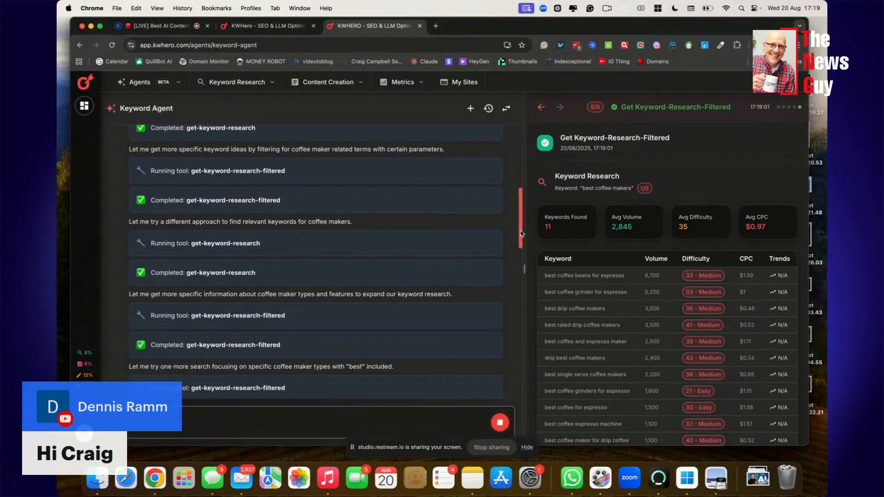
scroll(down, 3)
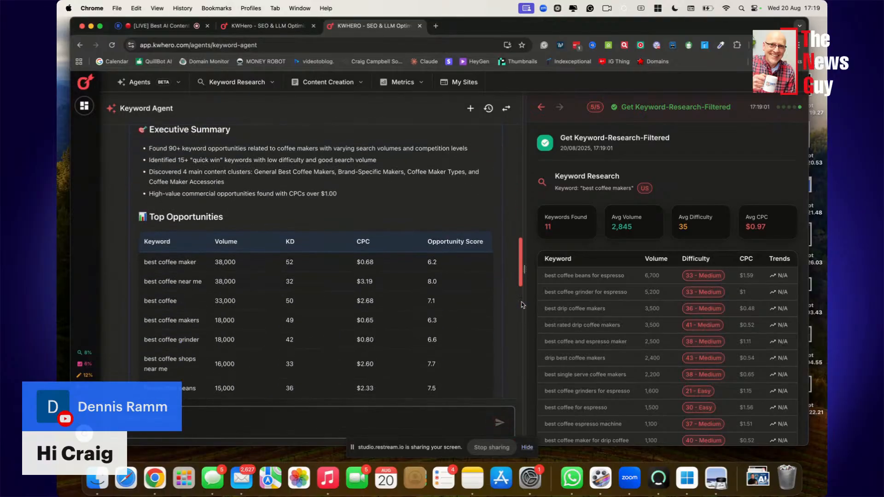
Step: Scroll past Top Opportunities and the four content clusters to the month-by-month action plan
scroll(down, 3)
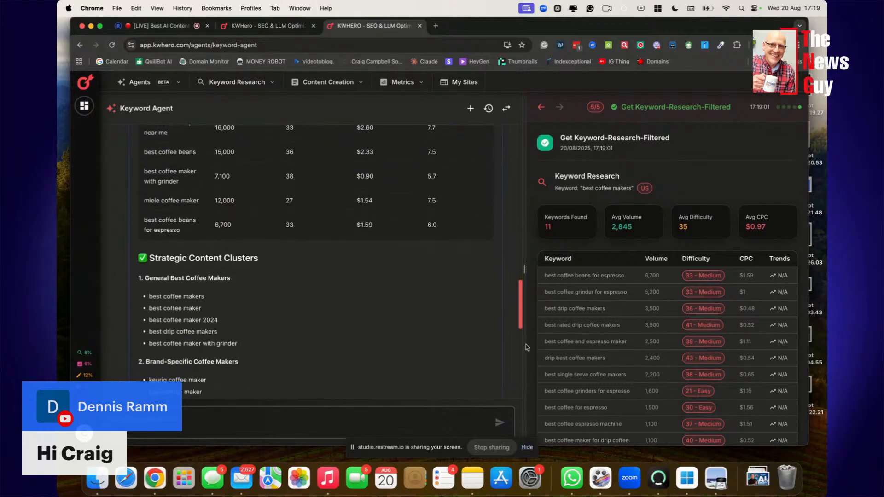
scroll(down, 3)
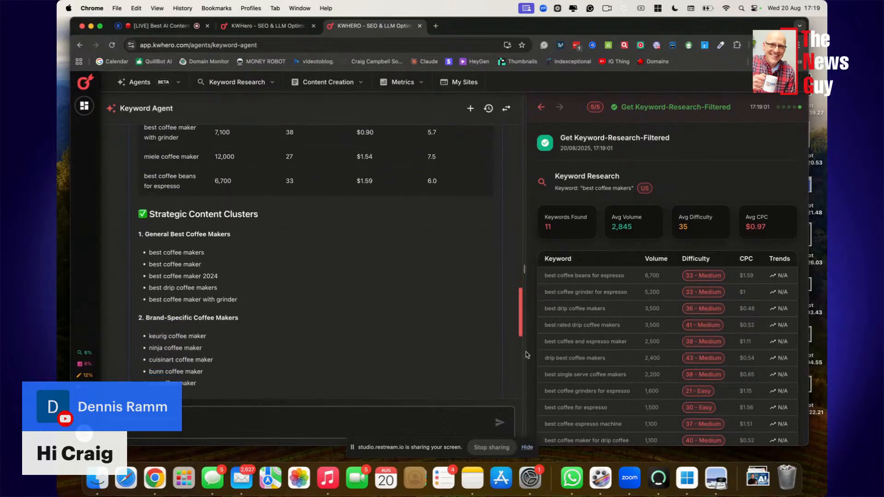
scroll(down, 3)
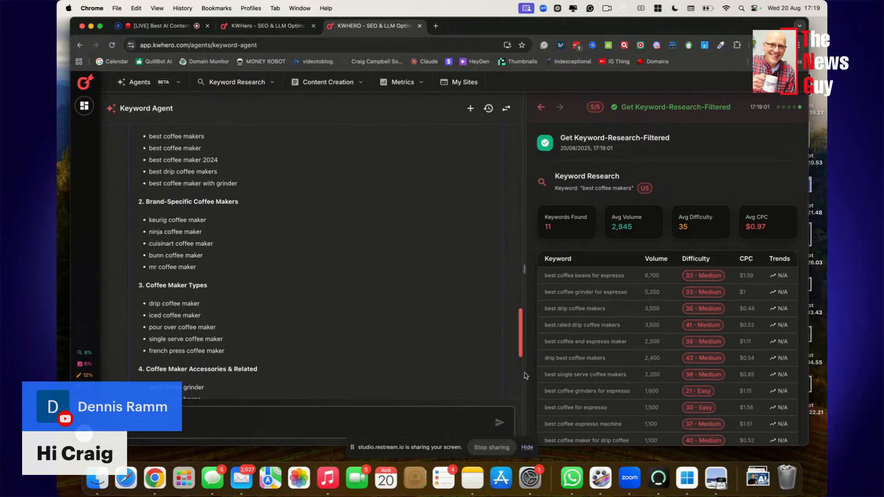
scroll(down, 3)
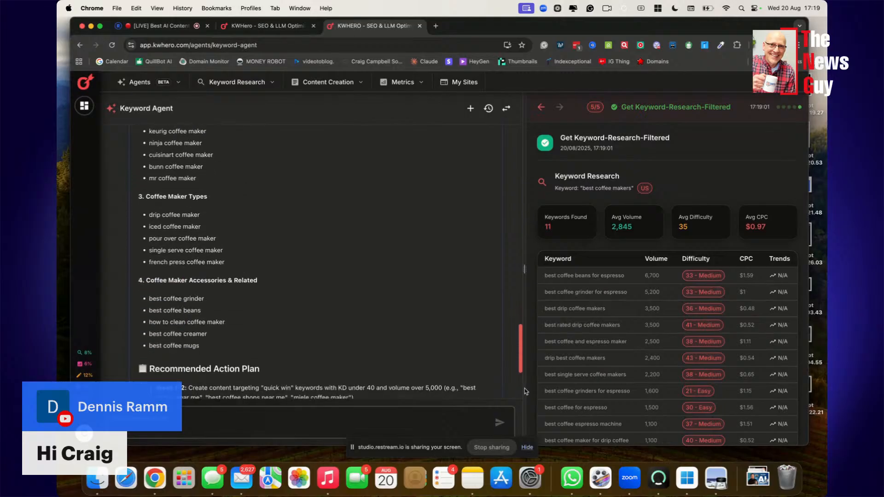
scroll(down, 3)
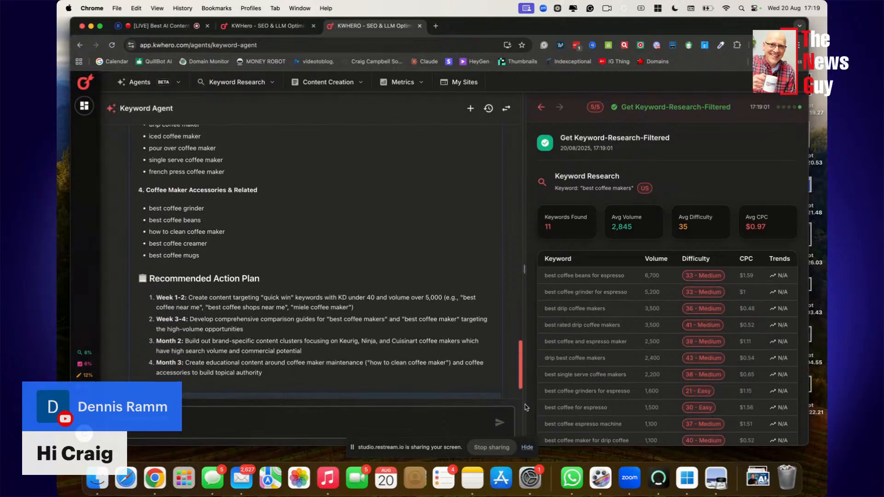
scroll(down, 3)
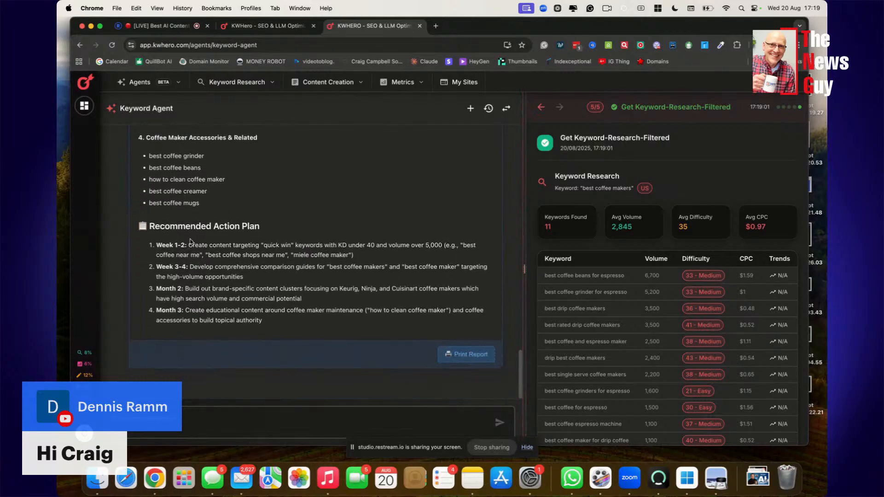
mouse_move(466, 354)
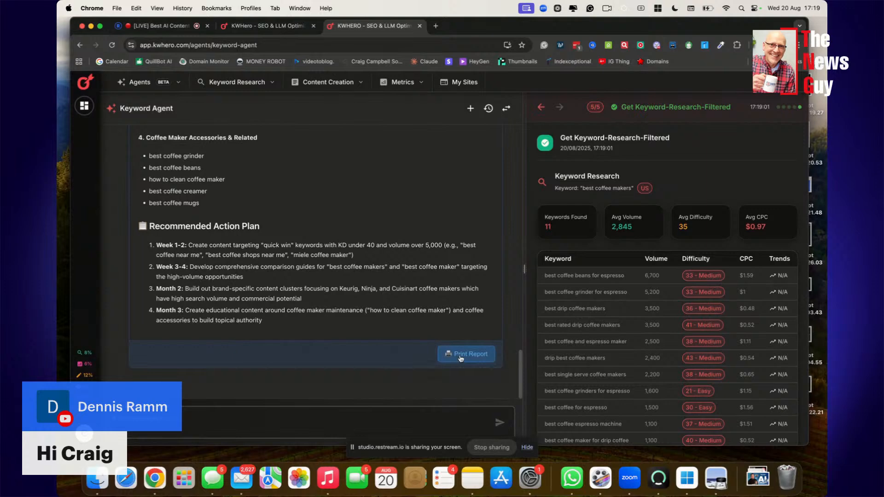